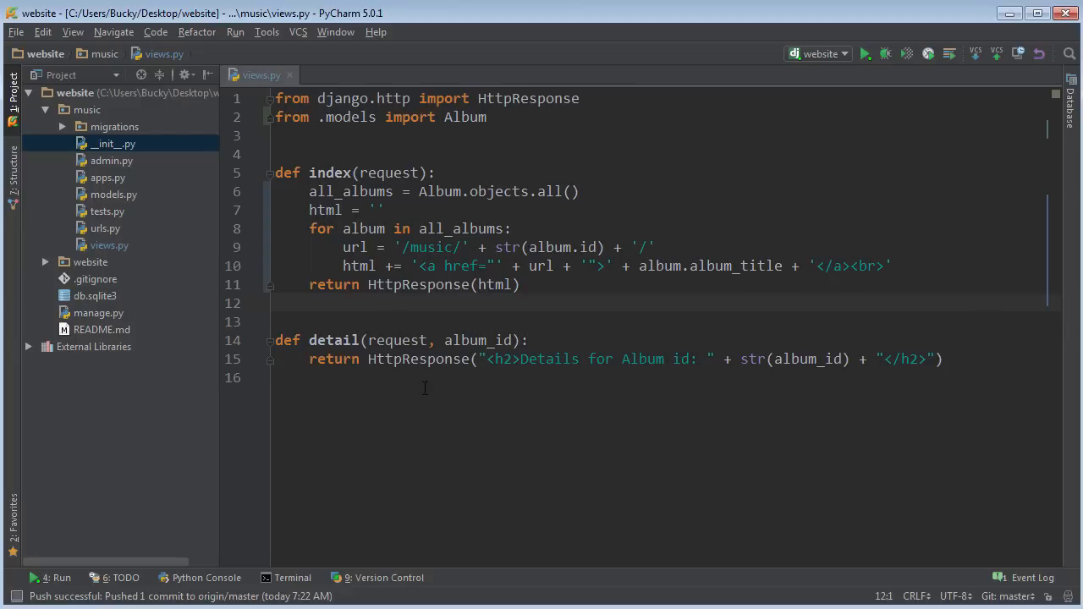
mouse_move(434, 411)
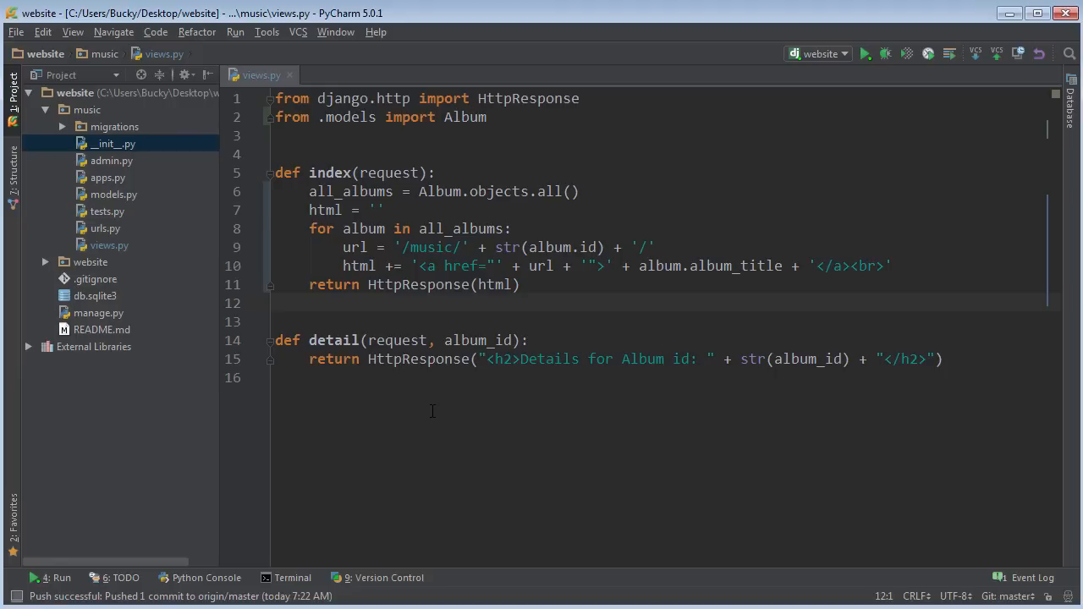
mouse_move(369, 320)
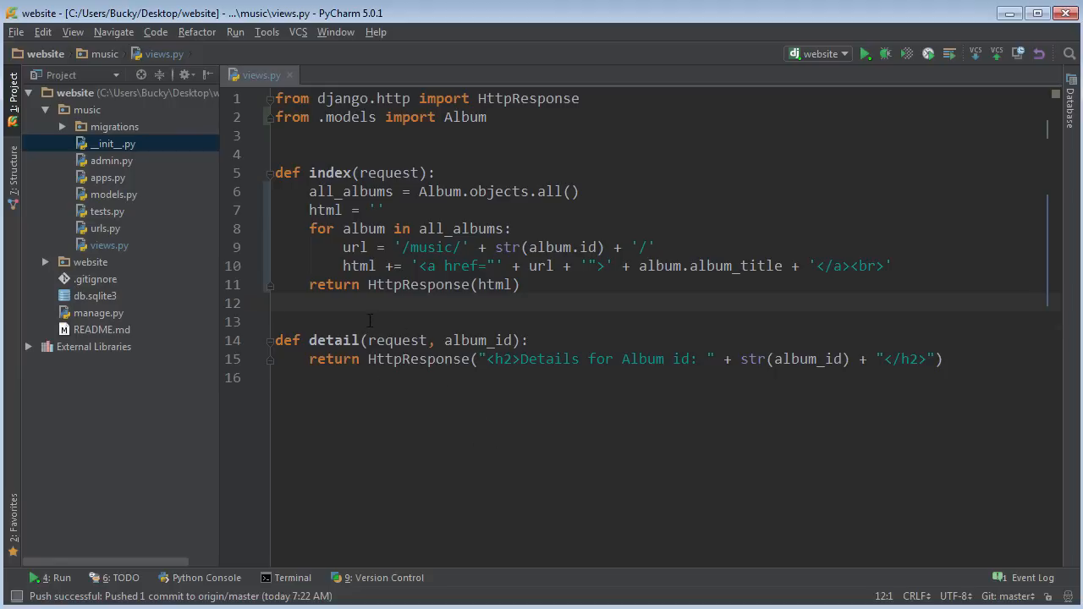
- Delete the html for-loop in index() and make it return HttpResponse('')
click(274, 322)
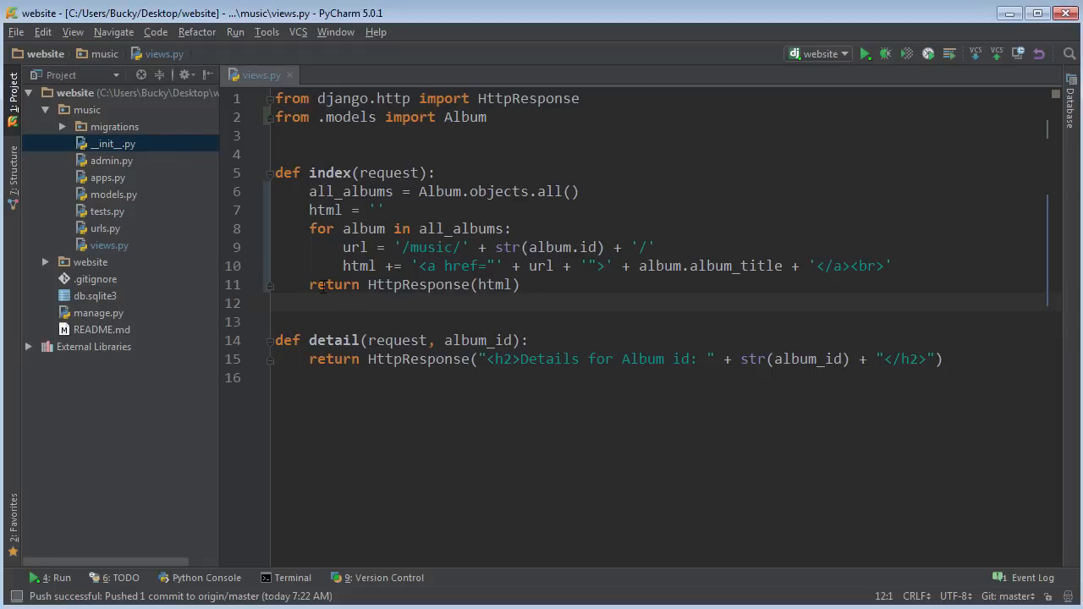
click(383, 210)
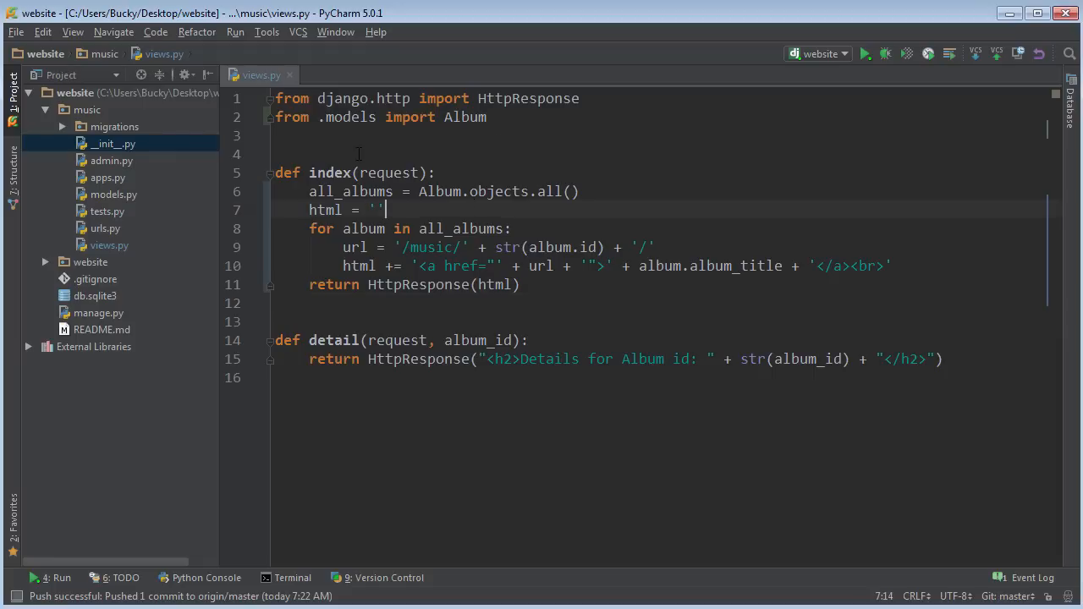
double_click(350, 191)
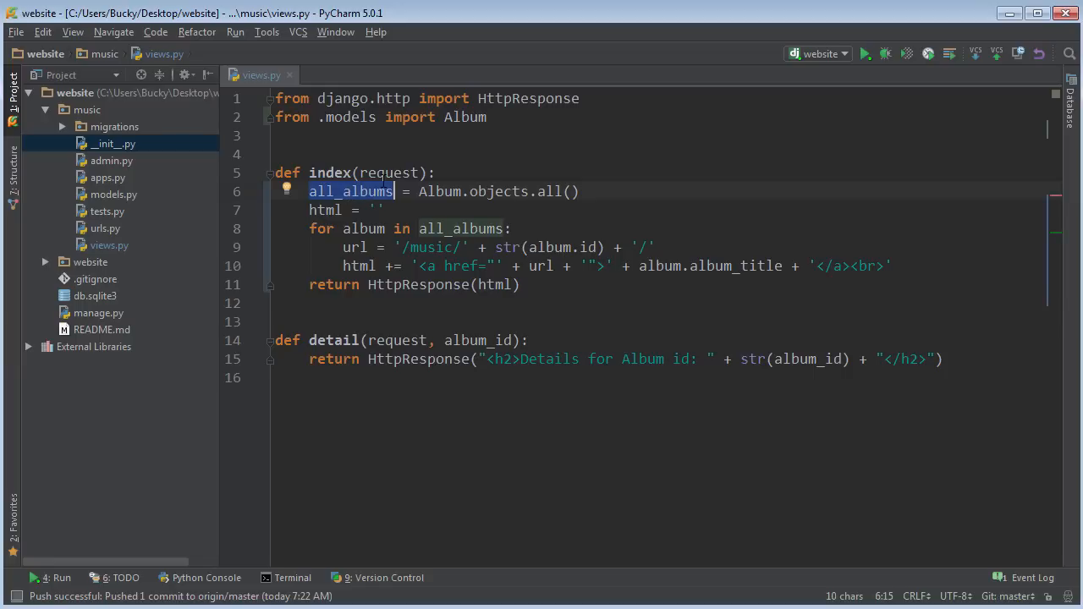
mouse_move(545, 303)
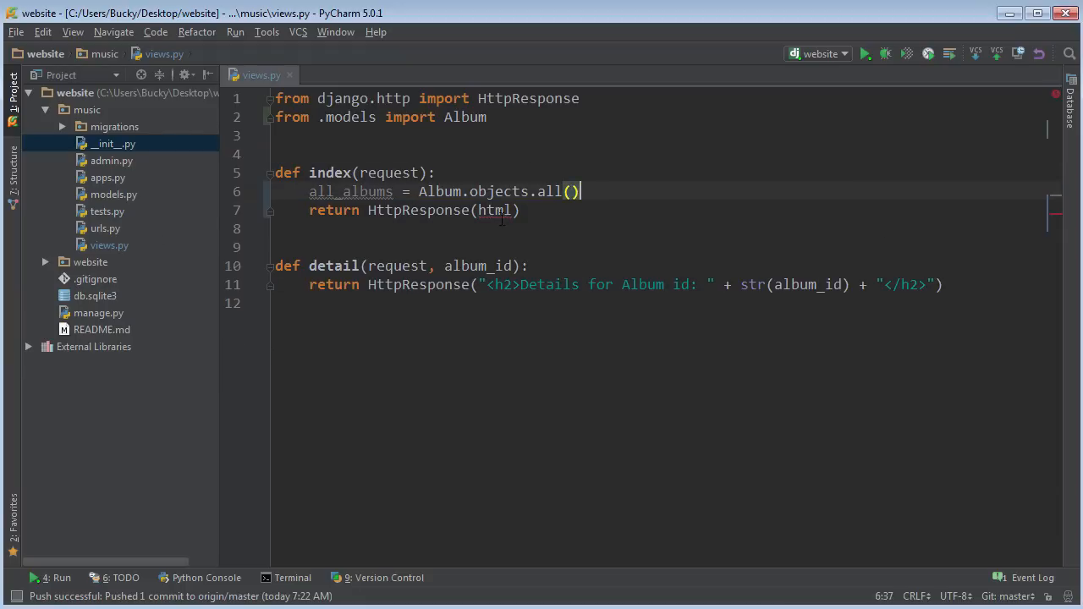
text('')
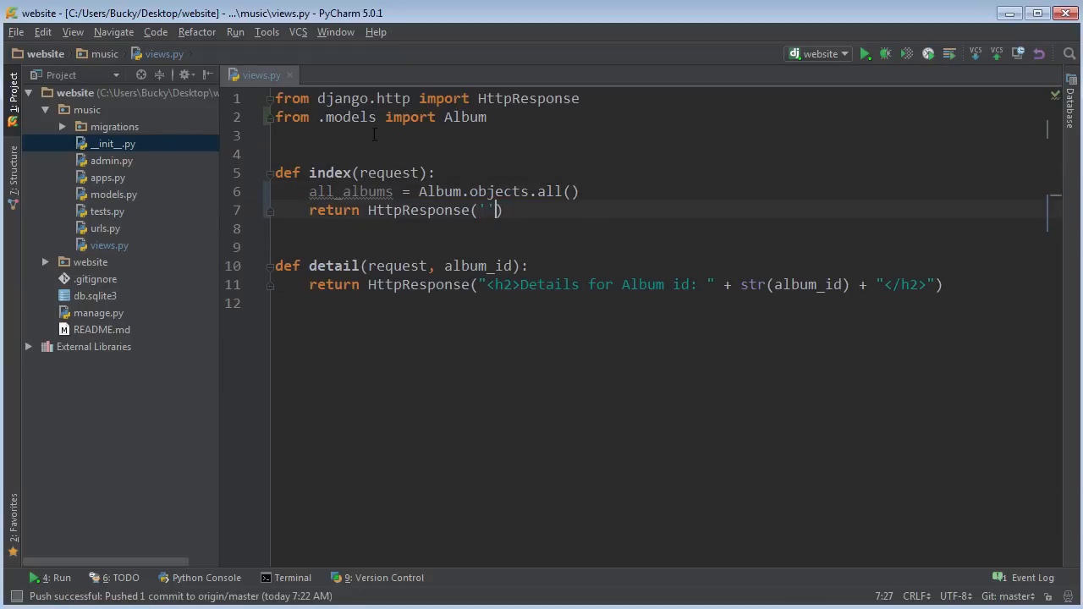
click(582, 98)
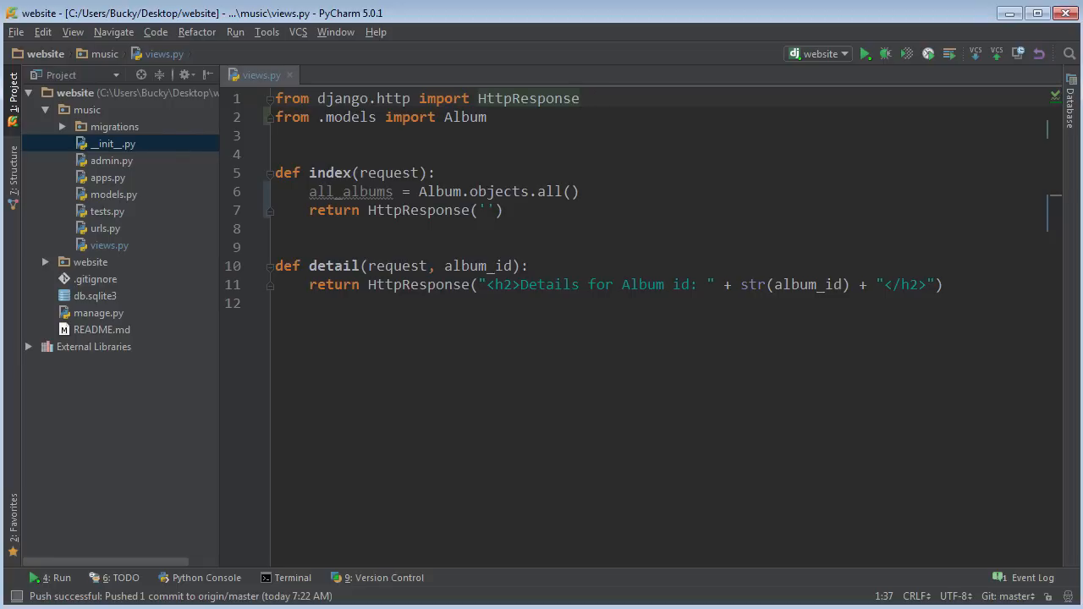
- Add 'from django.template import loader' as a new import in views.py
key(Return)
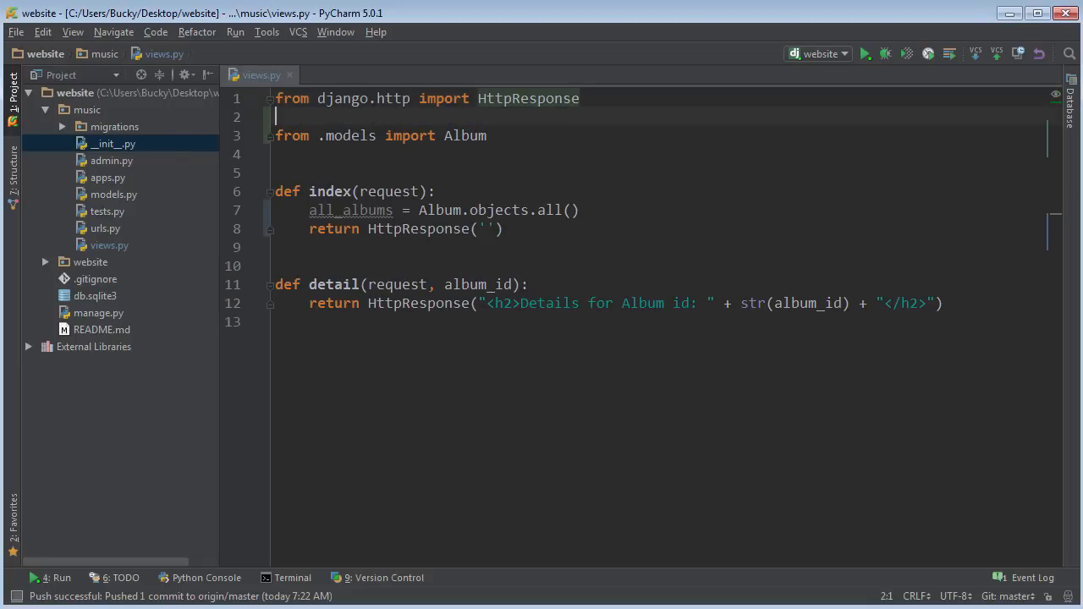
text(from django.template import)
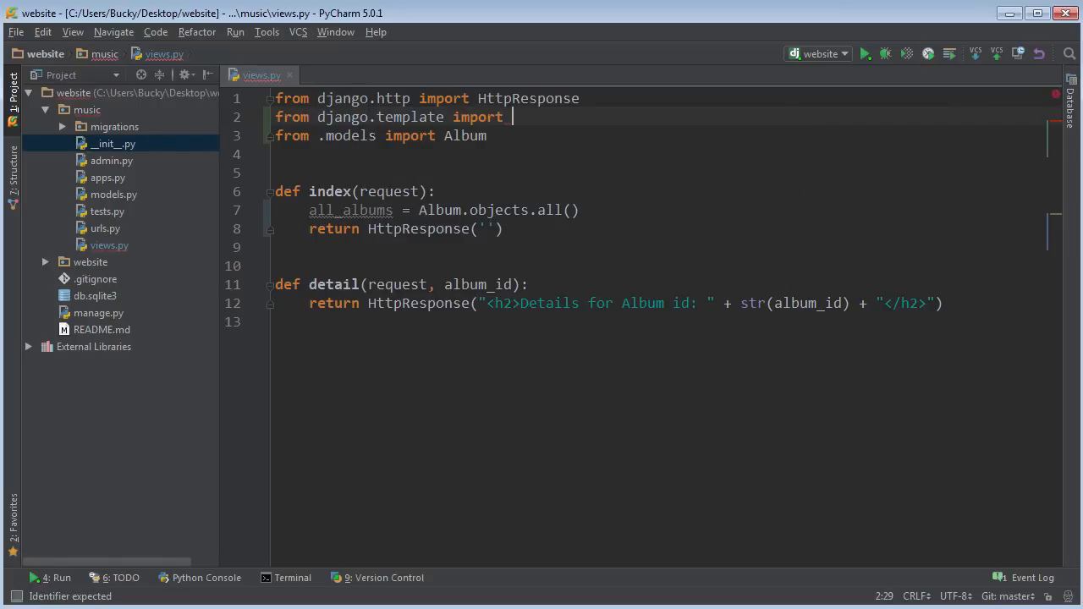
text(loader)
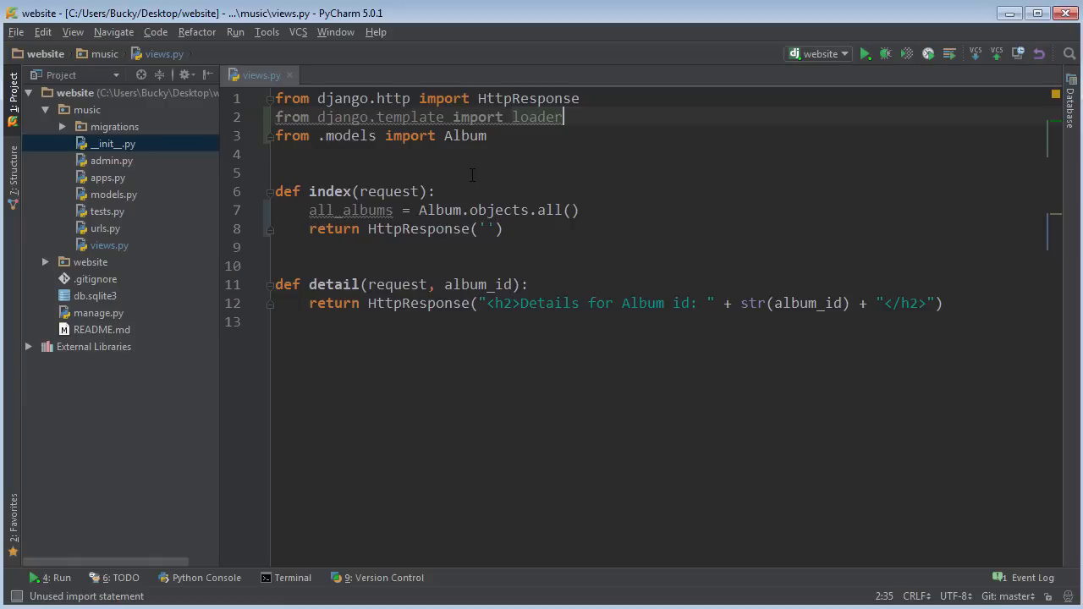
mouse_move(433, 178)
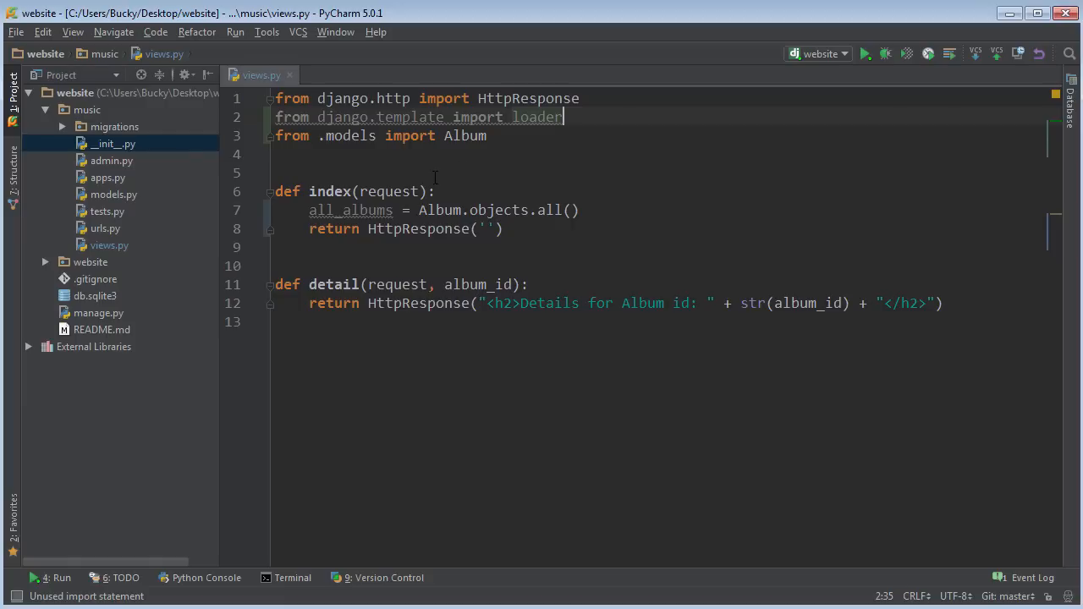
- Inside index(), assign template = loader.get_template('') with an empty name
click(437, 191)
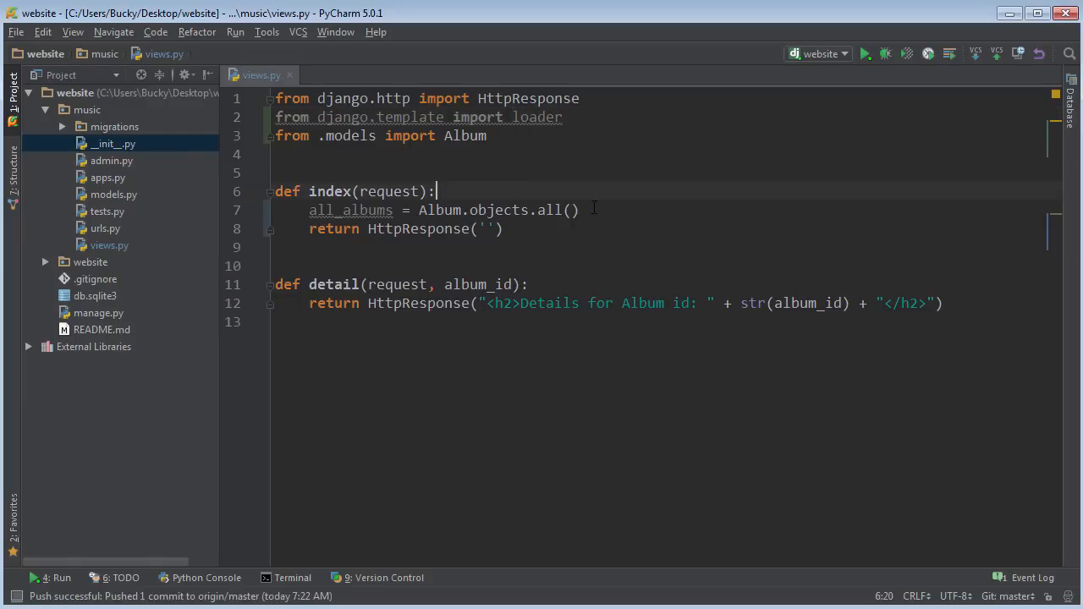
mouse_move(707, 212)
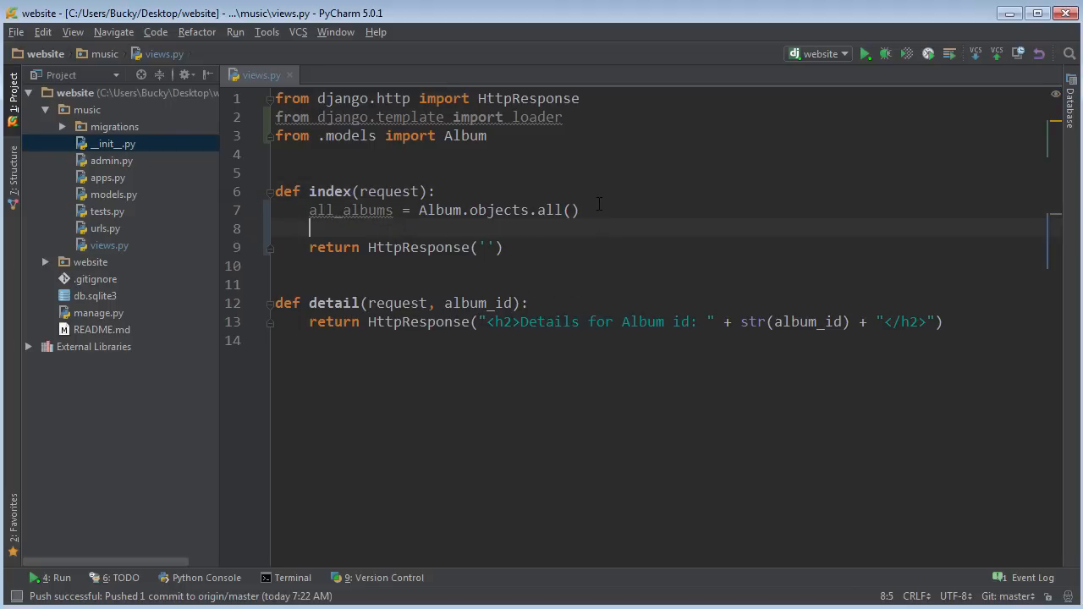
text(temaplte)
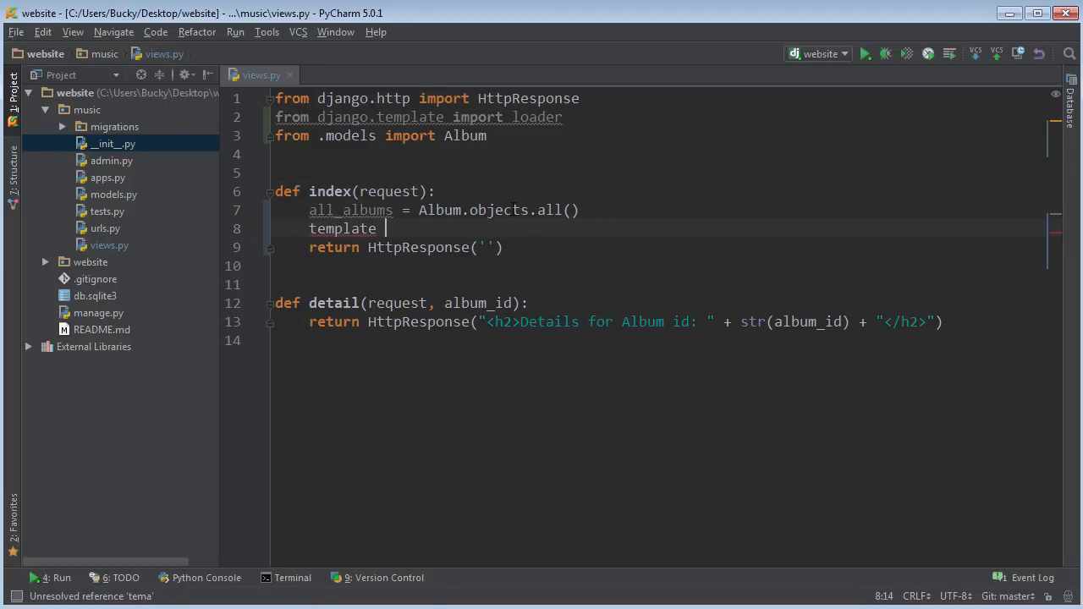
text(= loader.get_template()
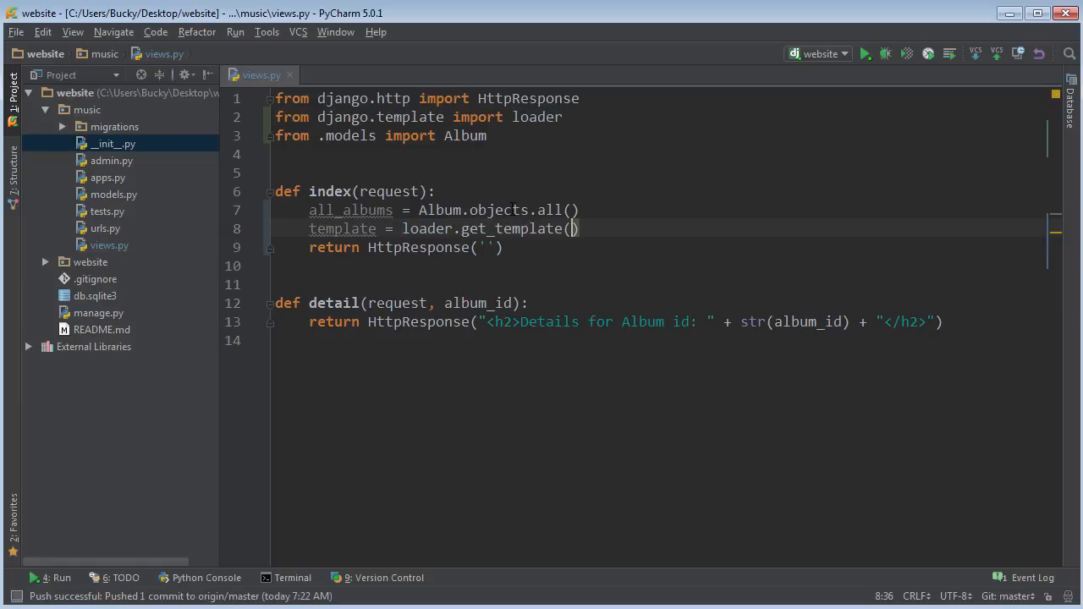
text(')
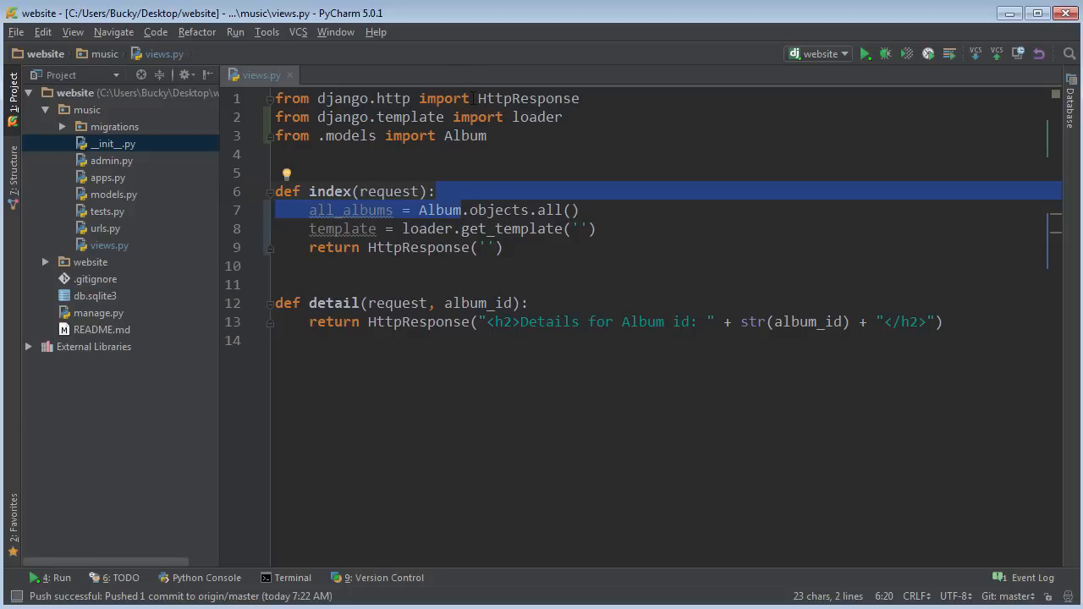
click(338, 154)
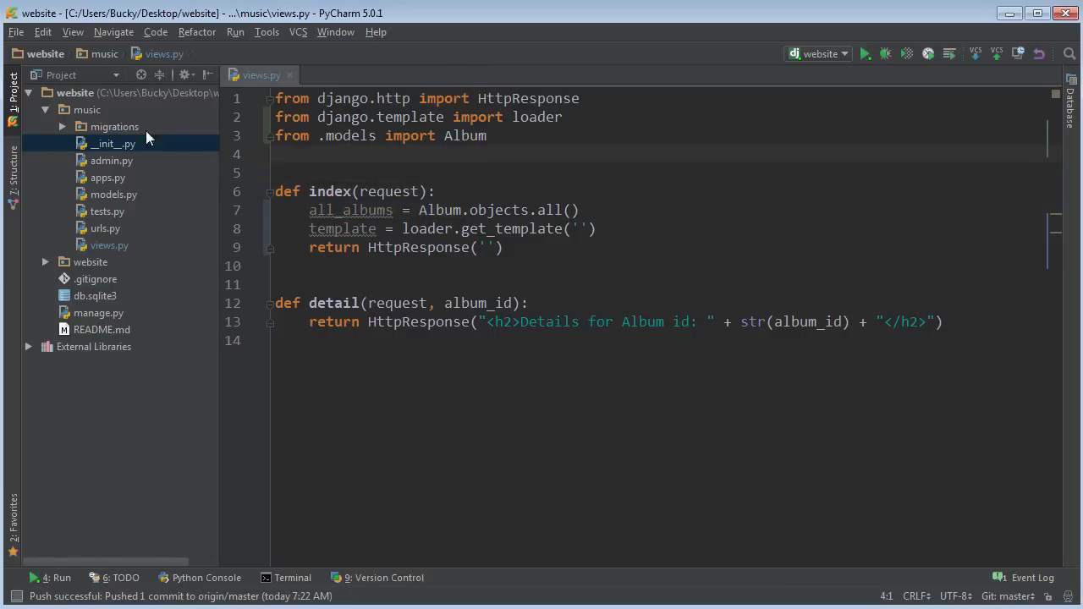
mouse_move(88, 115)
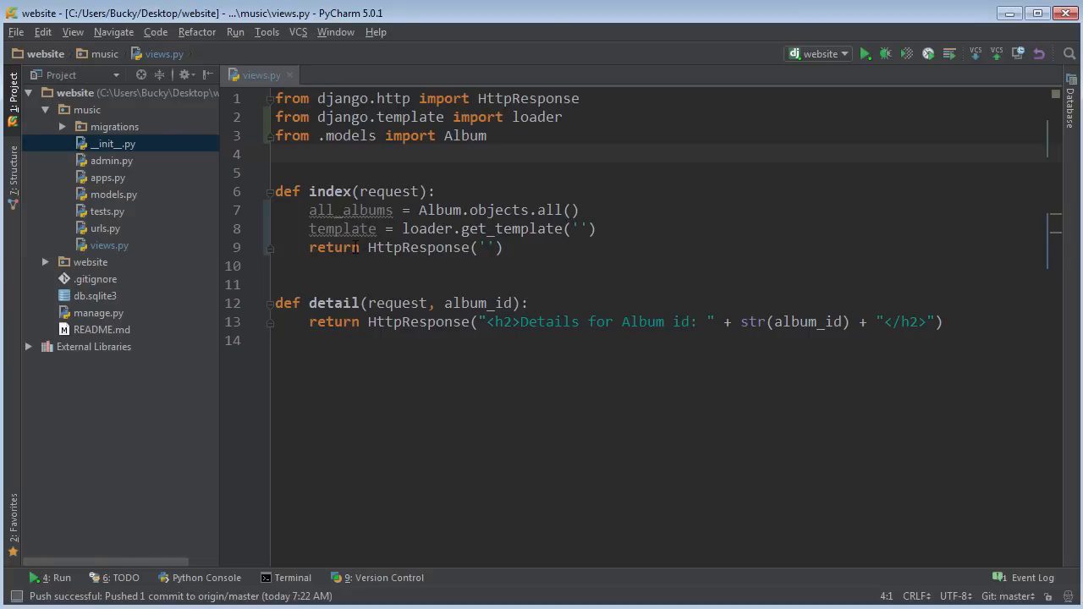
mouse_move(342, 228)
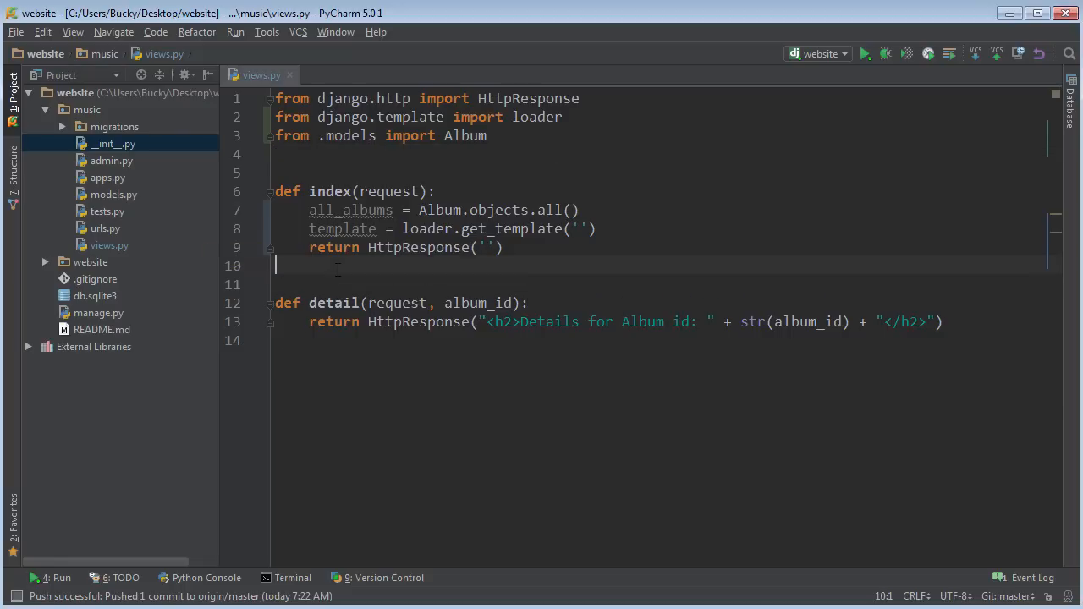
click(320, 154)
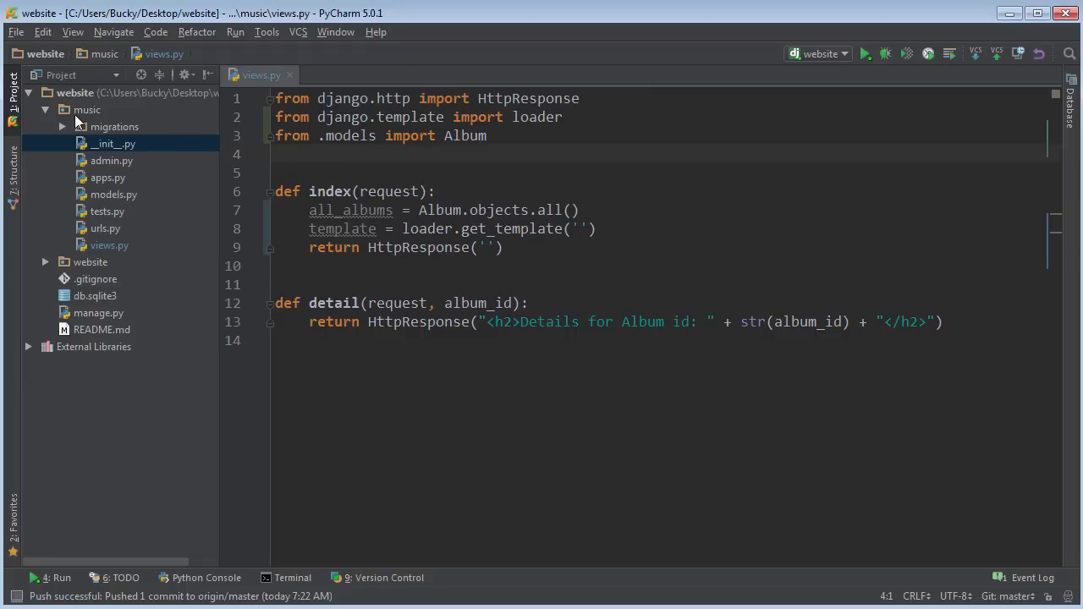
mouse_move(91, 119)
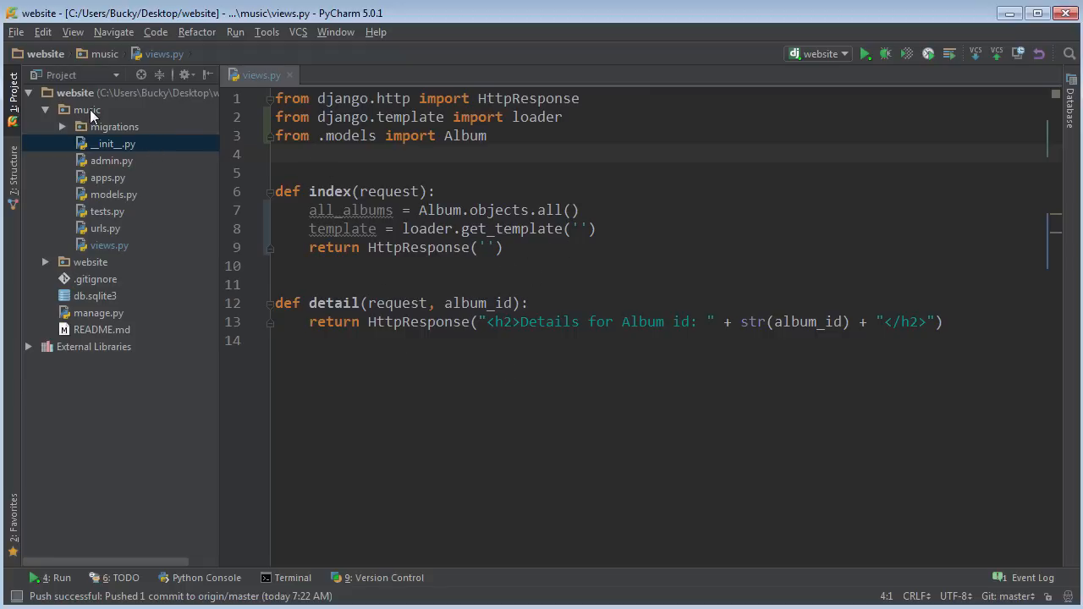
- Create a templates directory inside the music app folder
click(88, 110)
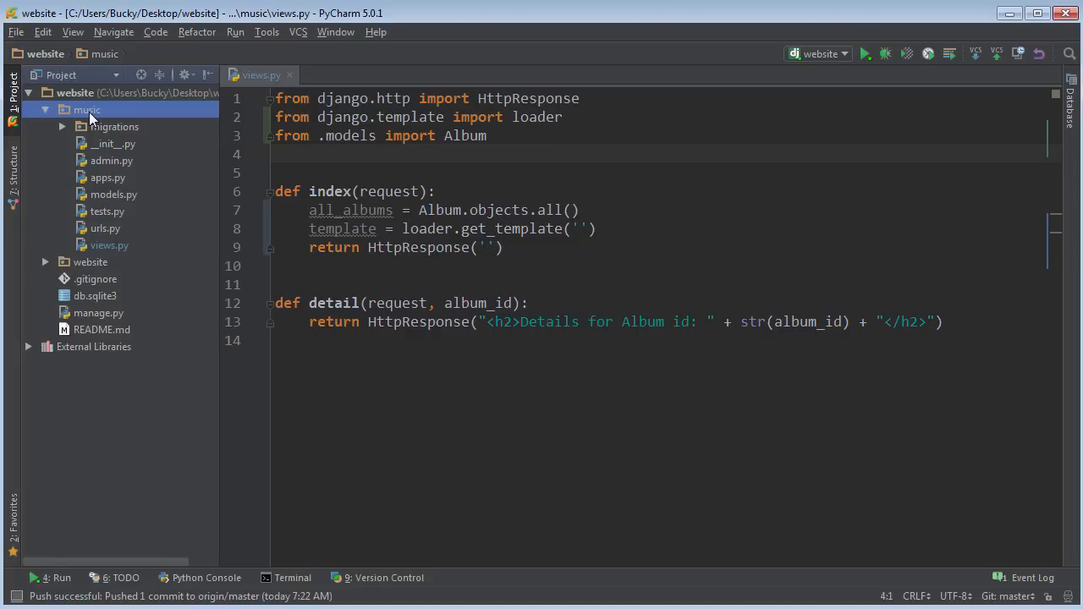
right_click(88, 108)
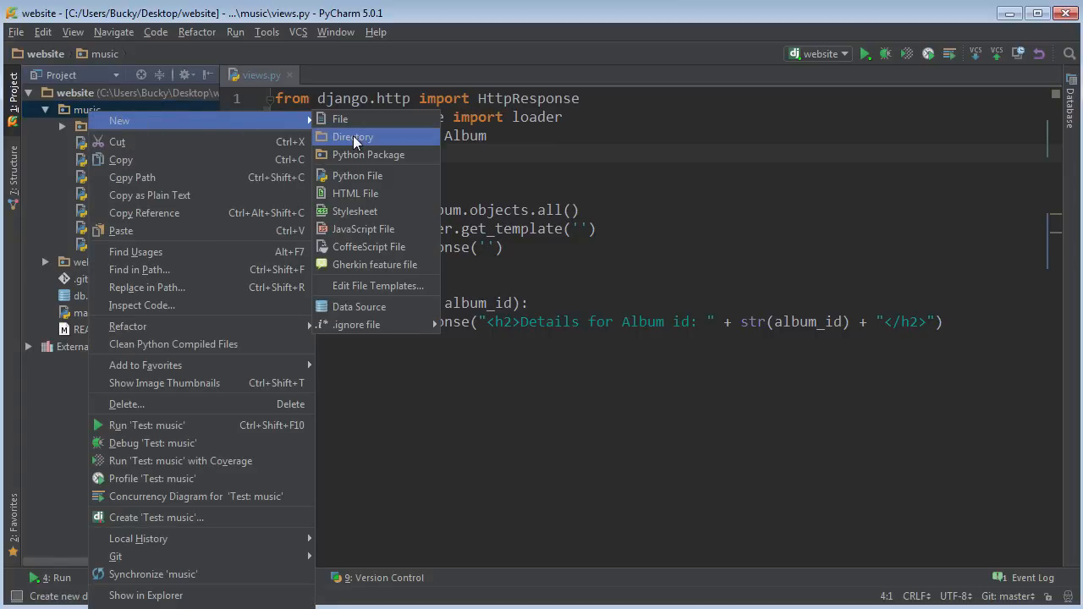
click(352, 135)
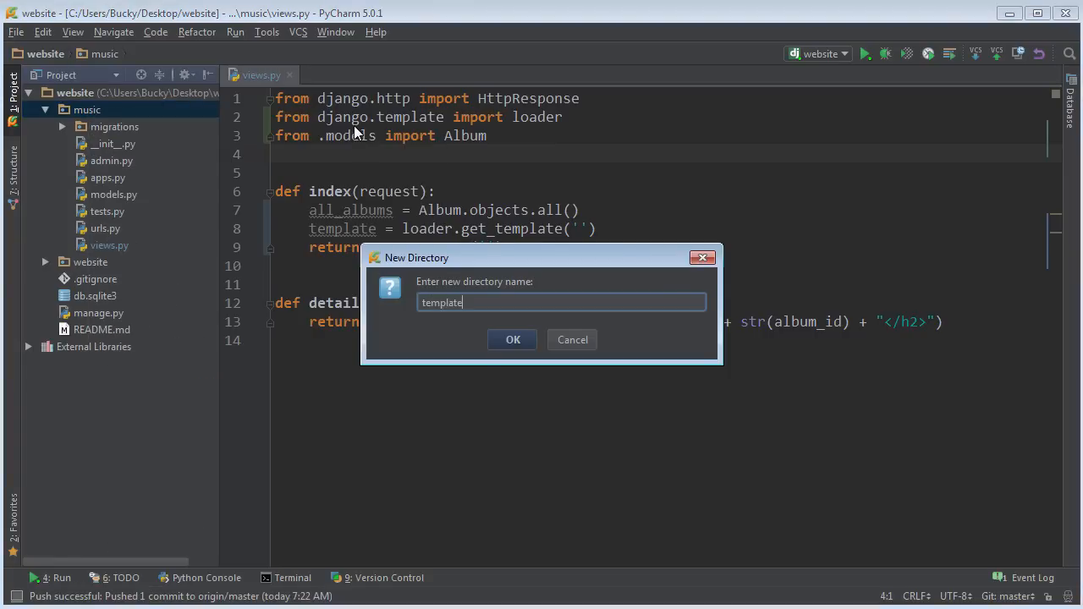
click(511, 338)
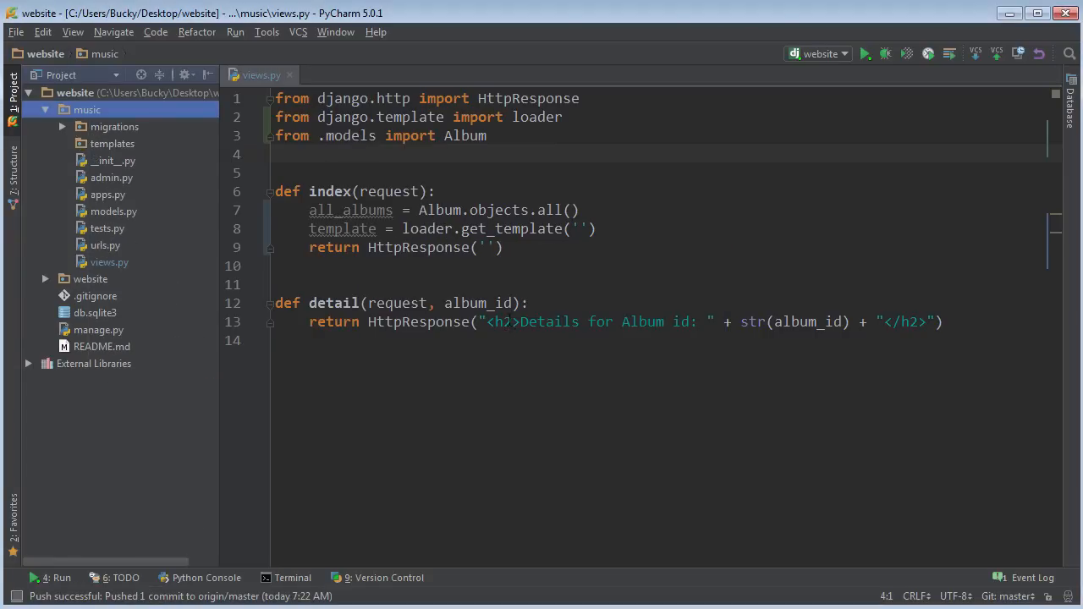
- Create a music subdirectory inside the templates folder
click(112, 142)
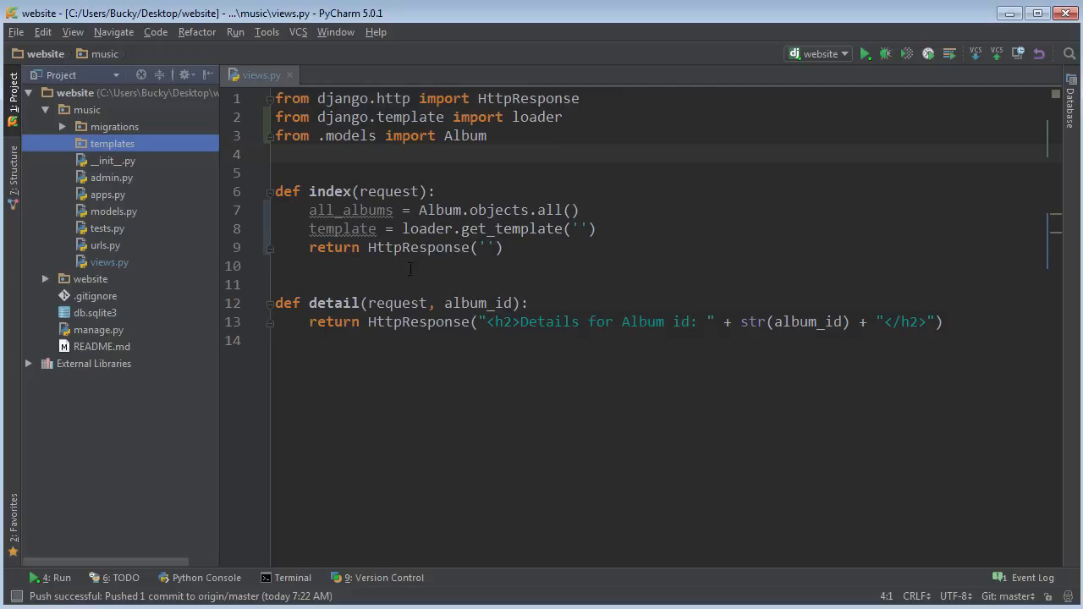
mouse_move(639, 260)
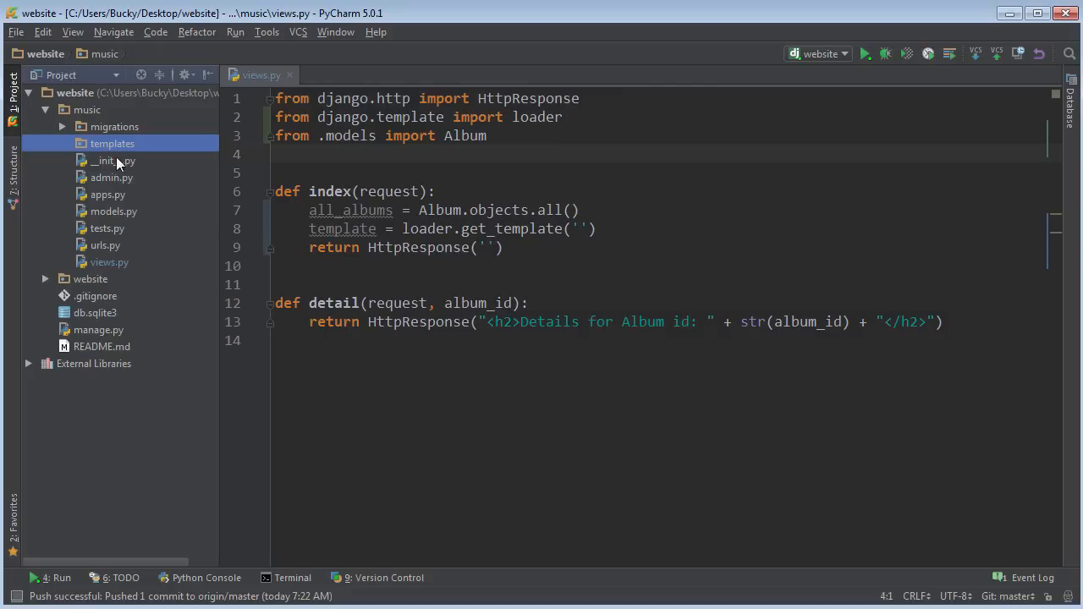
right_click(111, 142)
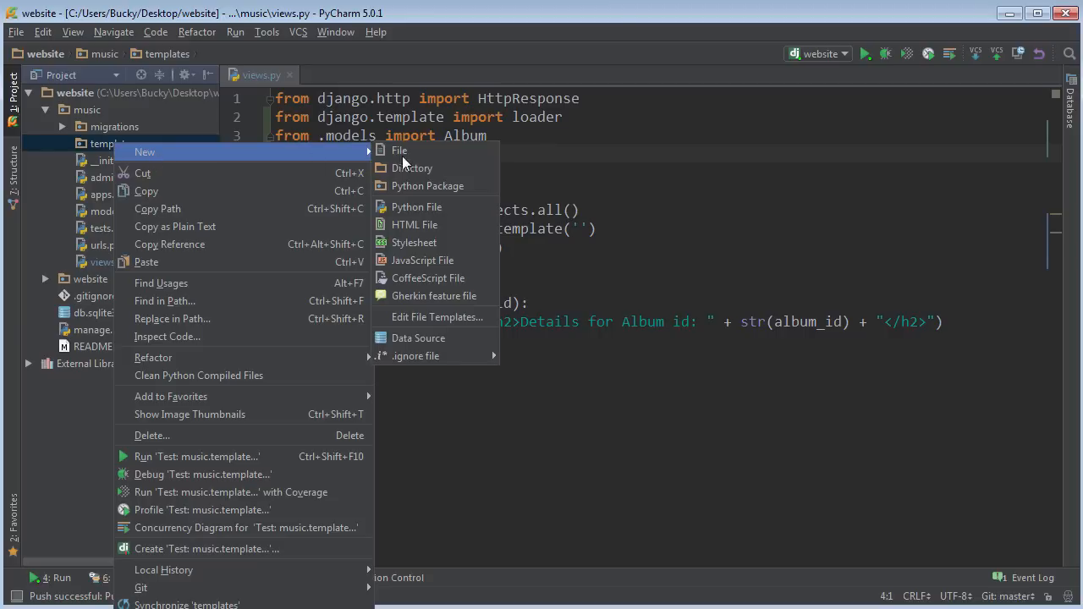
click(413, 168)
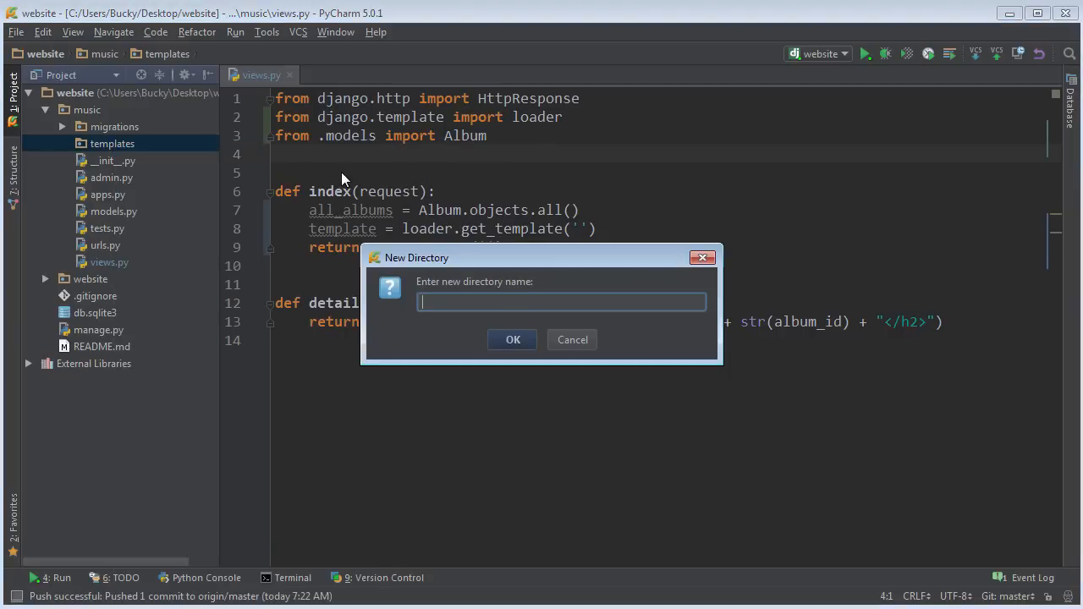
text(music)
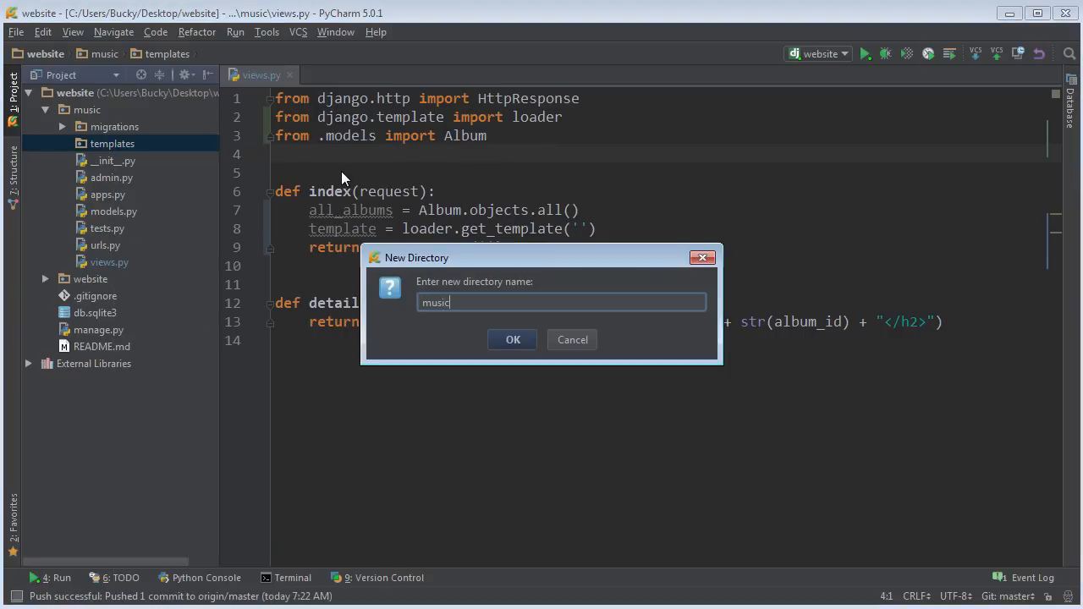
click(511, 338)
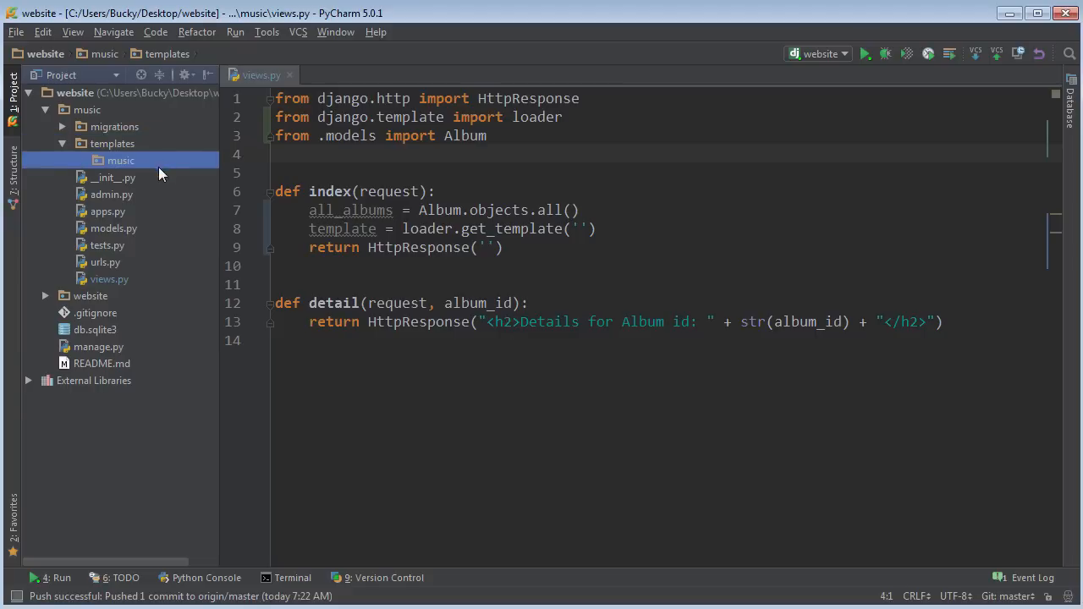
- Start a new HTML file named index inside templates/music
right_click(120, 160)
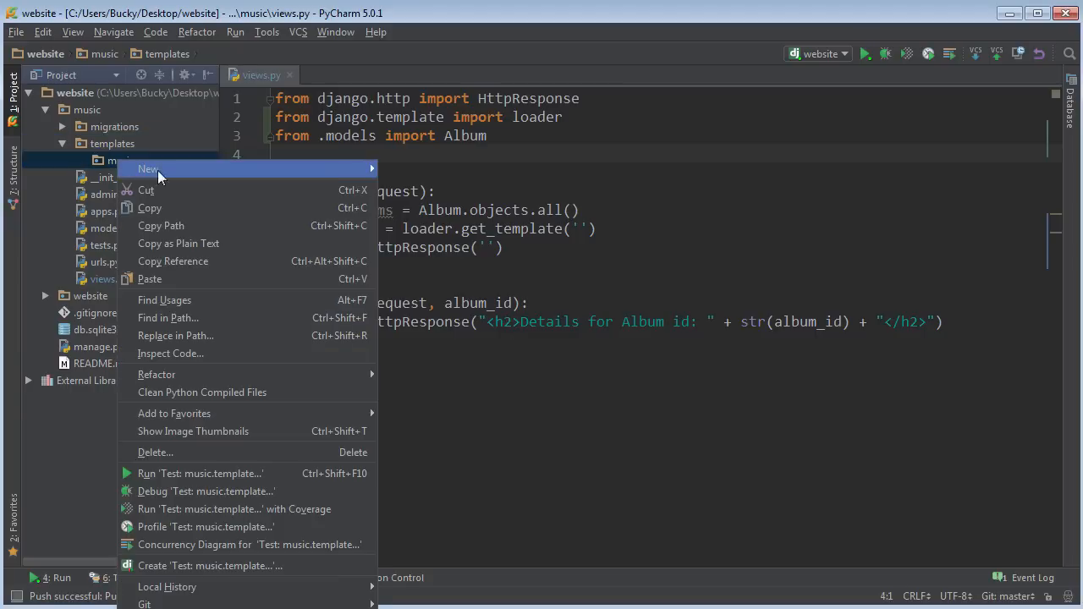
click(148, 169)
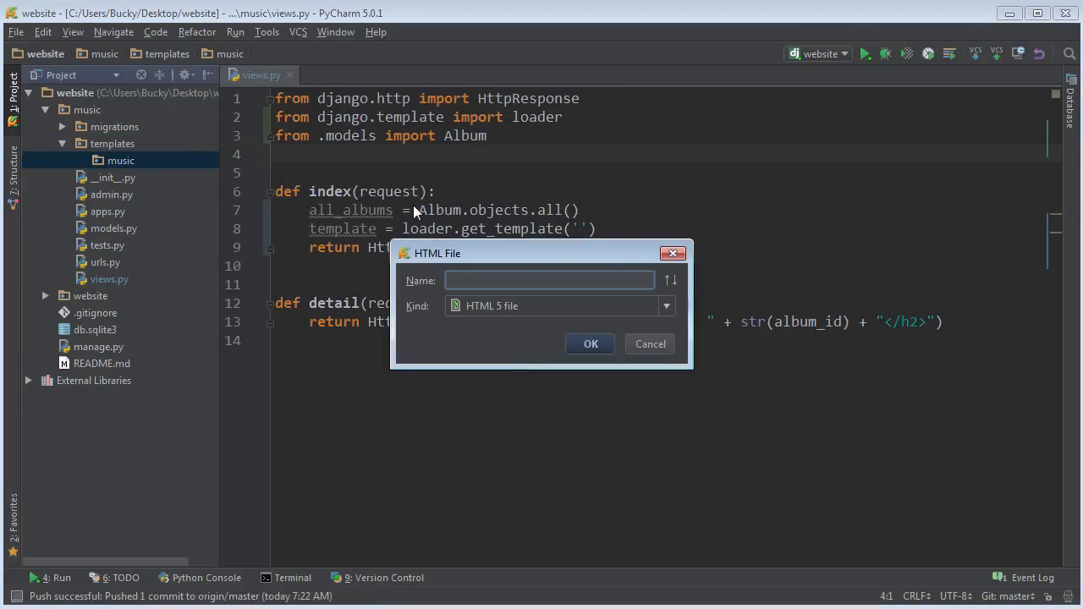
text(index)
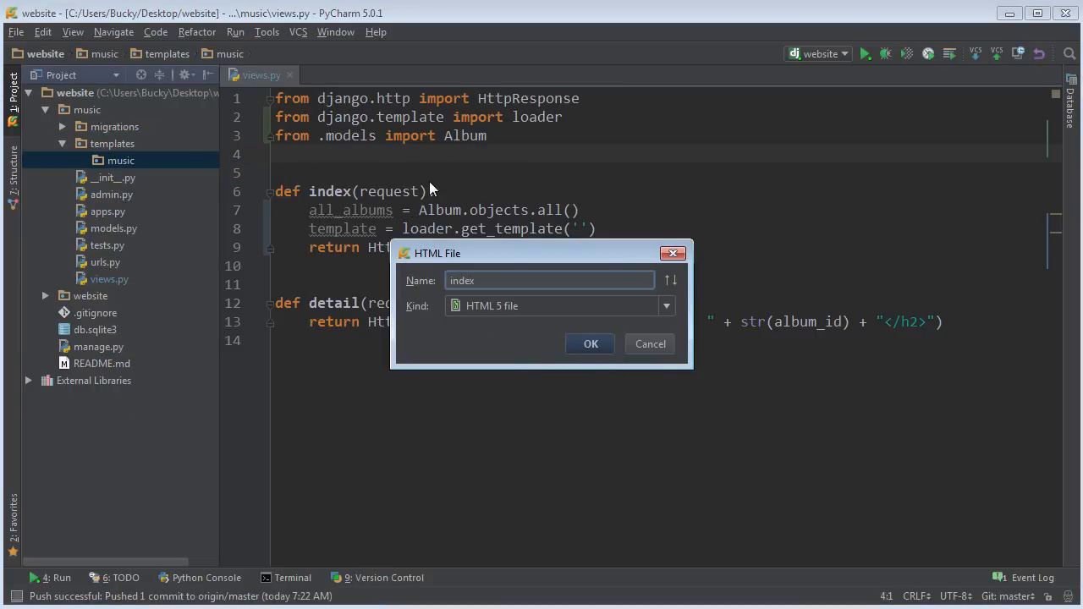
- Create index.html and add it to Git
click(590, 343)
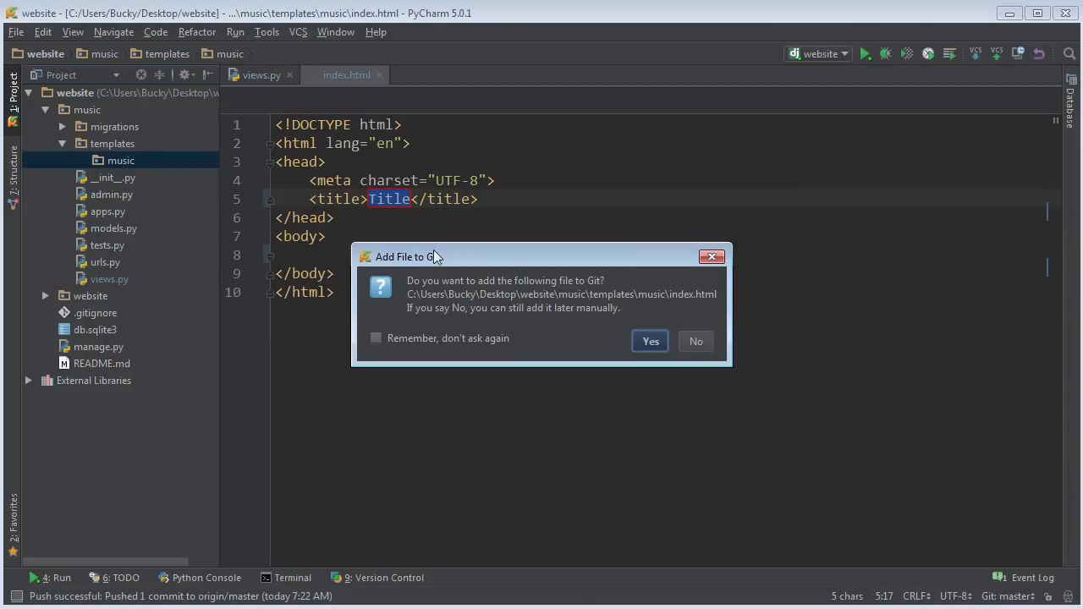
mouse_move(650, 342)
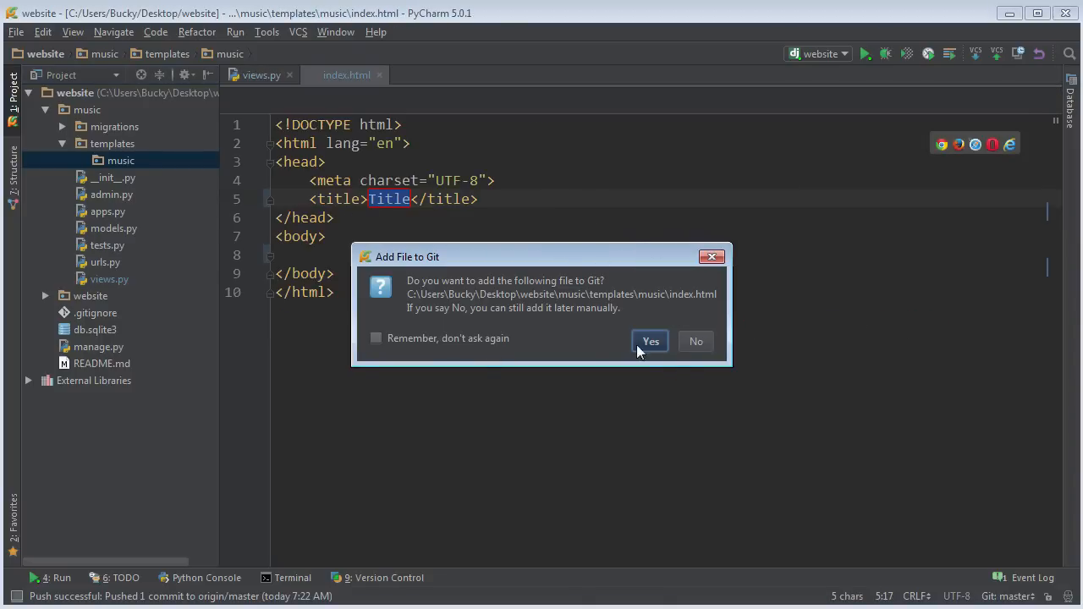
click(649, 341)
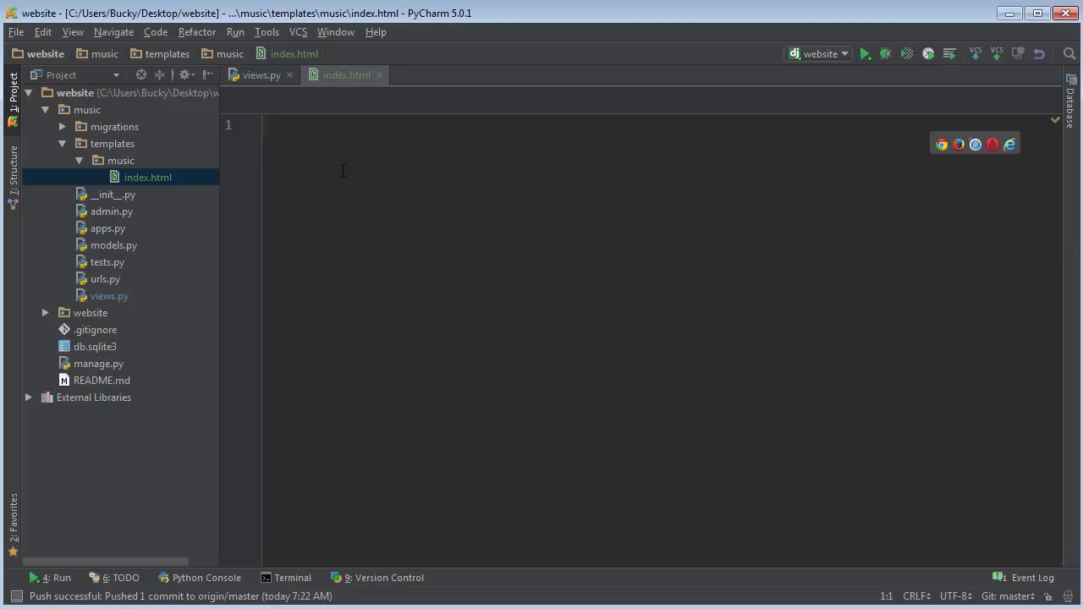
mouse_move(335, 141)
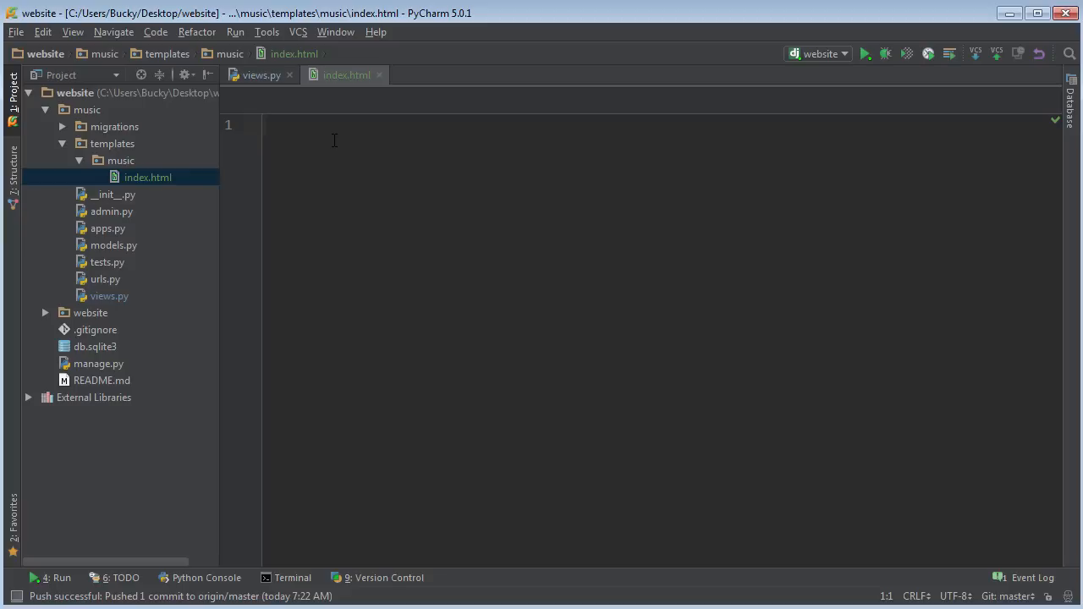
- Write a <ul> with one <li><a href="#">Album Title Here</a></li> item in index.html
text(<ul)
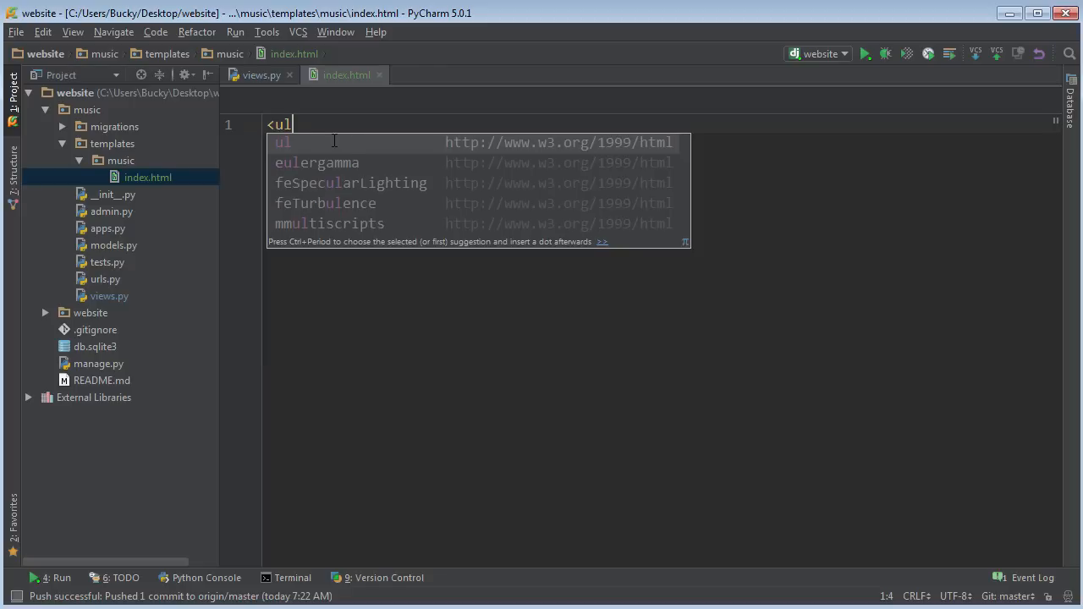
key(Enter)
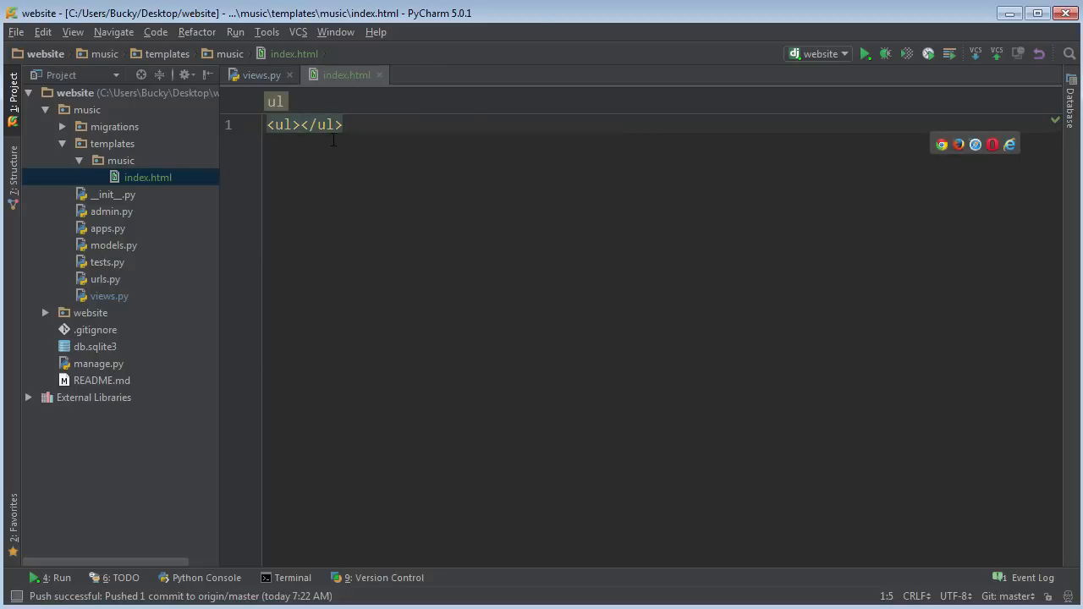
key(enter)
text(<li></li>)
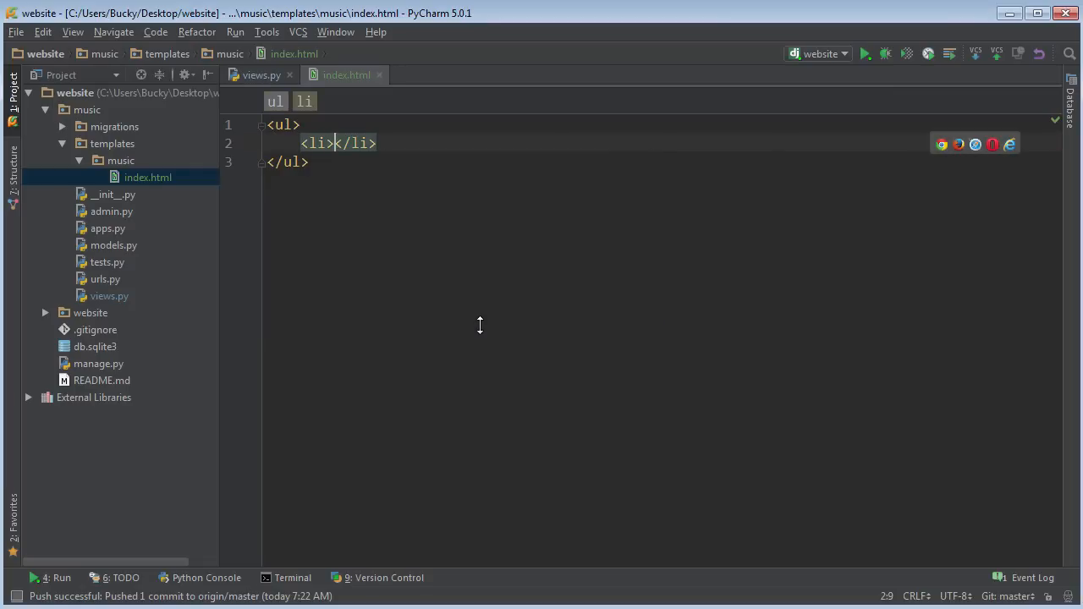
text(a<)
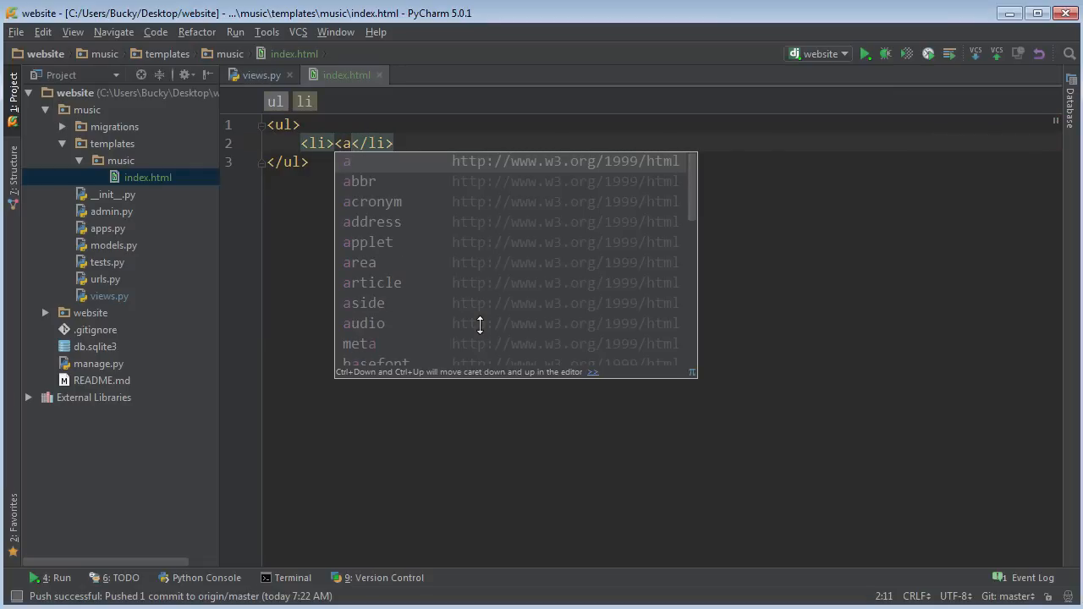
key(Escape)
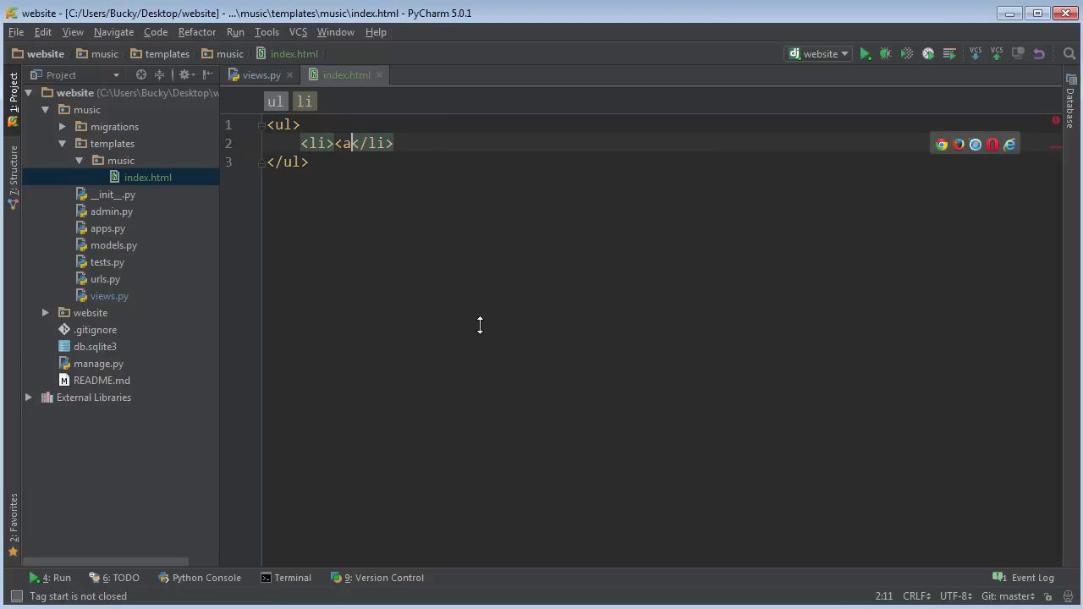
text(href="#"></a>)
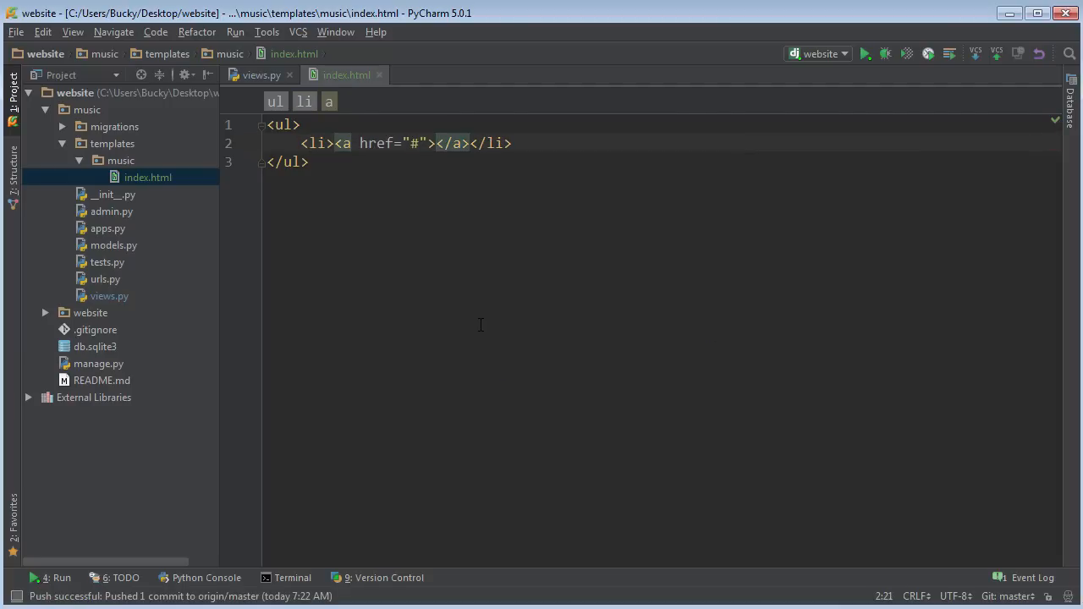
text(a)
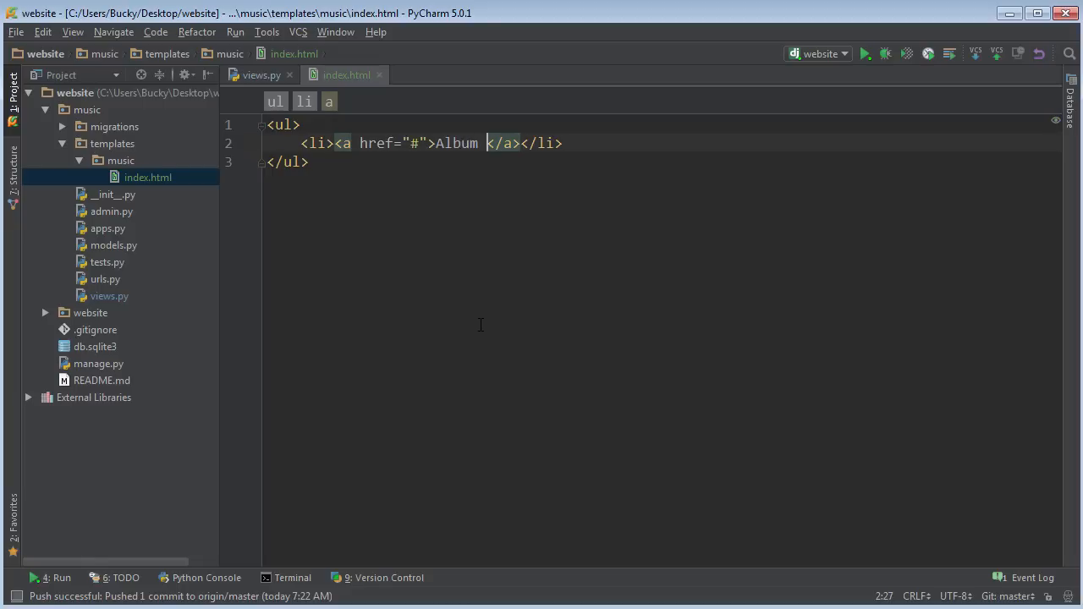
text(Title Here)
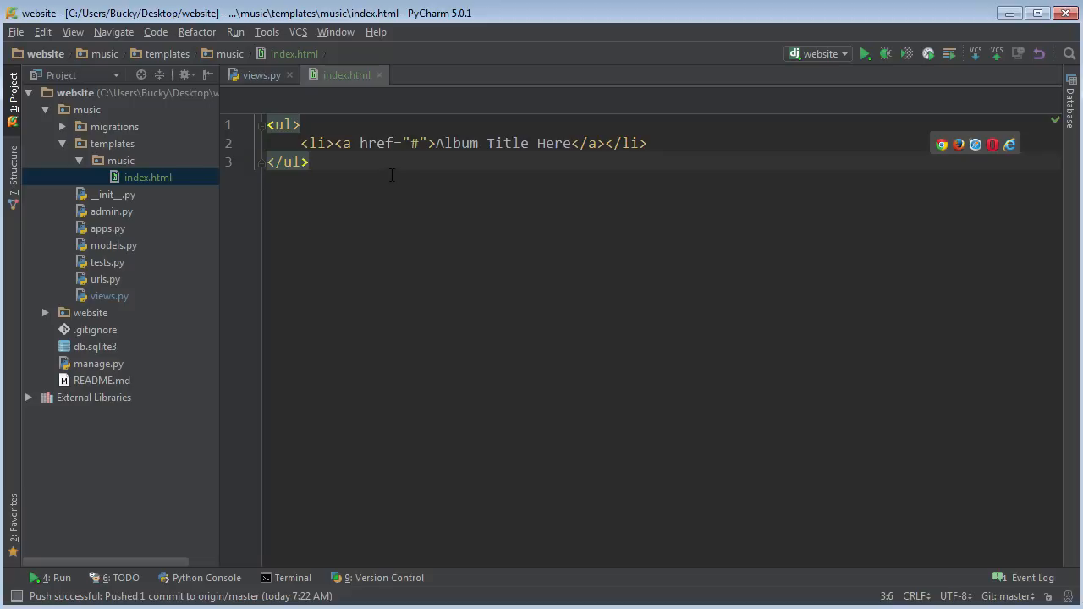
- Review the list markup, selecting it all and then the # link placeholder
click(301, 125)
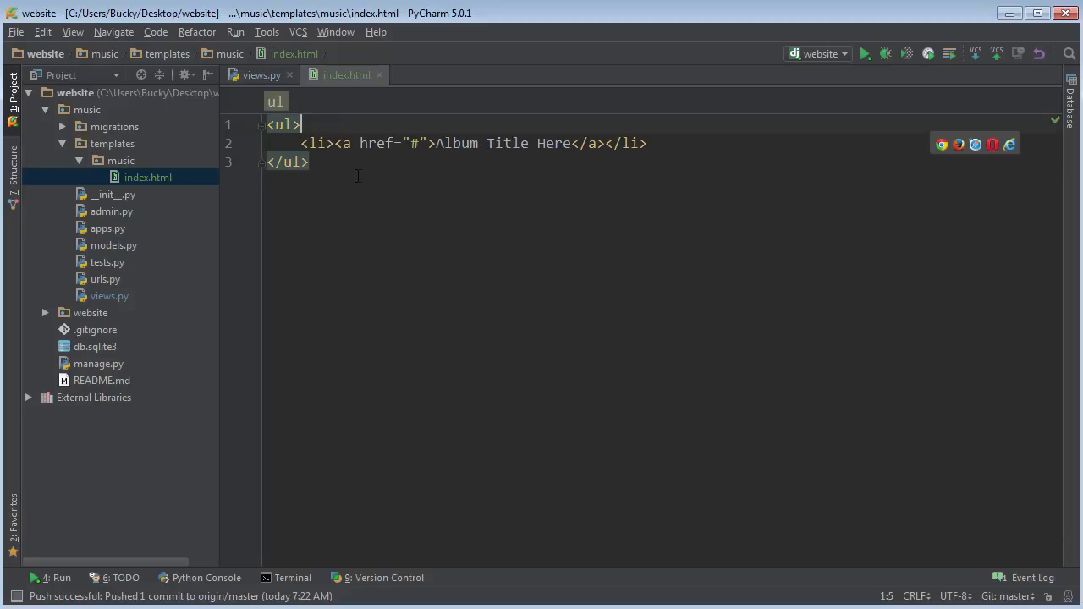
key(ctrl+a)
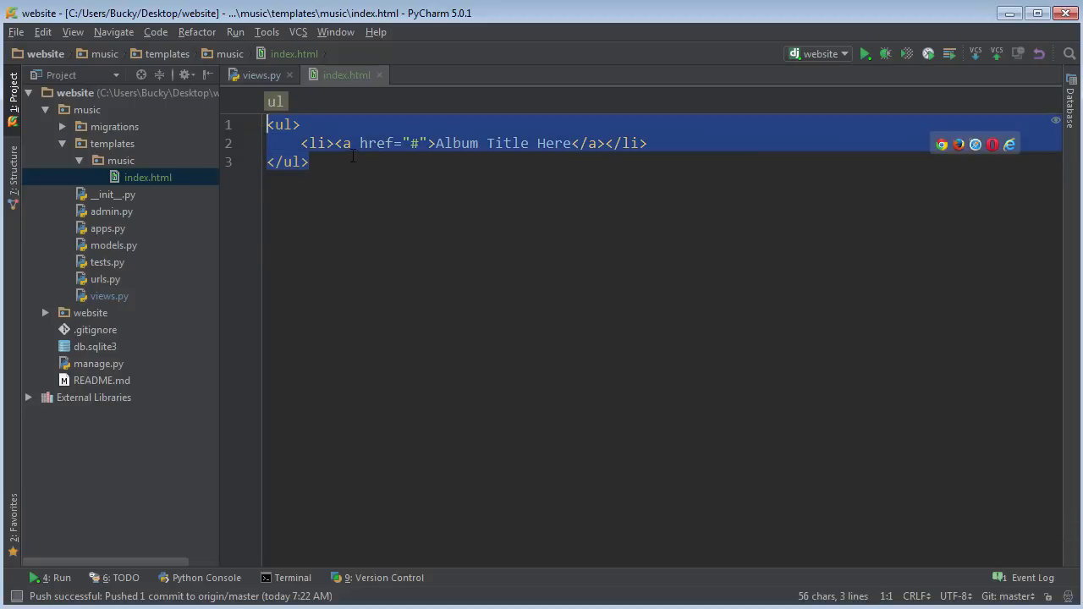
click(312, 162)
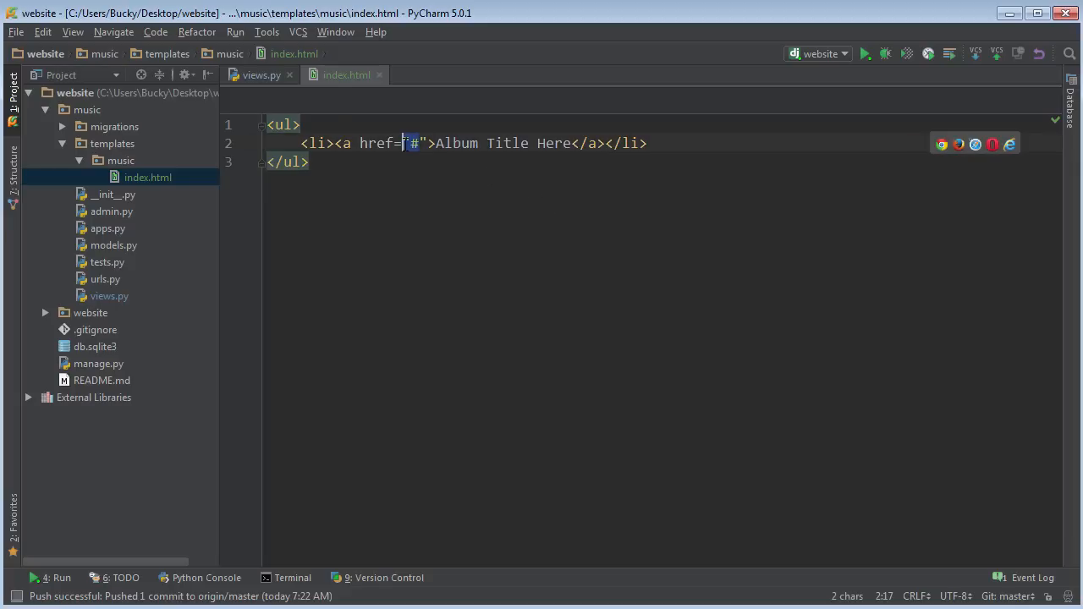
click(279, 126)
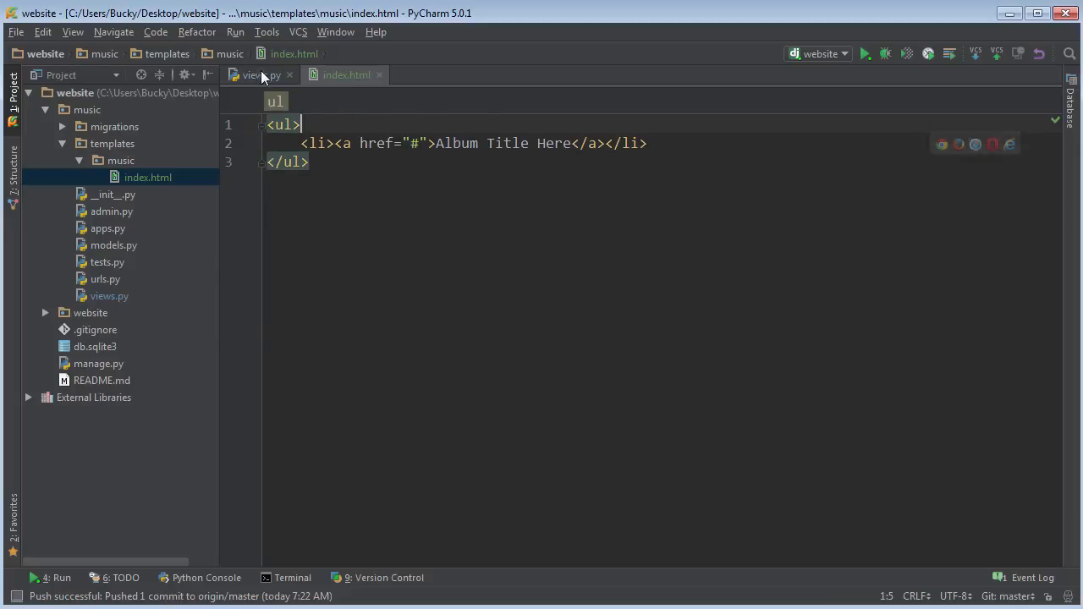
click(253, 75)
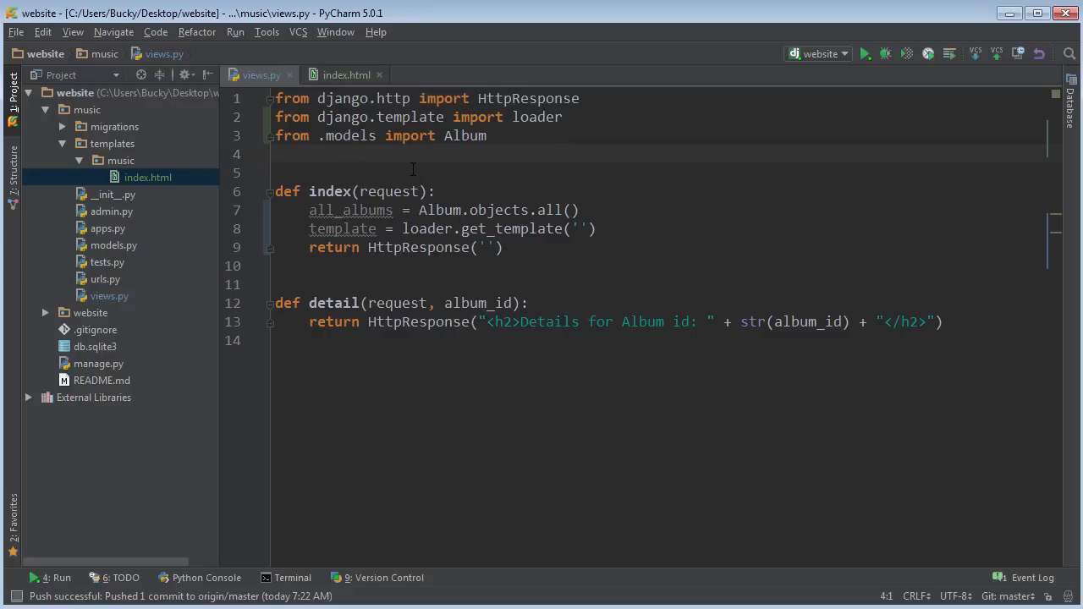
mouse_move(474, 142)
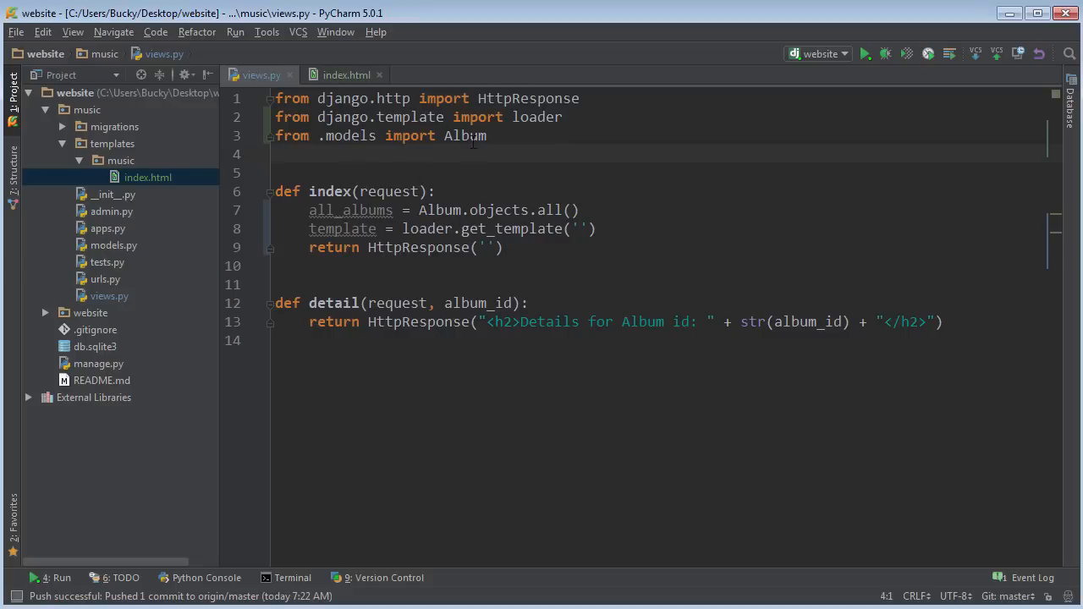
double_click(342, 228)
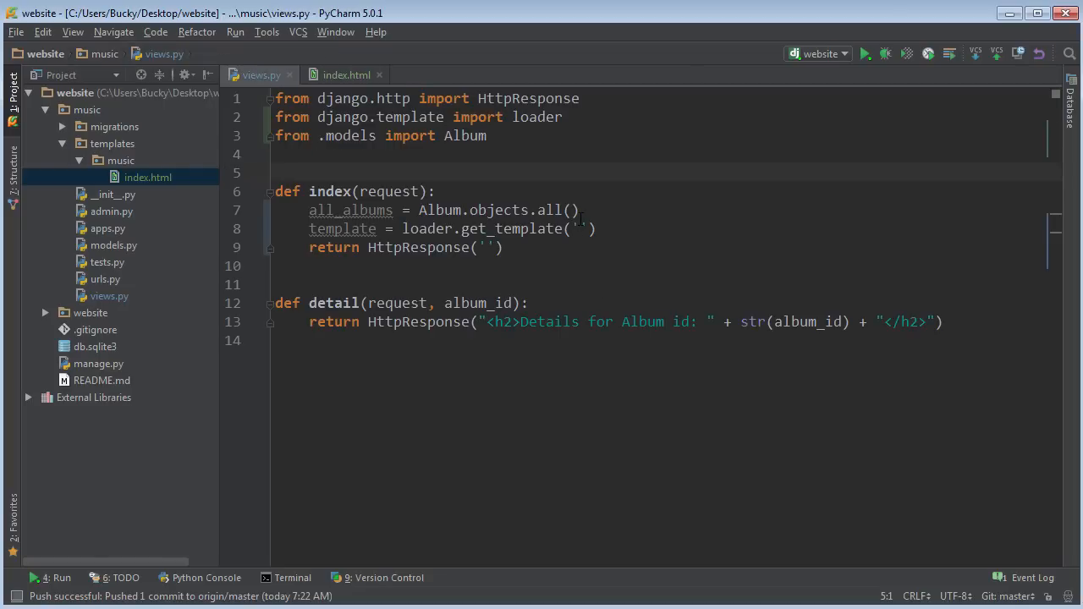
text(music/index.html)
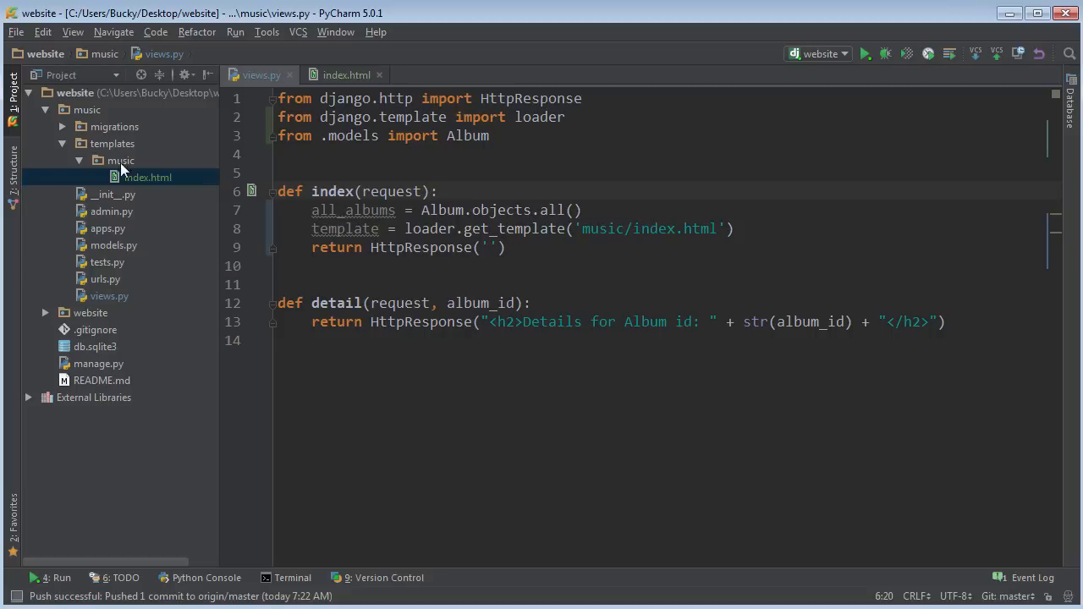
click(112, 142)
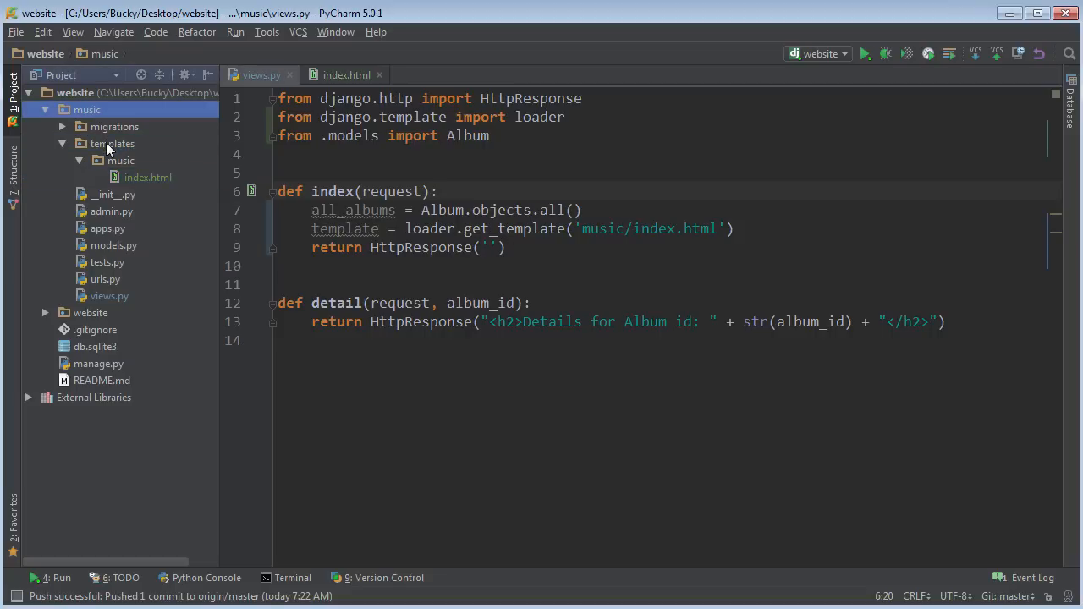
click(111, 142)
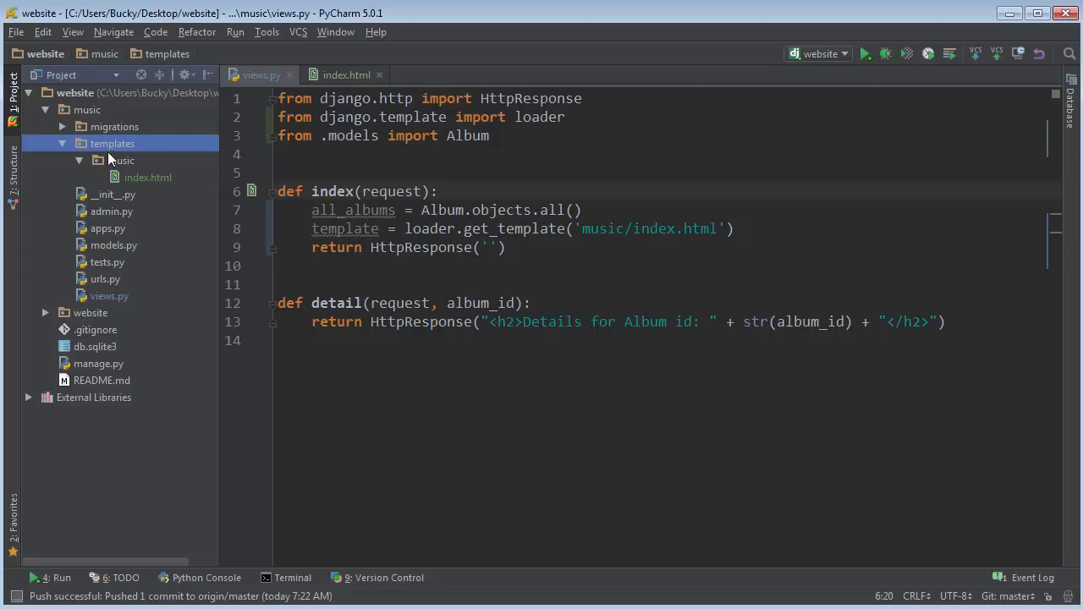
click(437, 191)
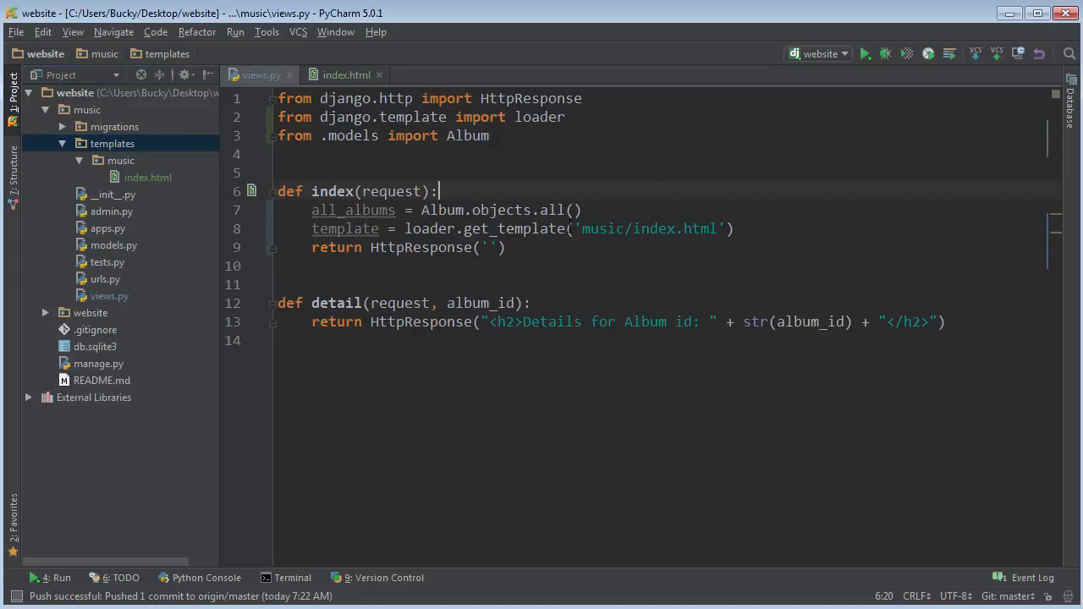
double_click(346, 228)
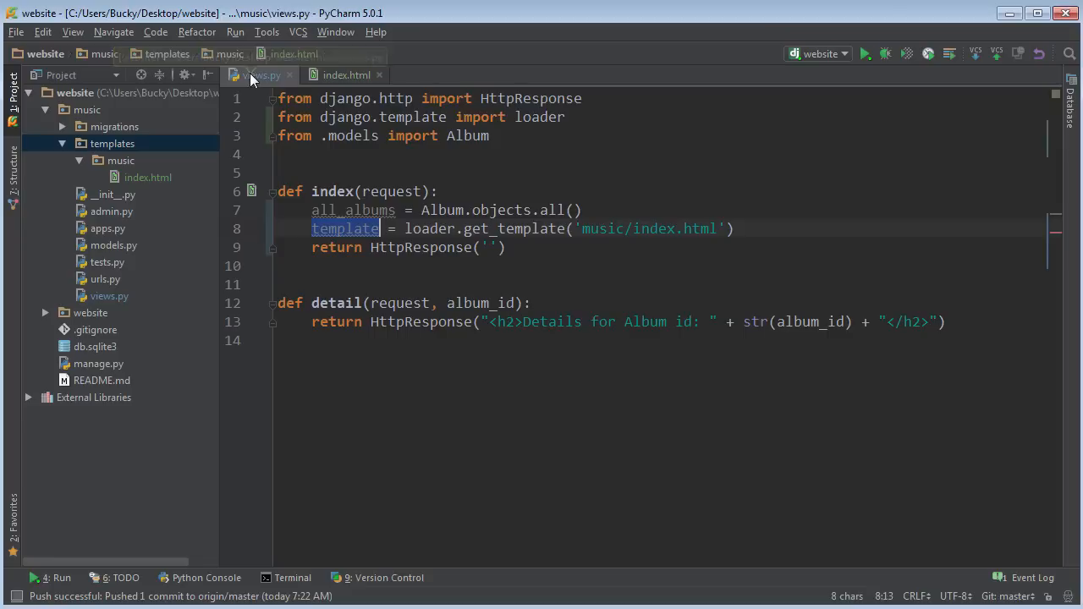
click(765, 229)
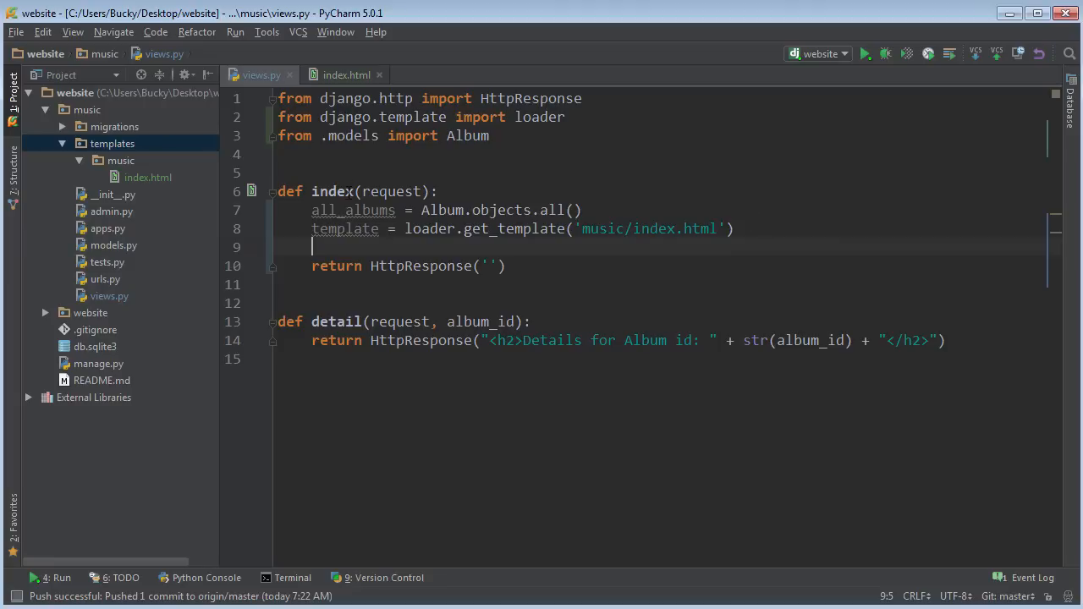
- Check the all_albums variable in views.py against the index.html template
double_click(352, 210)
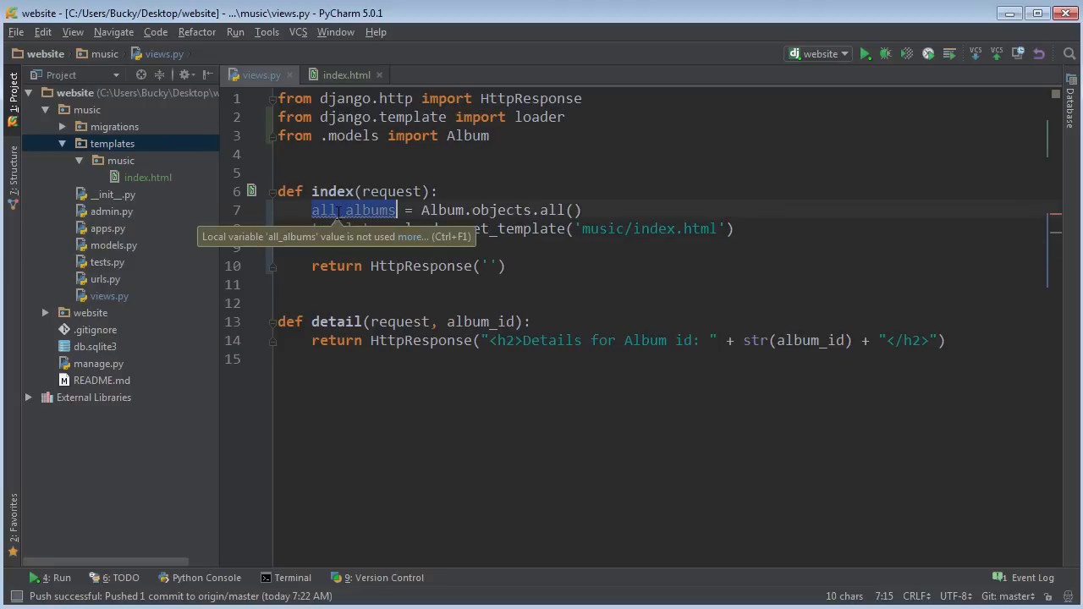
click(347, 75)
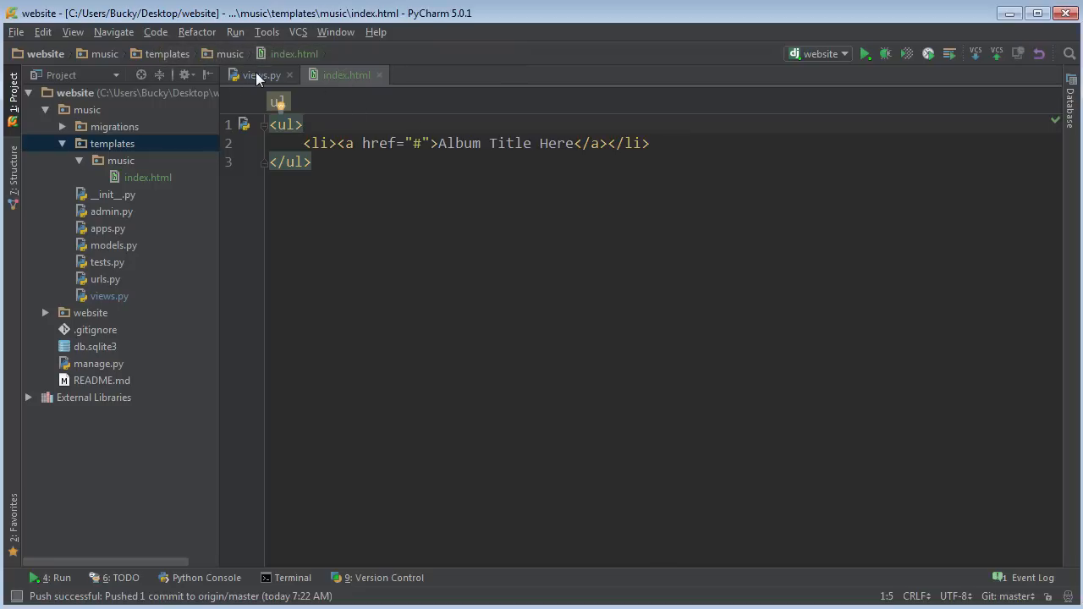
click(260, 74)
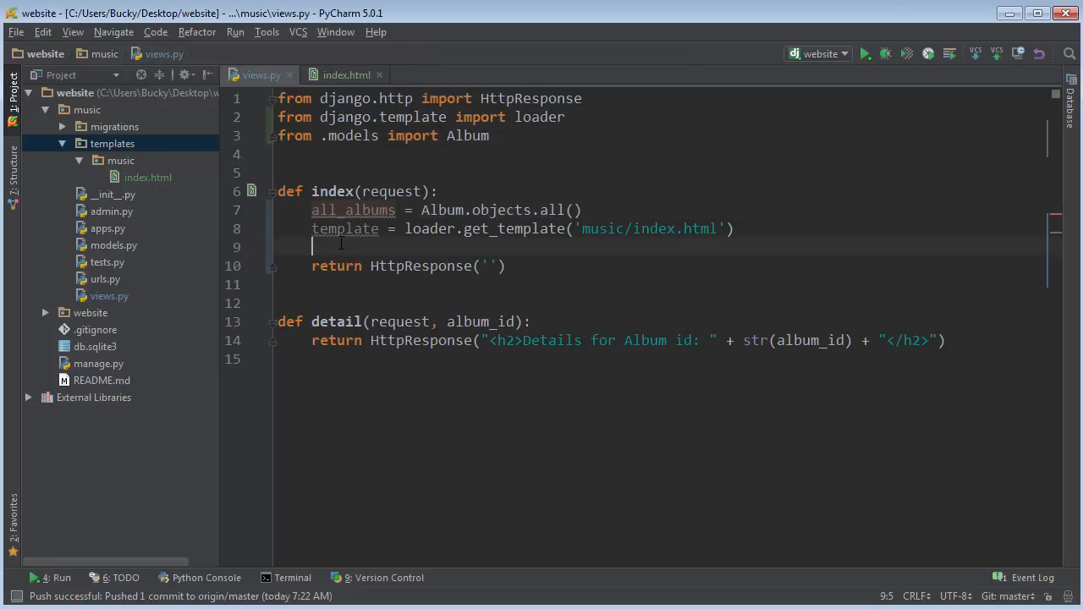
- Add context = { 'all_albums': all_albums, } under the template line in index()
text(context)
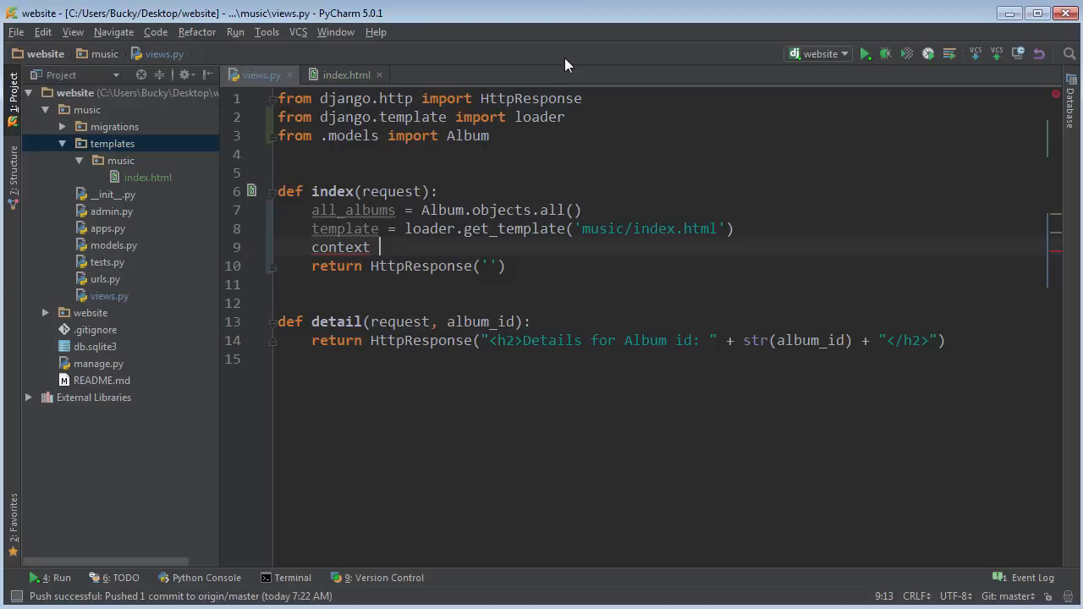
text(=)
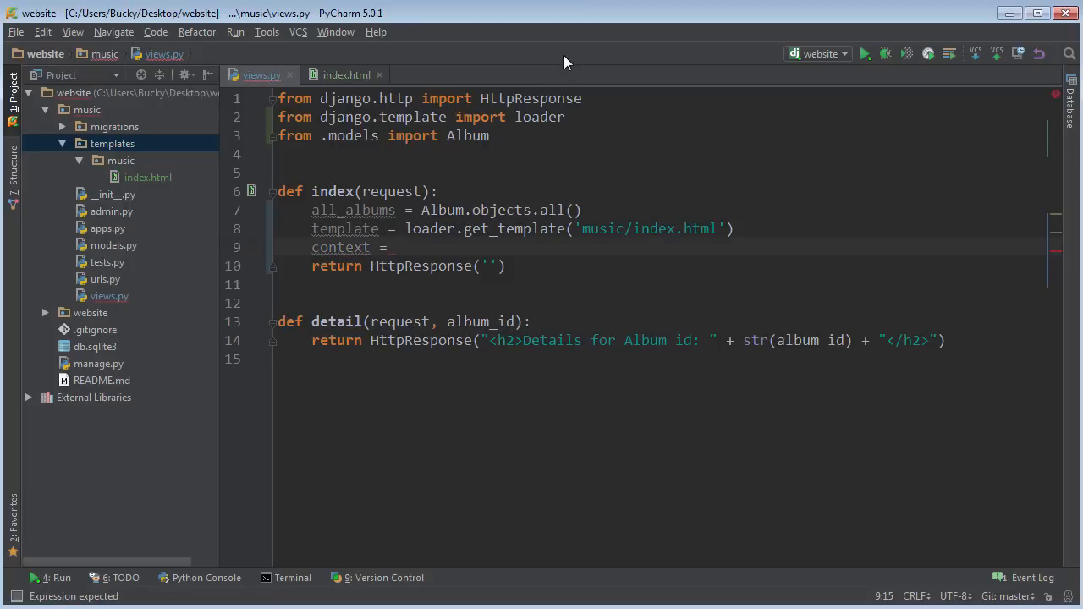
text({)
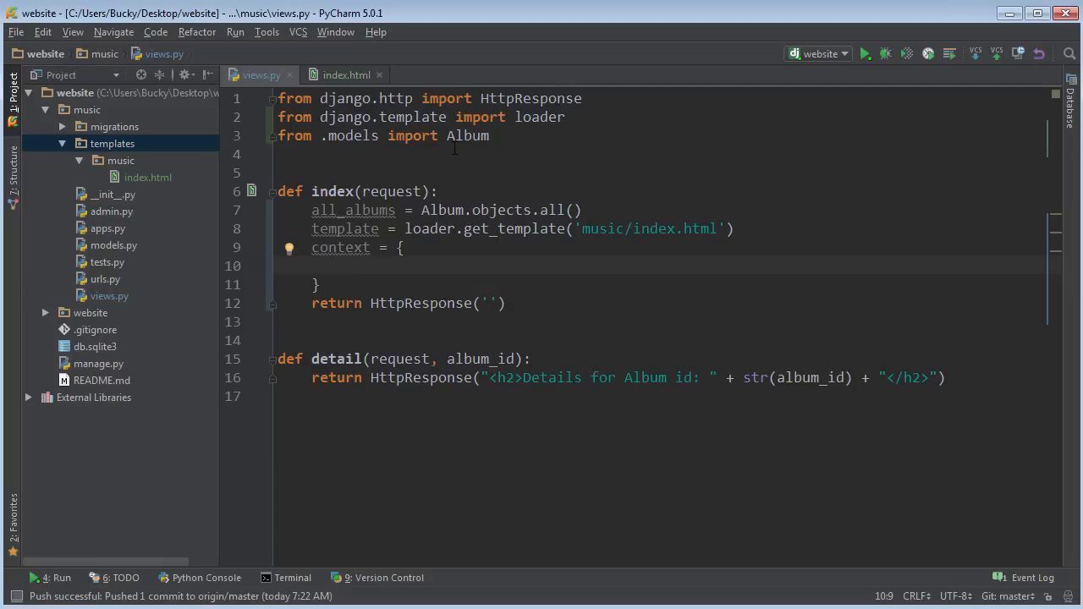
mouse_move(346, 228)
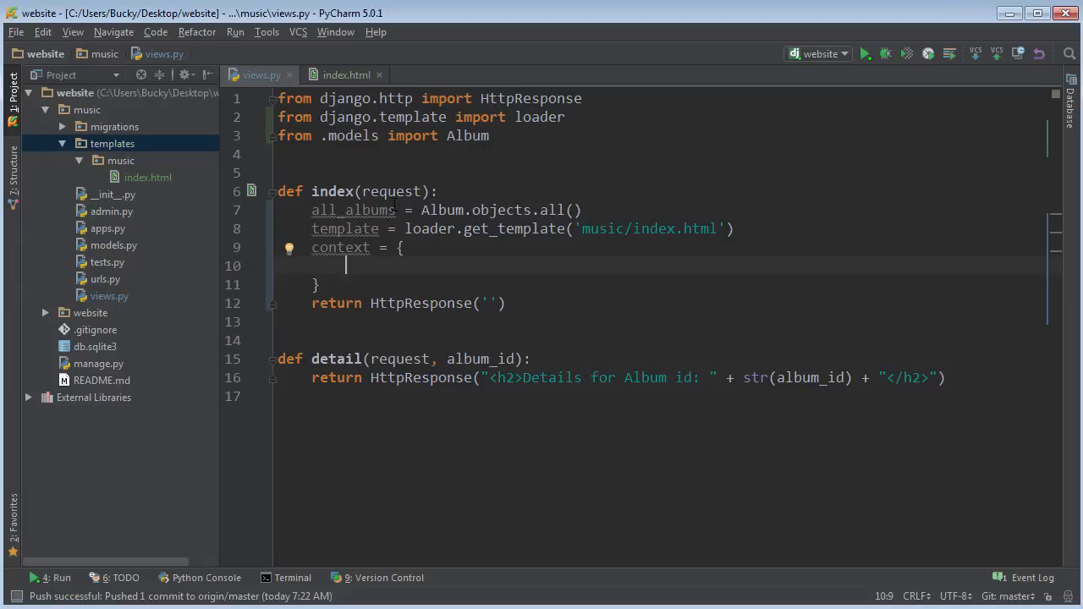
text('all_albums')
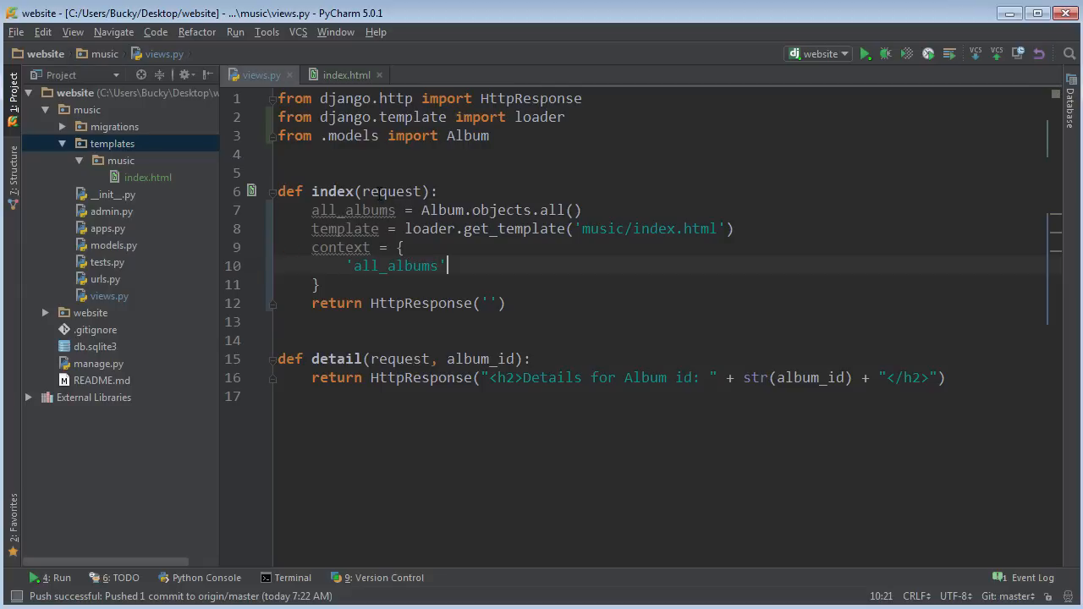
text(: all_albums)
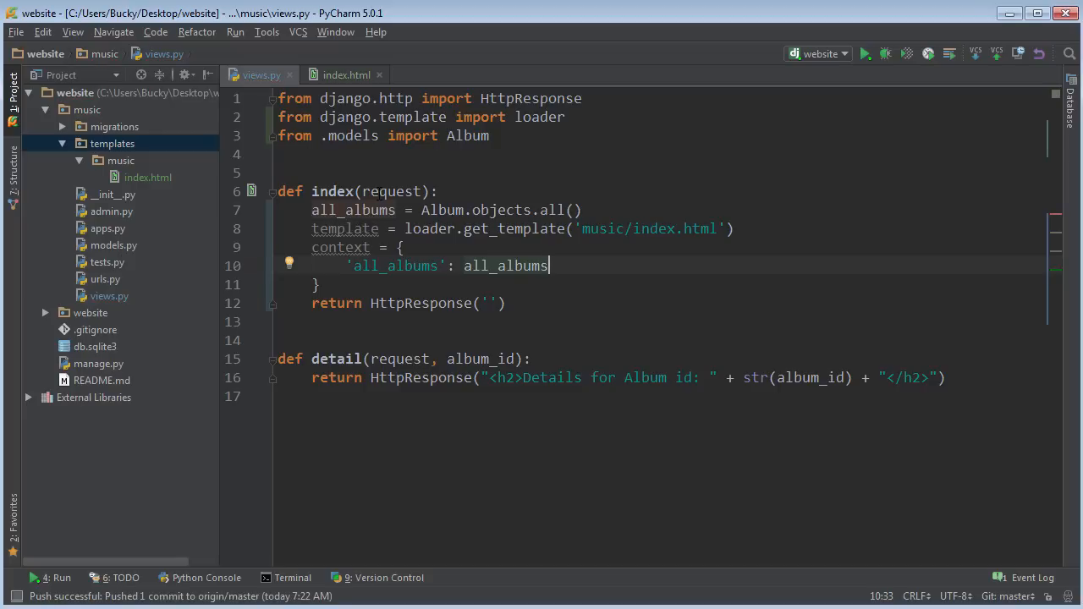
text(,)
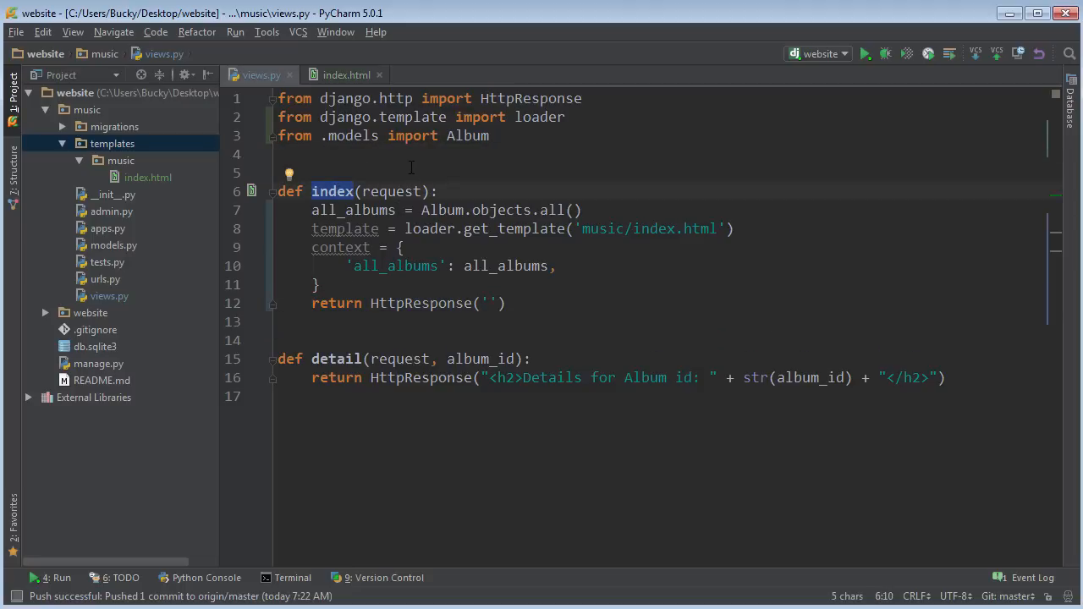
- Review the index.html template markup before returning to views.py
click(346, 75)
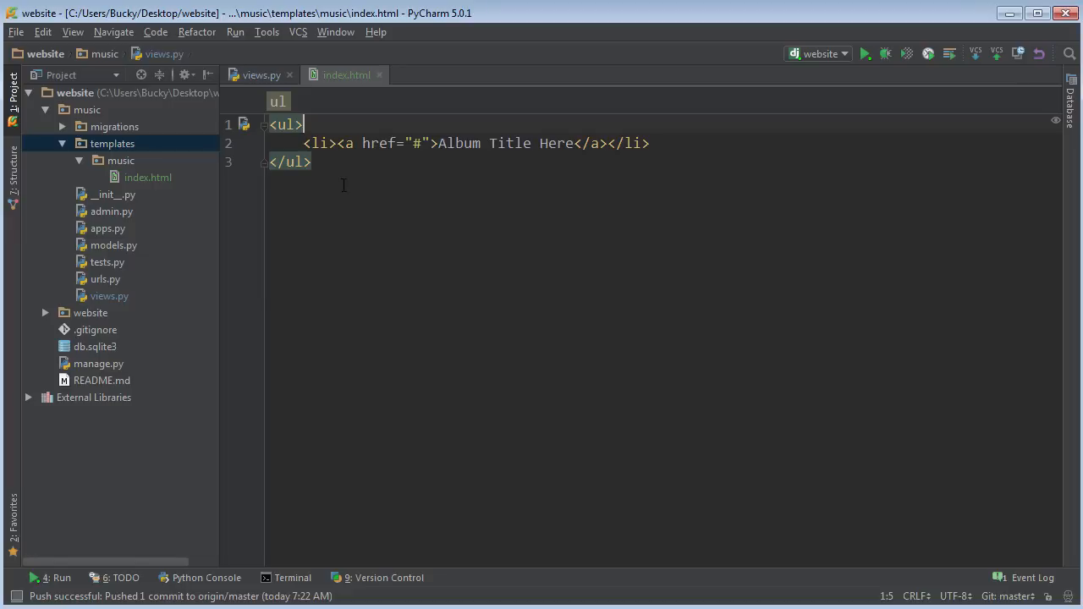
key(ctrl+a)
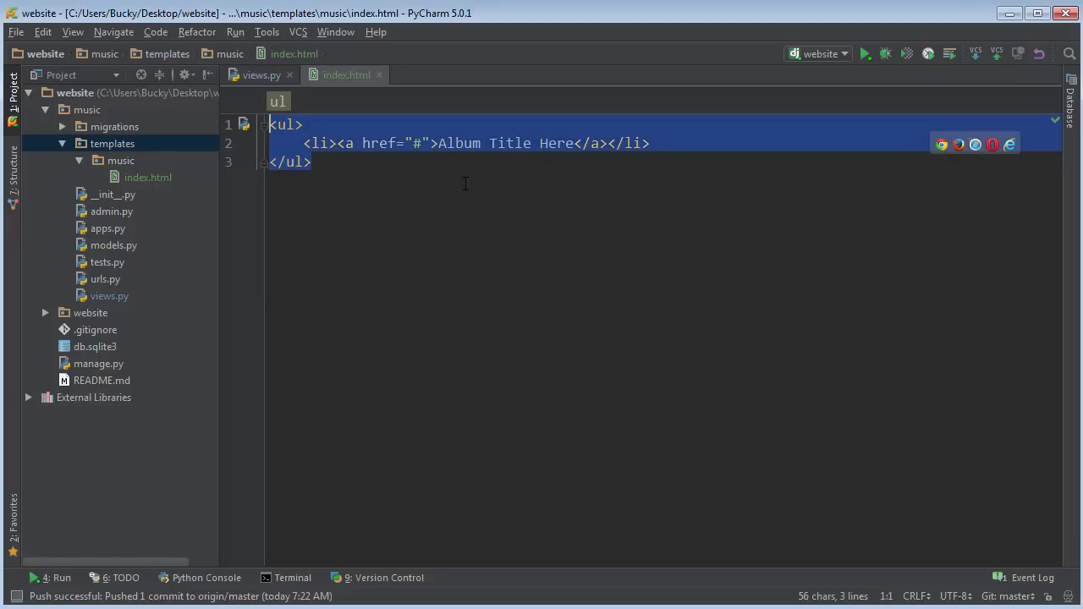
mouse_move(487, 130)
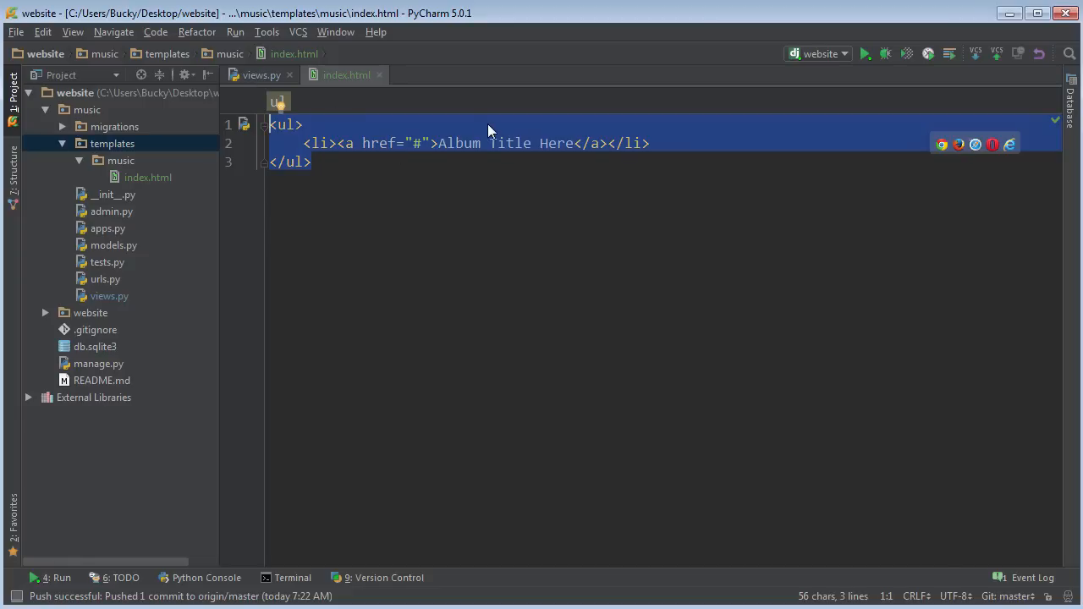
click(304, 125)
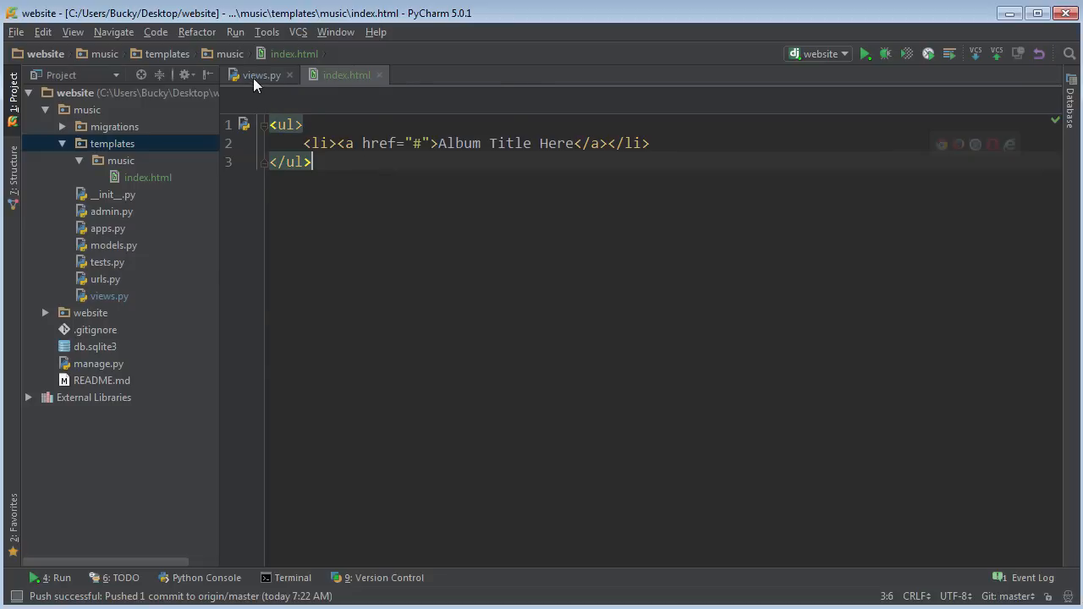
click(261, 74)
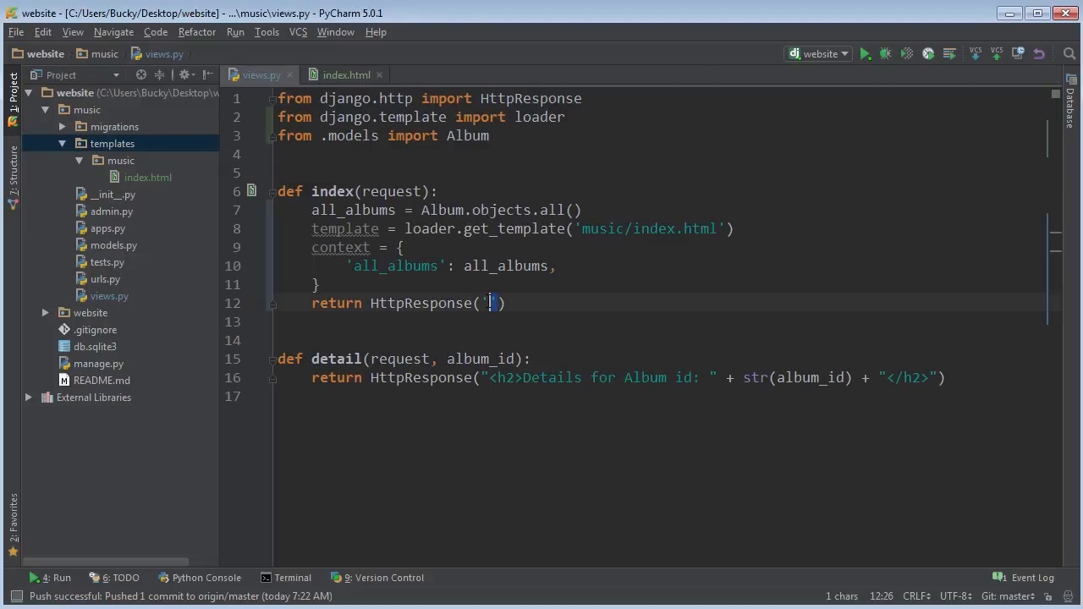
- Return HttpResponse(template.render(context, request)) from the index view
text(template.render()
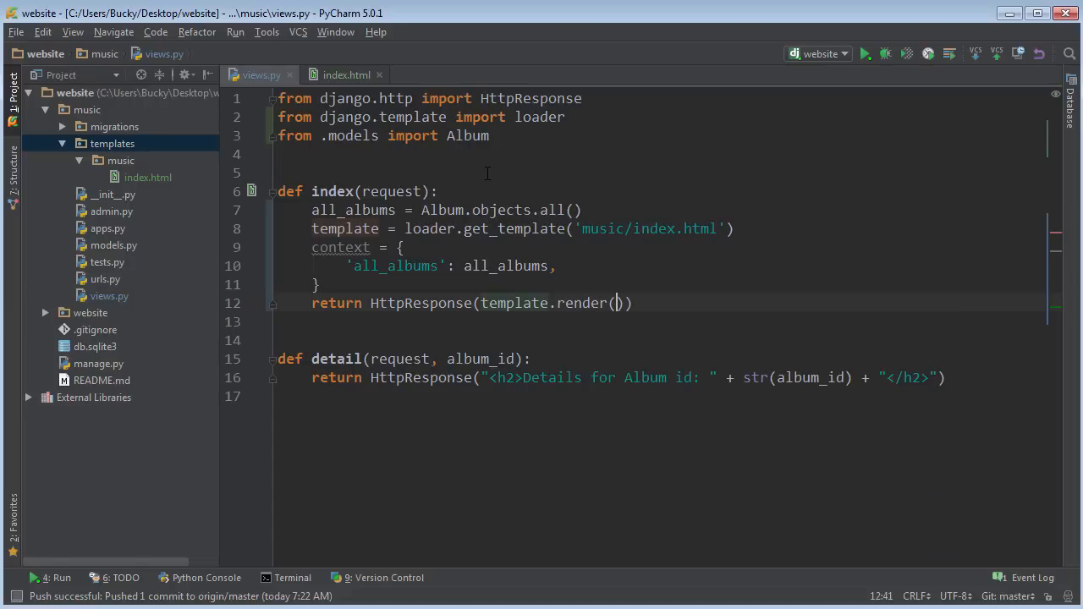
text(context,)
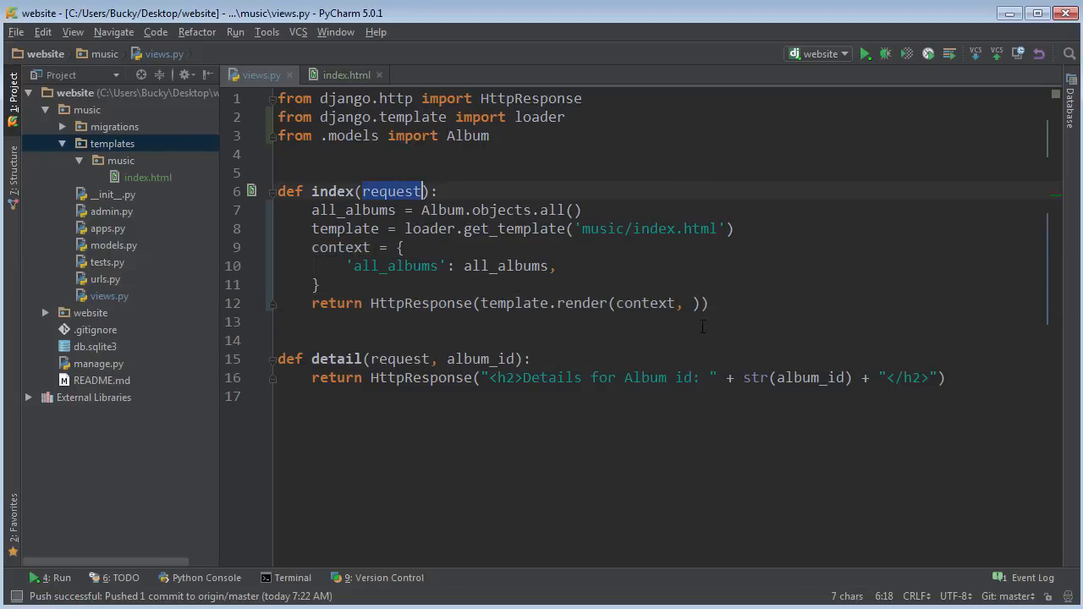
text(request)
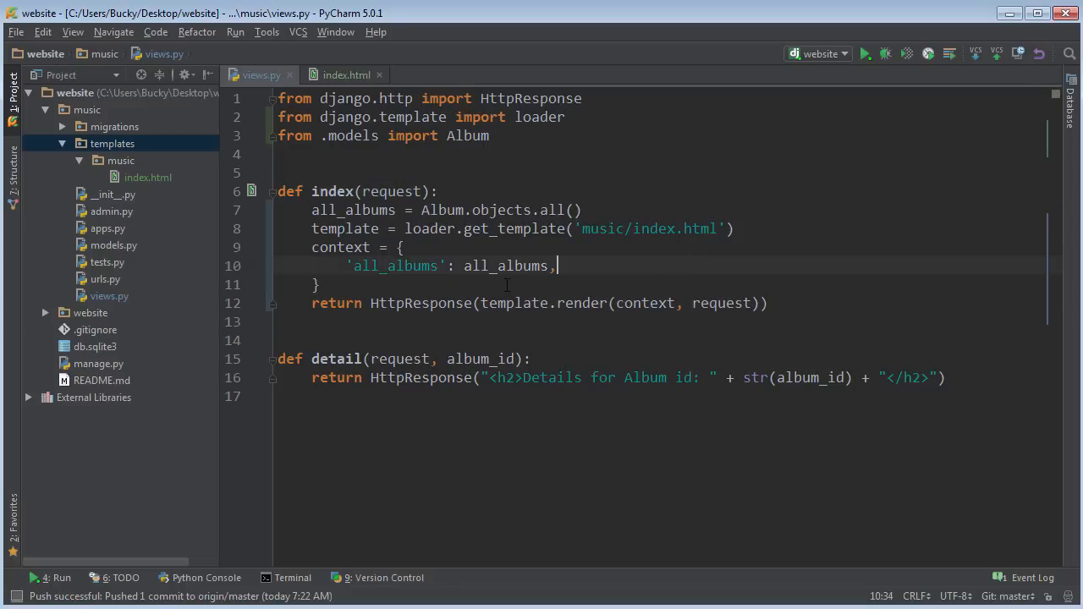
click(321, 285)
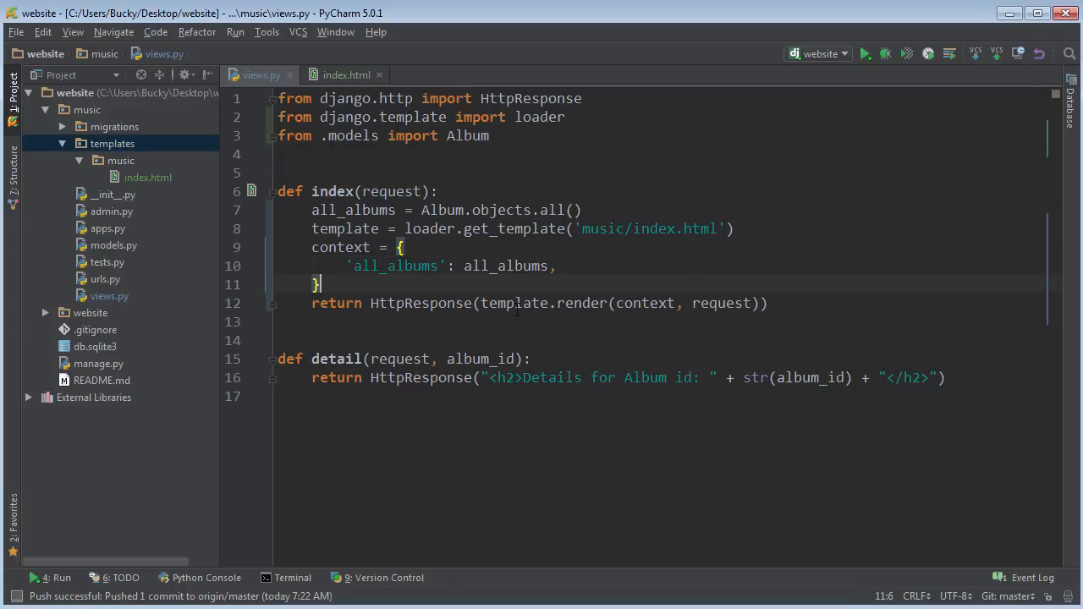
click(345, 74)
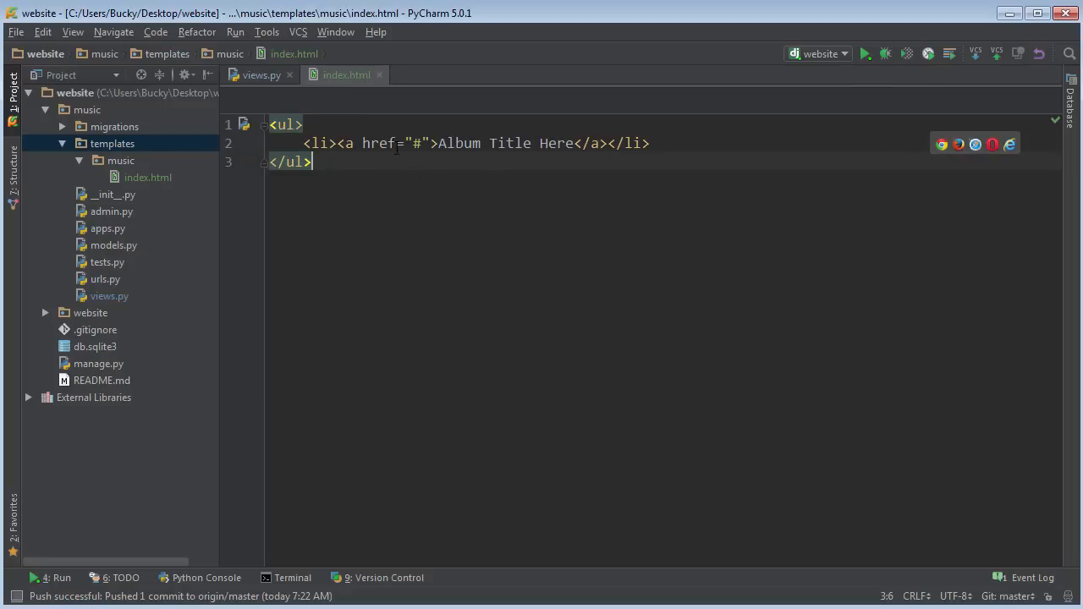
- Position the cursor after the opening <ul> tag in index.html to insert a blank line
click(261, 75)
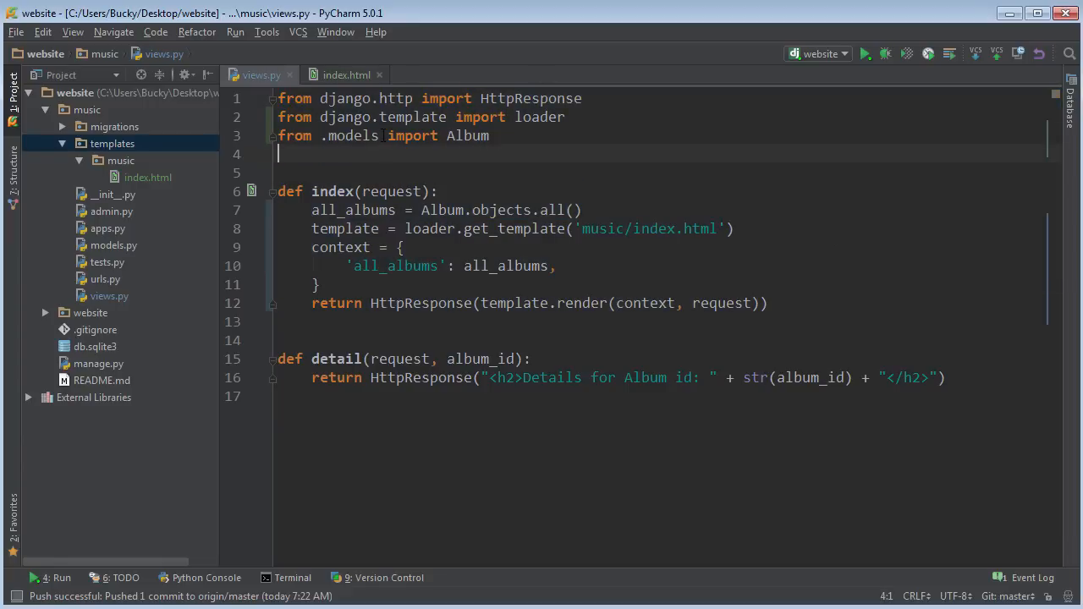
click(347, 75)
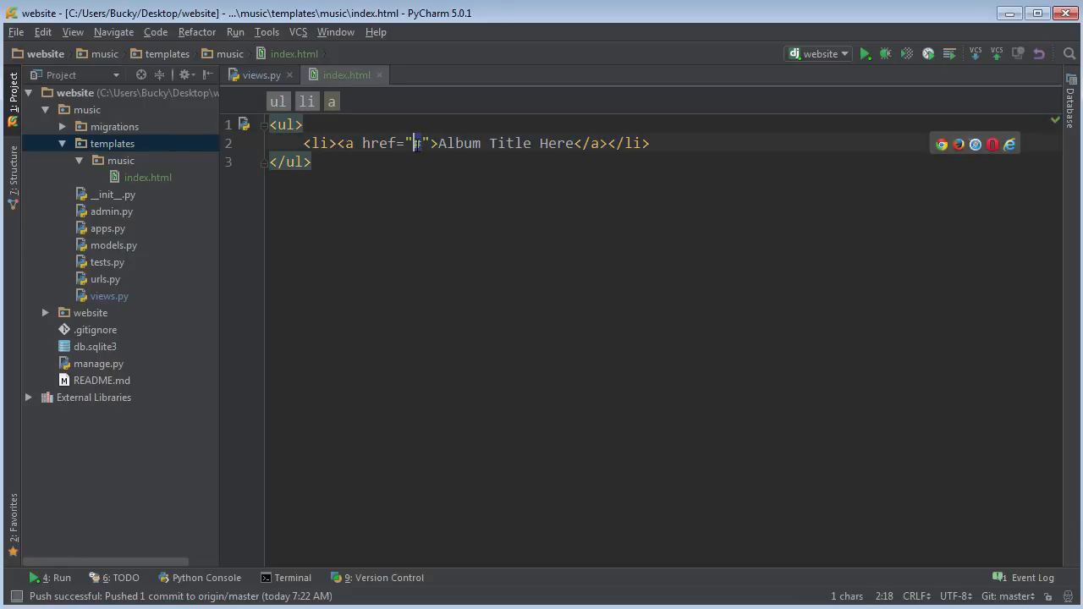
text(#)
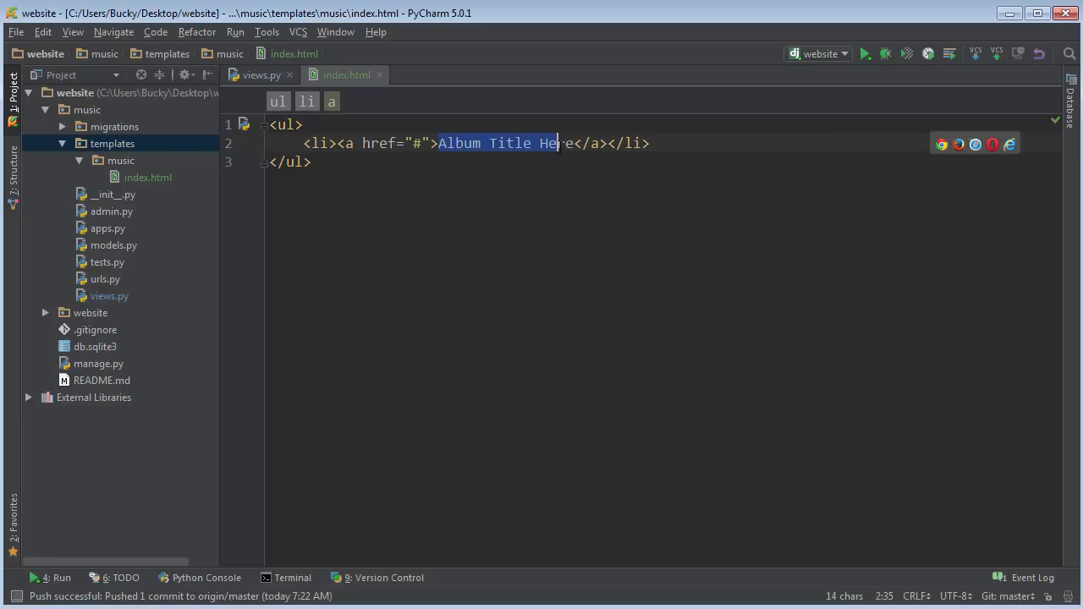
click(288, 125)
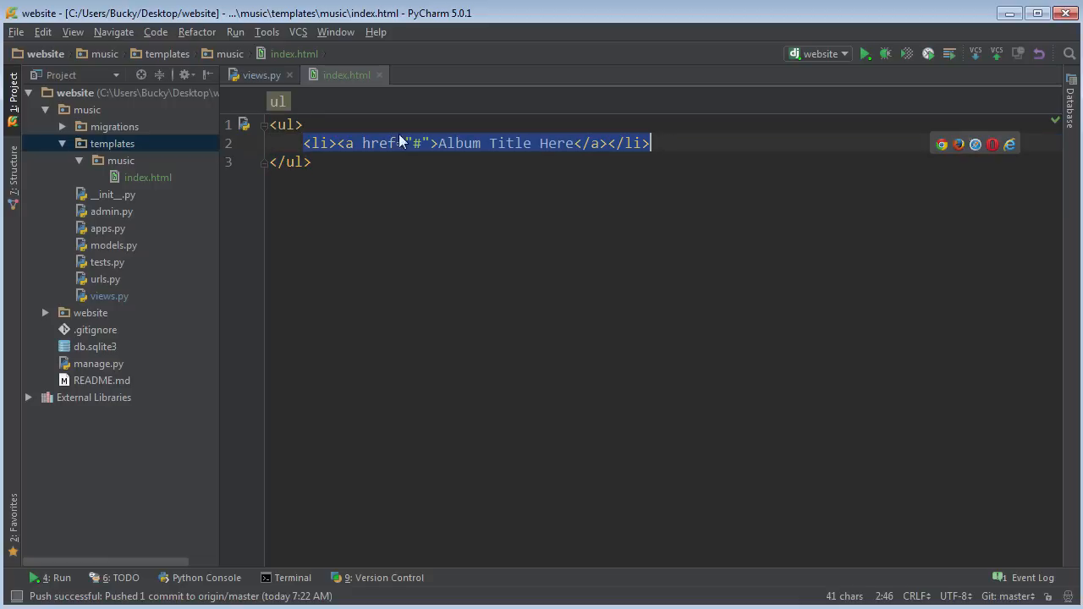
click(304, 125)
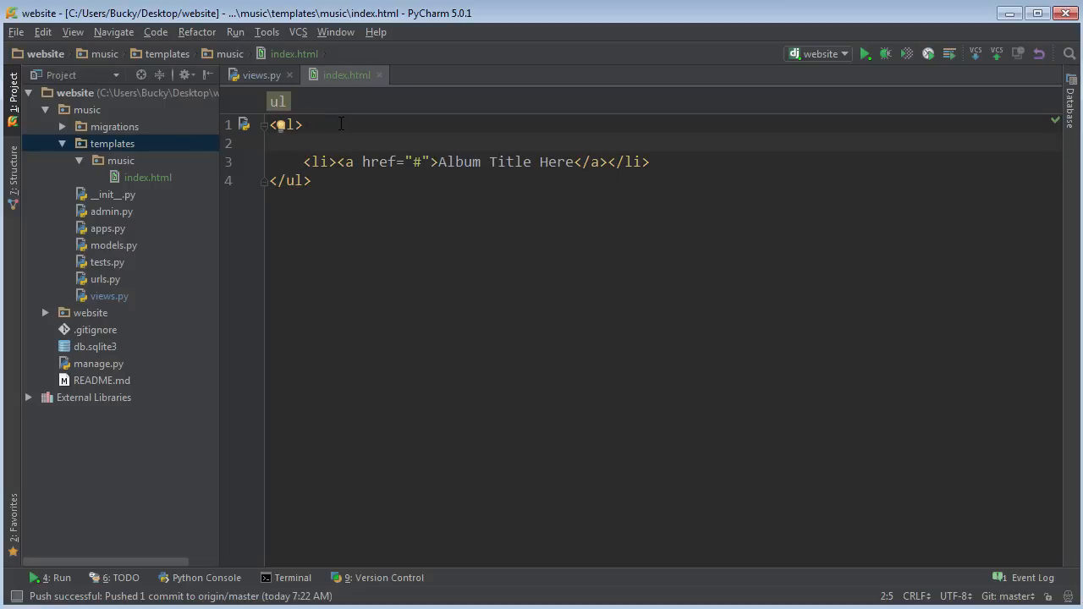
- Add {% for album in all_albums %} above the list item, checking the variable name in views.py
text({)
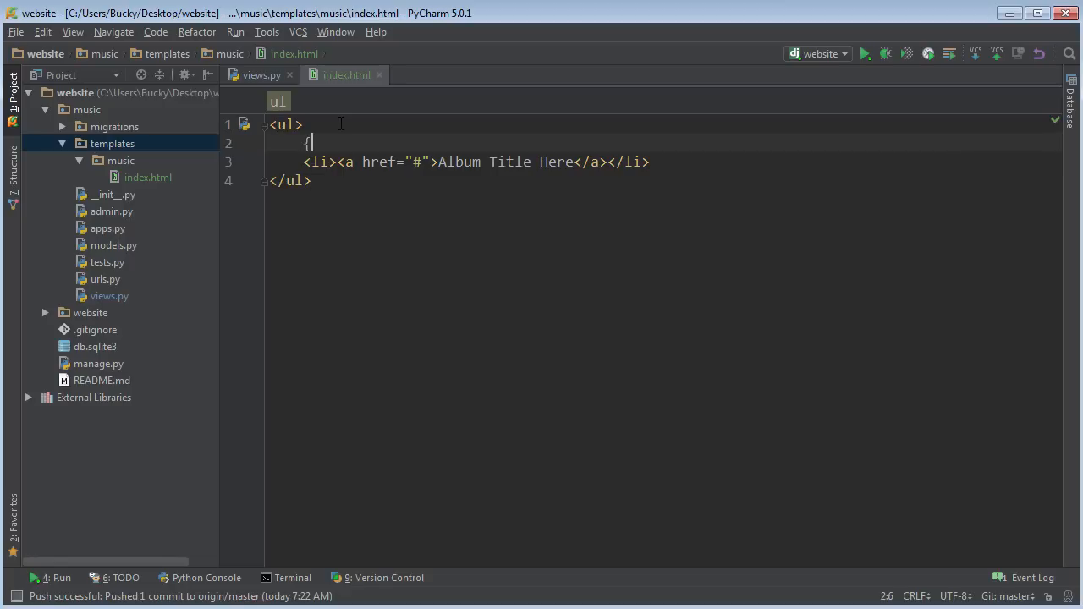
text(})
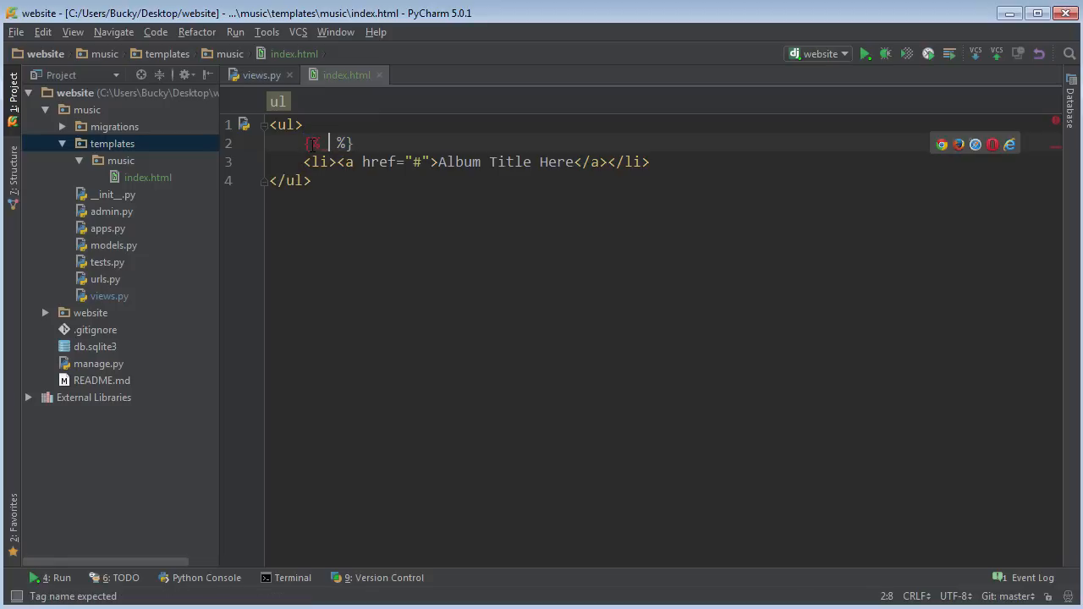
text(%)
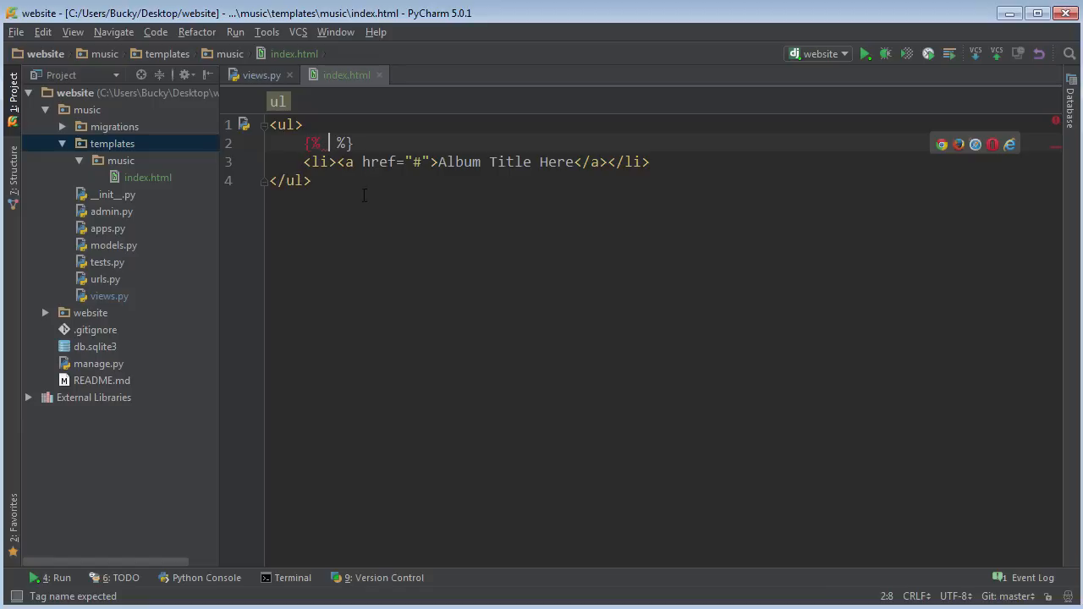
click(261, 75)
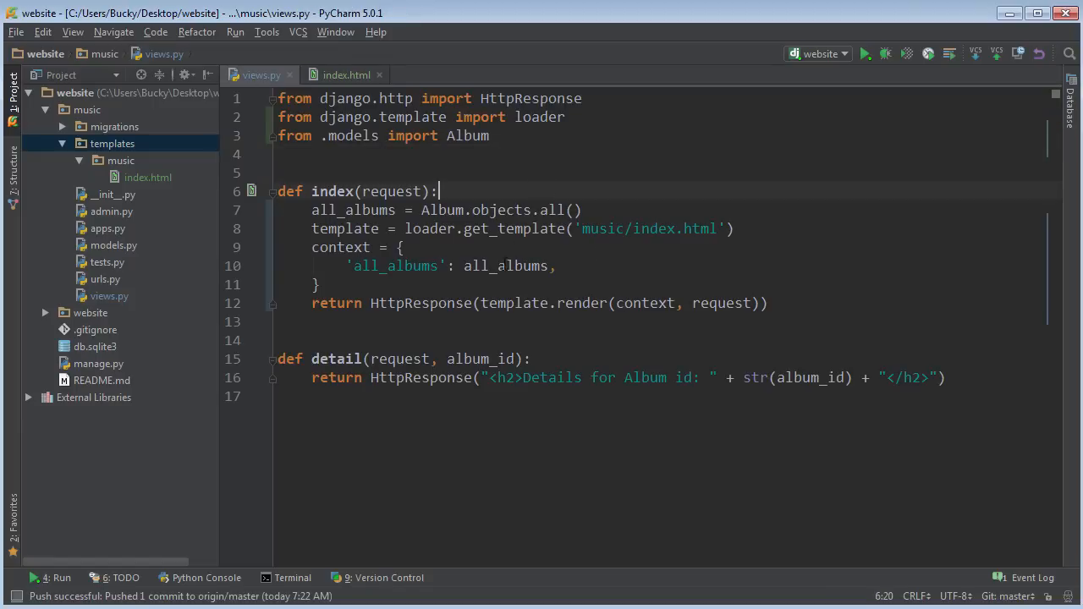
double_click(506, 266)
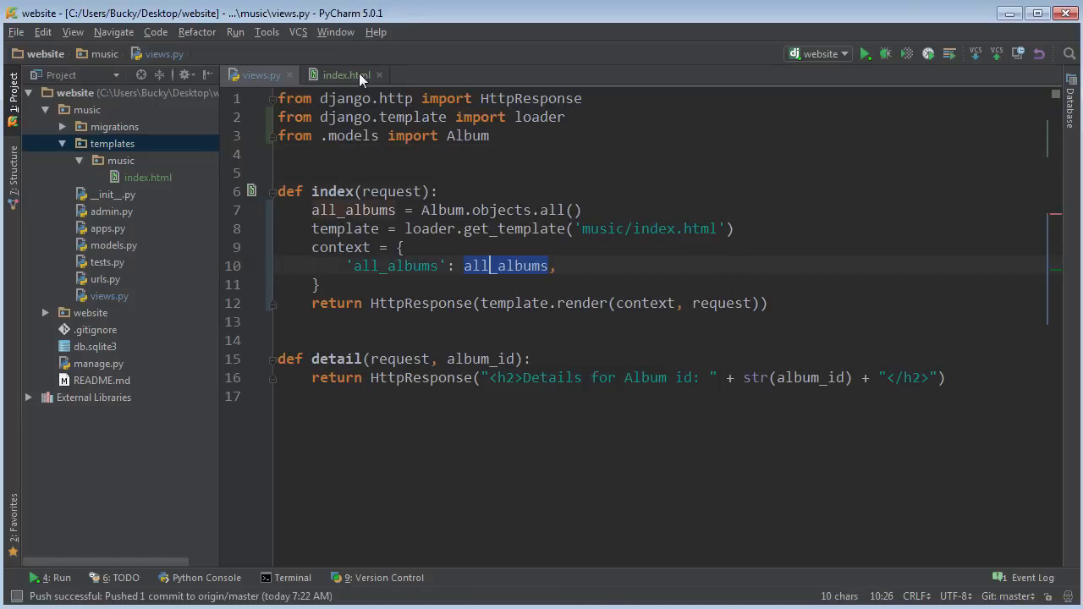
click(345, 74)
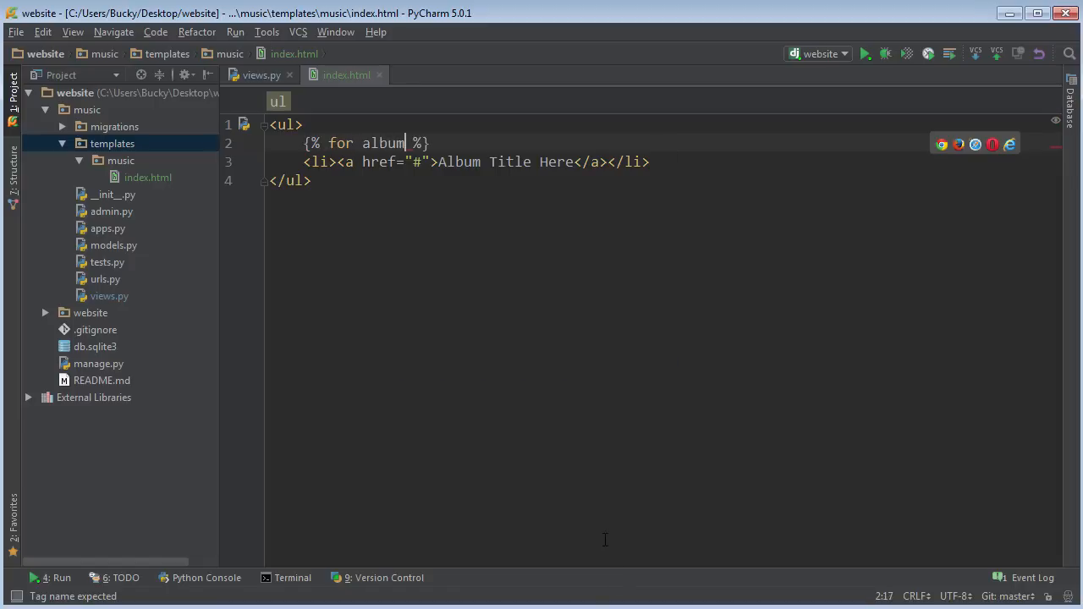
text(in all_albums)
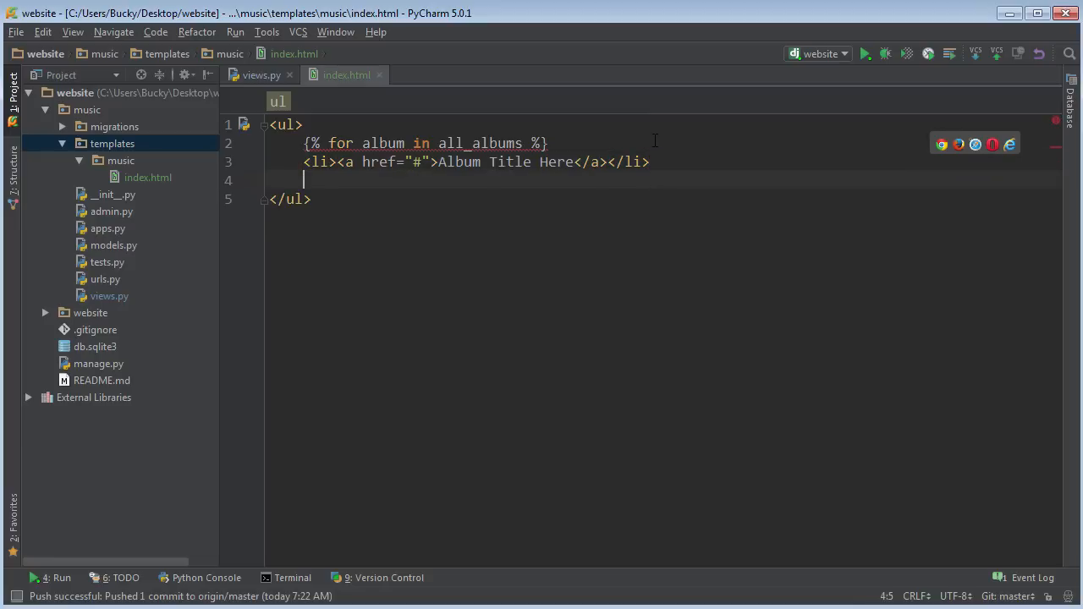
- Close the loop with {% endfor %} below the list item
text({% endfor %)
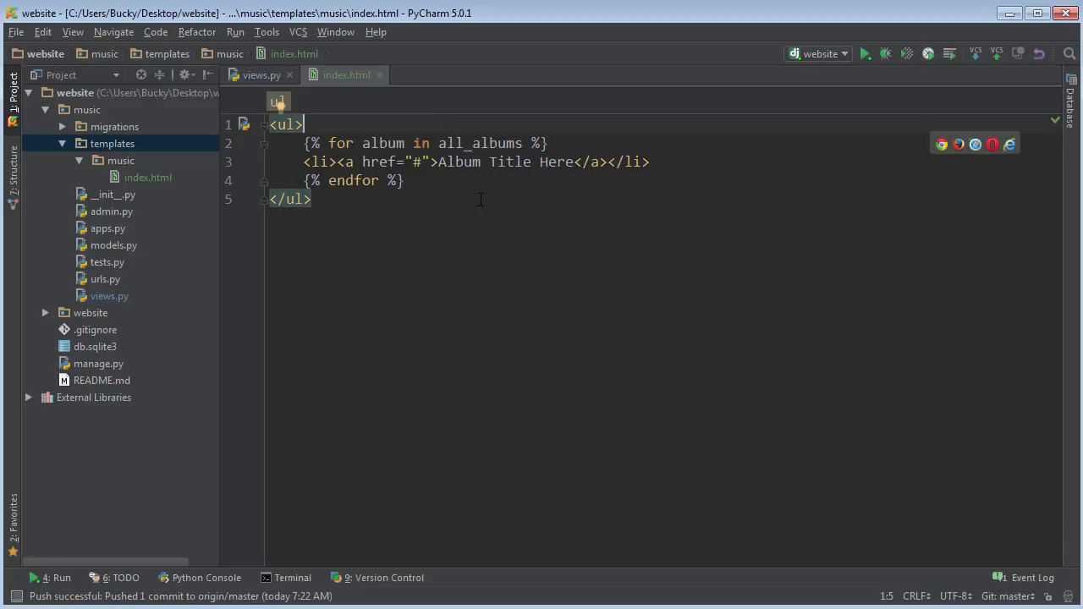
click(424, 163)
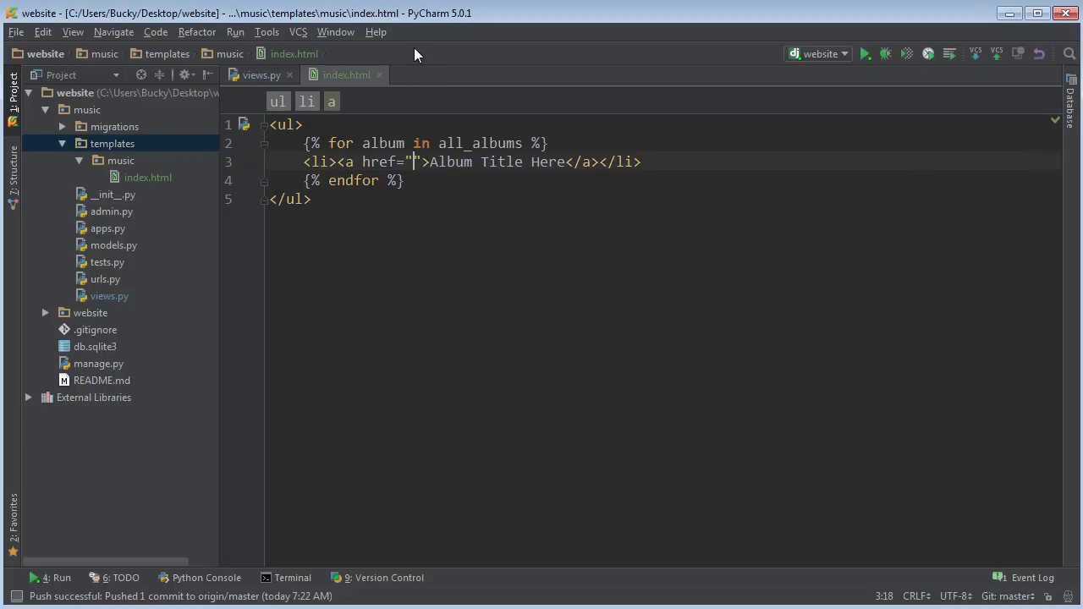
- Set the link href to "/music/{{ album.id }}/"
text(/music)
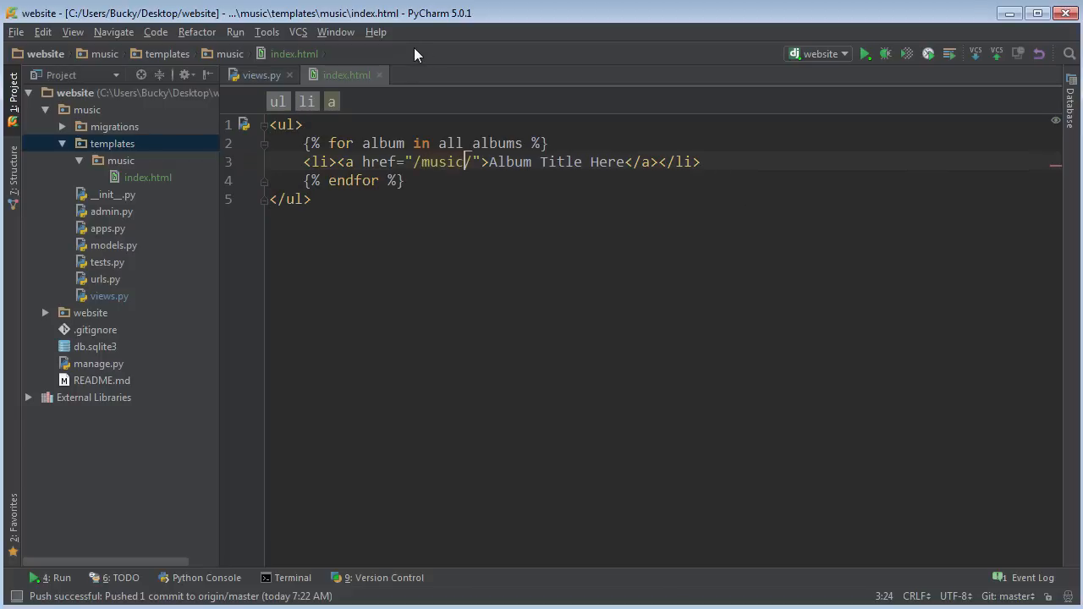
text(/)
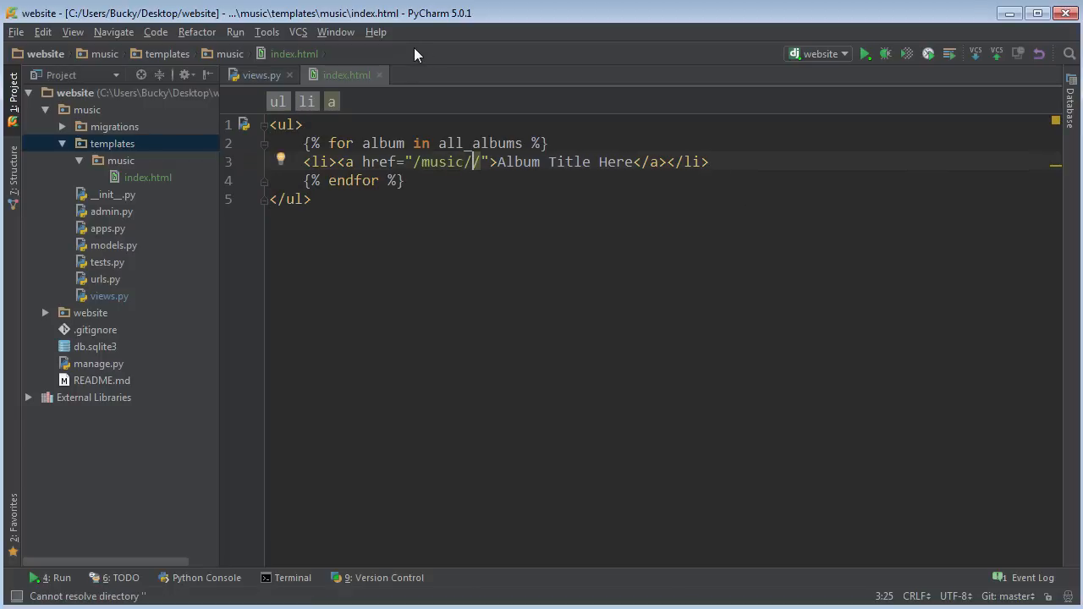
text(id)
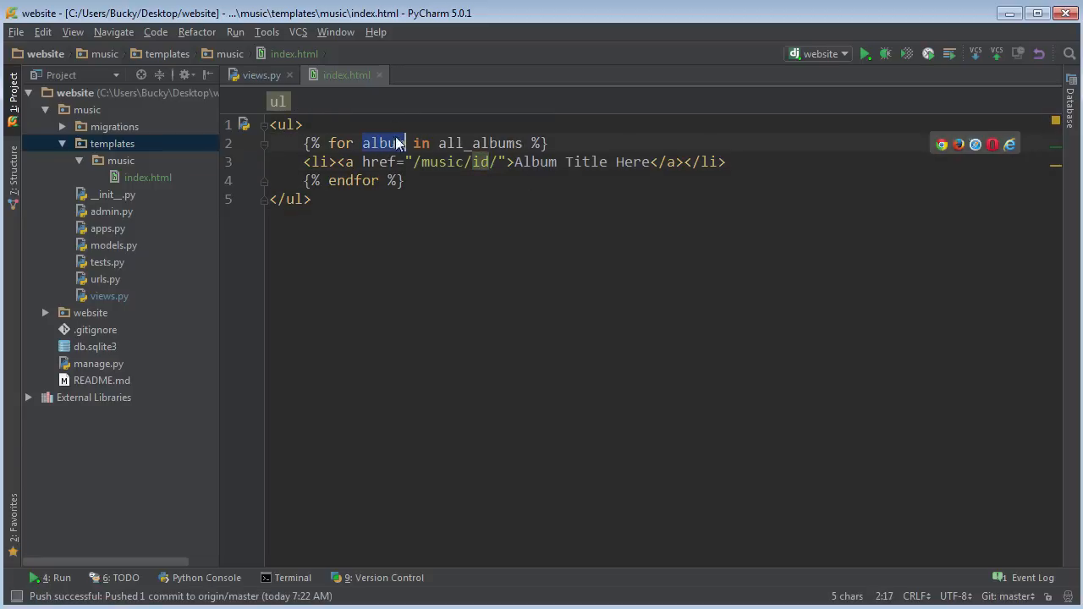
click(477, 163)
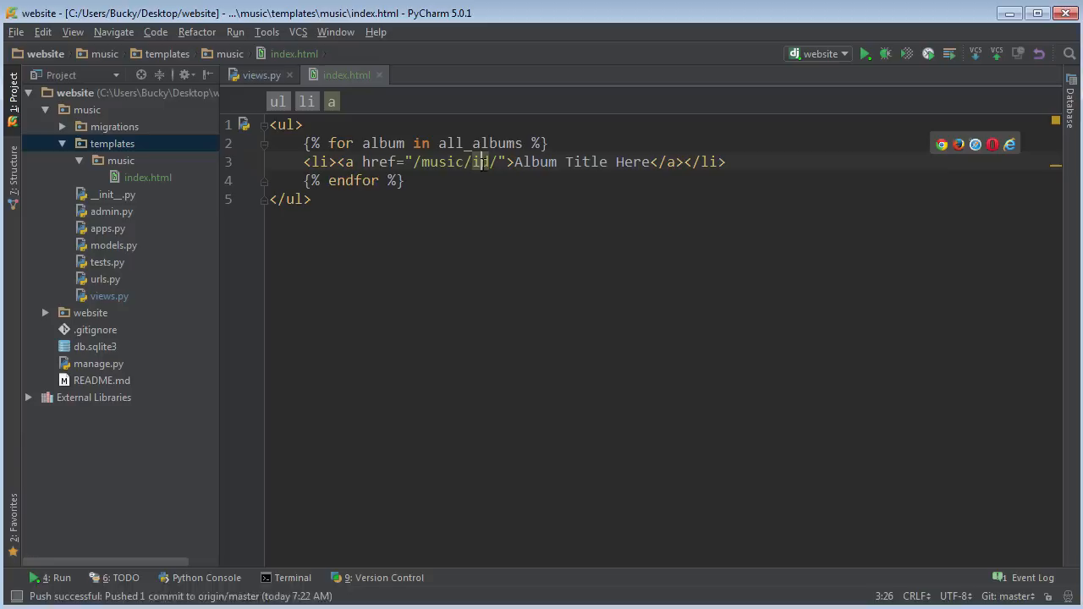
text({{ }})
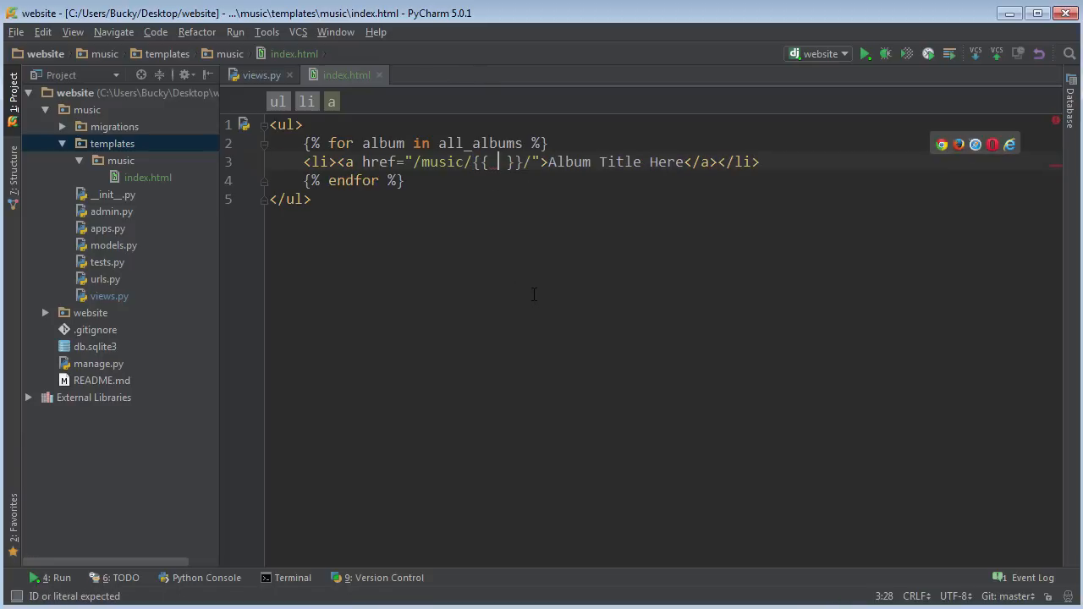
text(album.id)
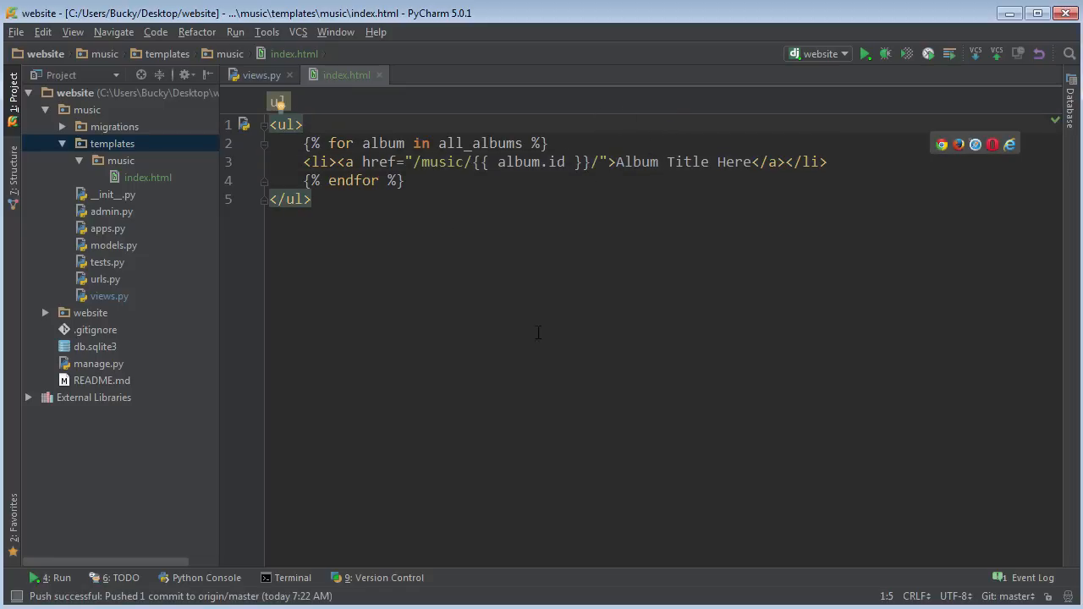
mouse_move(555, 142)
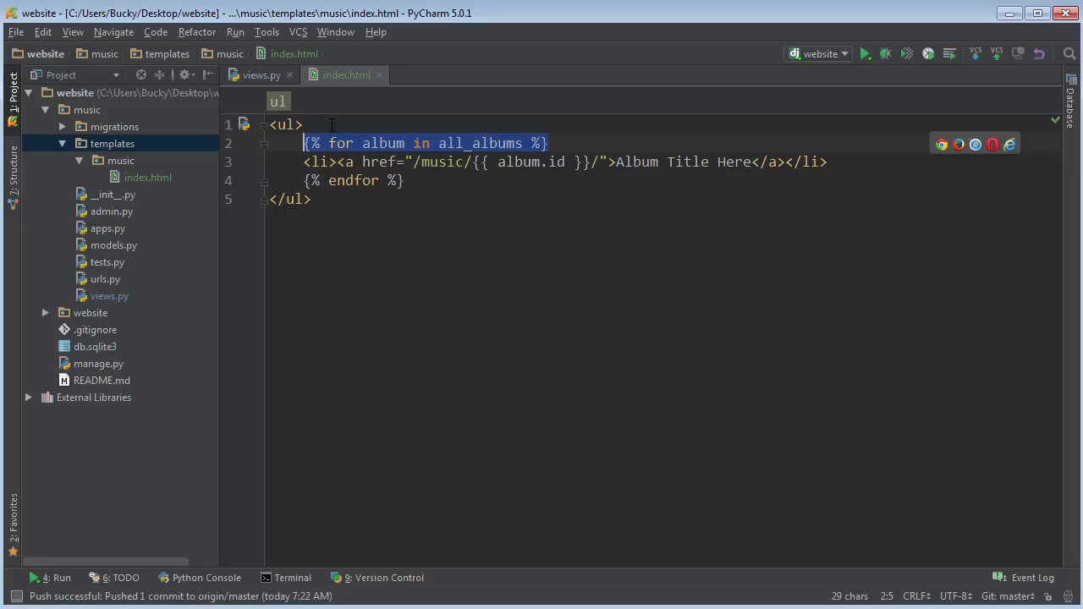
- Replace 'Album Title Here' with {{ album.album_title }}
click(302, 125)
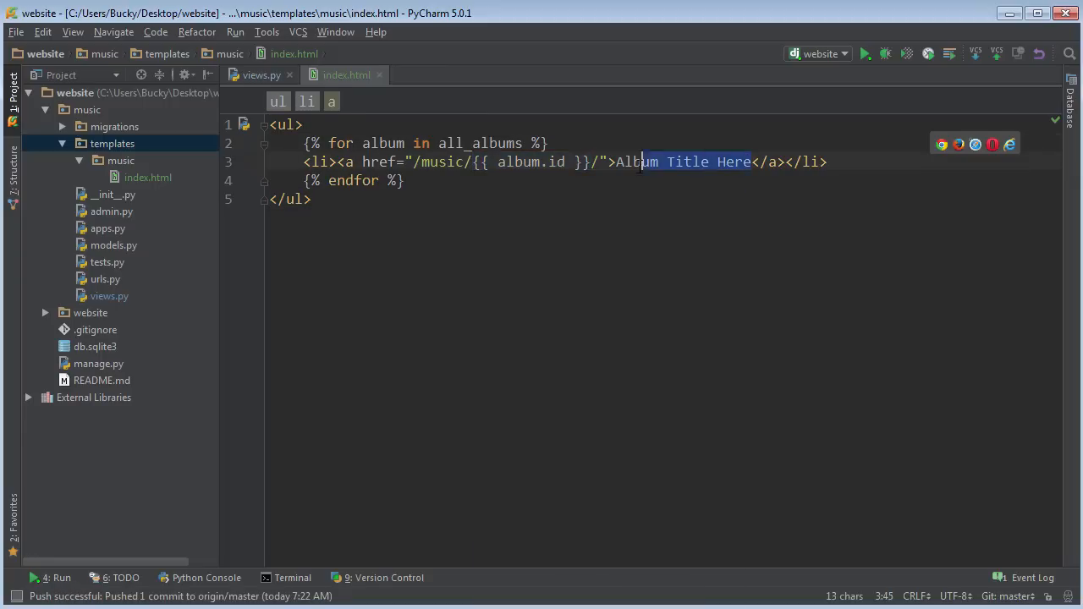
text({{ album.id }})
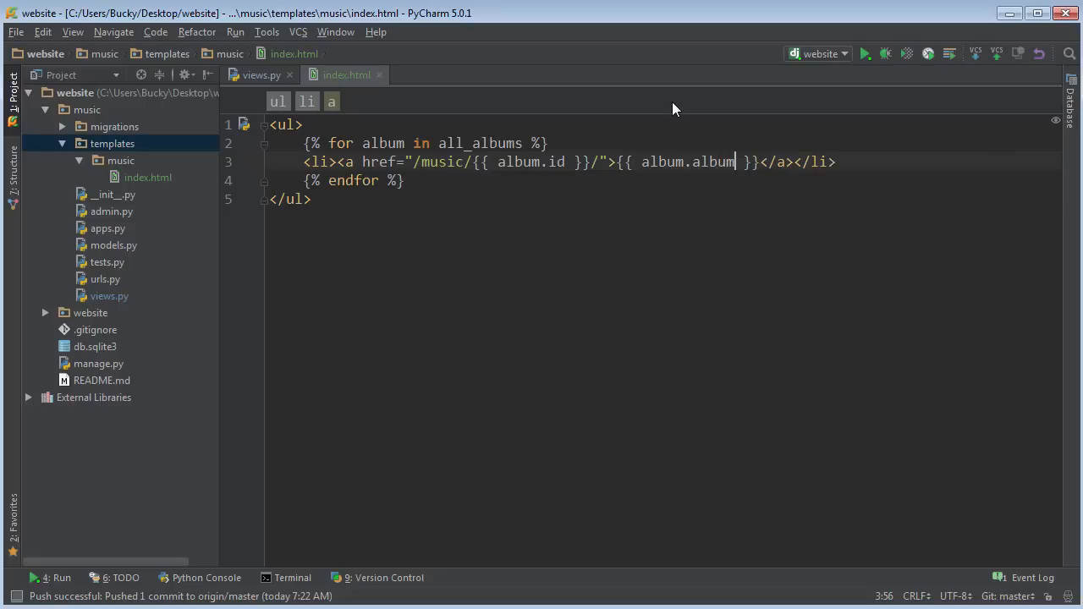
text(_title)
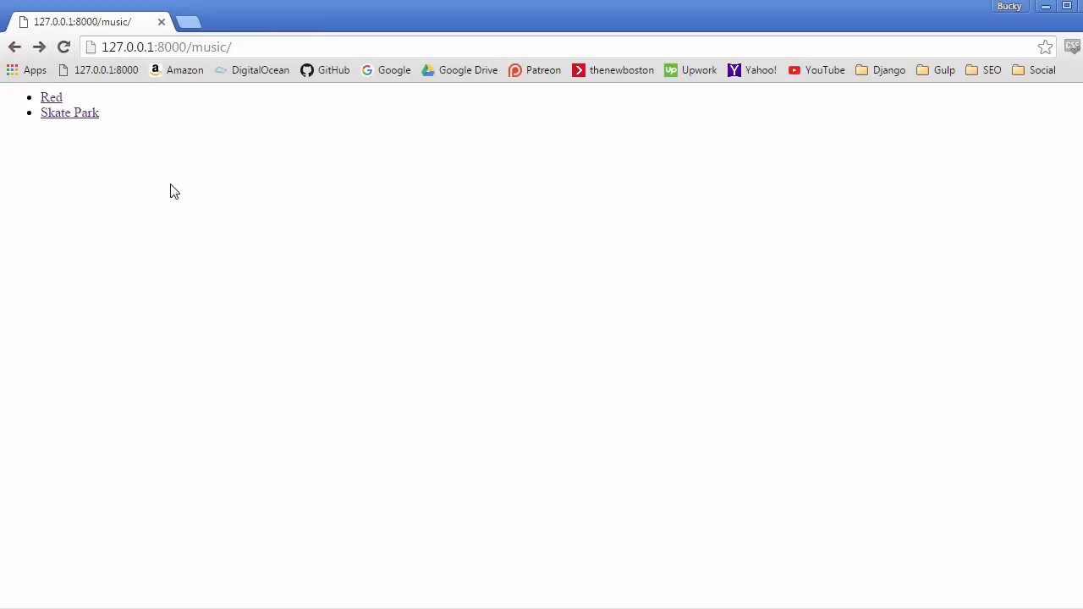
mouse_move(51, 99)
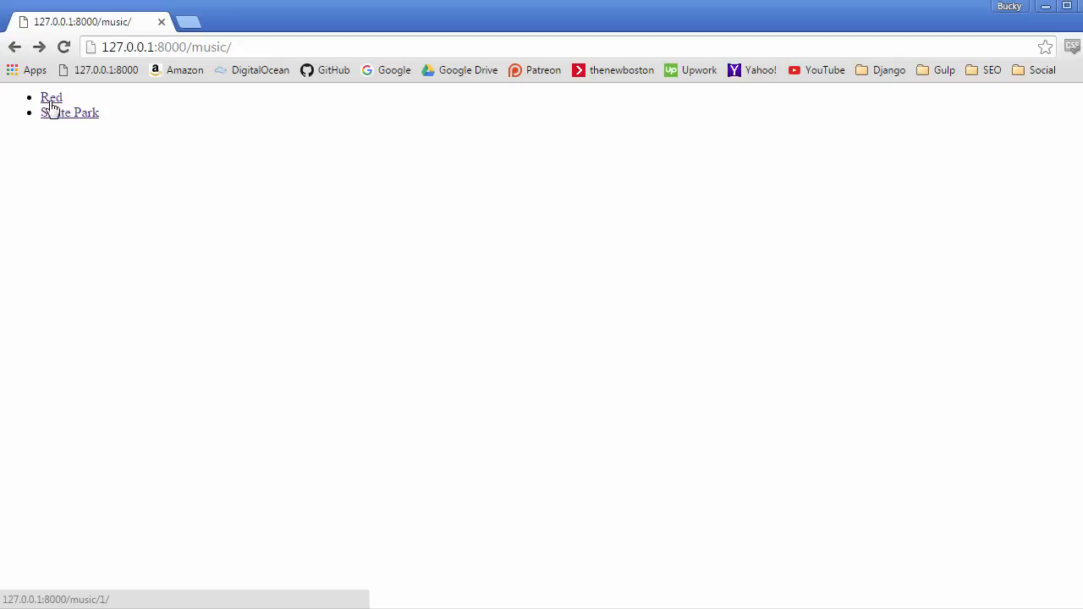
mouse_move(69, 115)
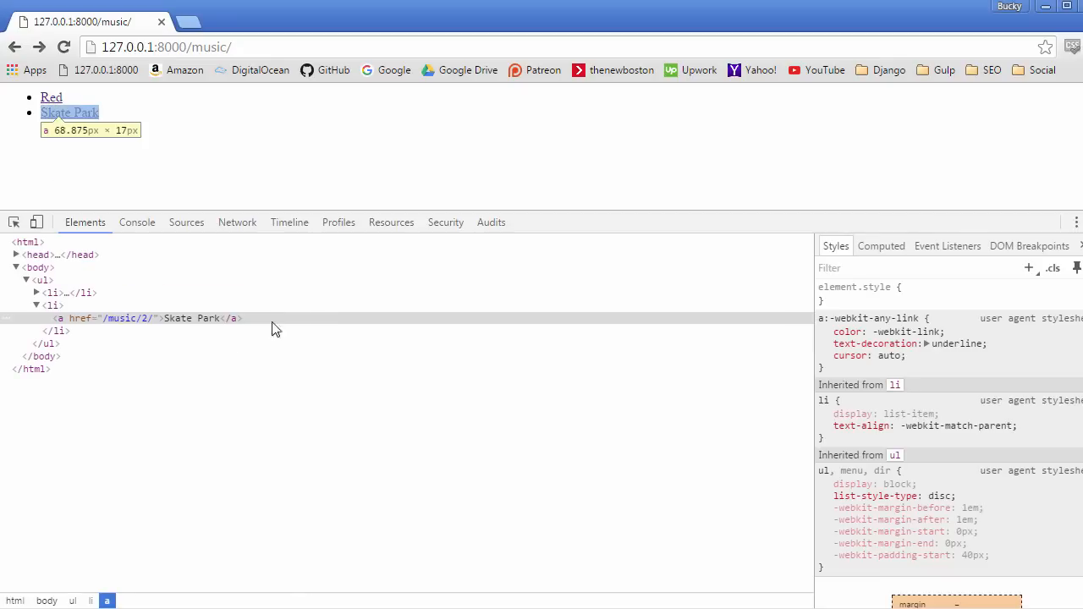
click(37, 293)
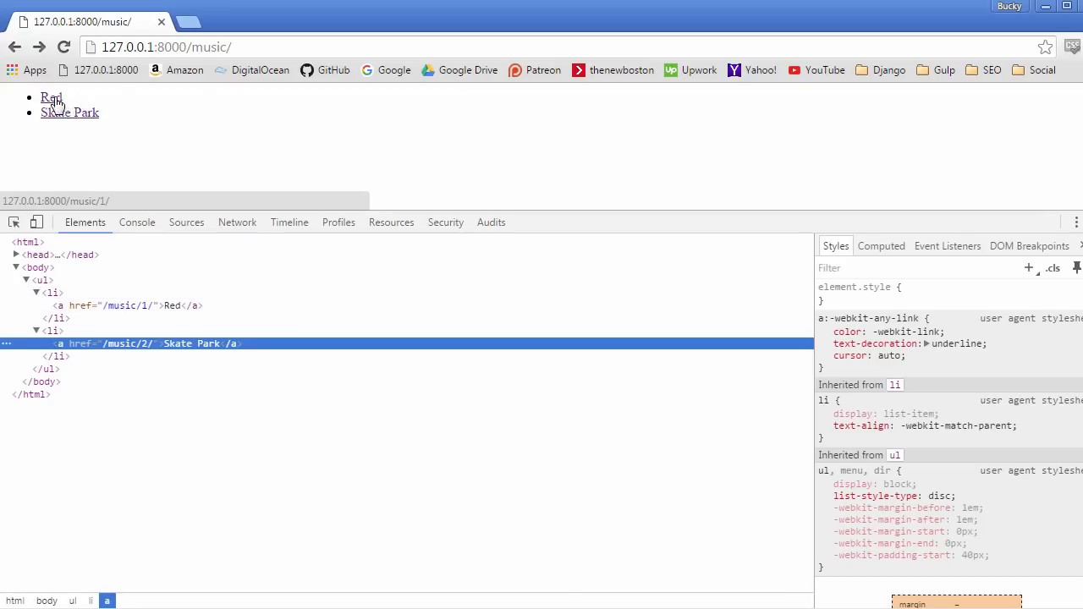
click(50, 97)
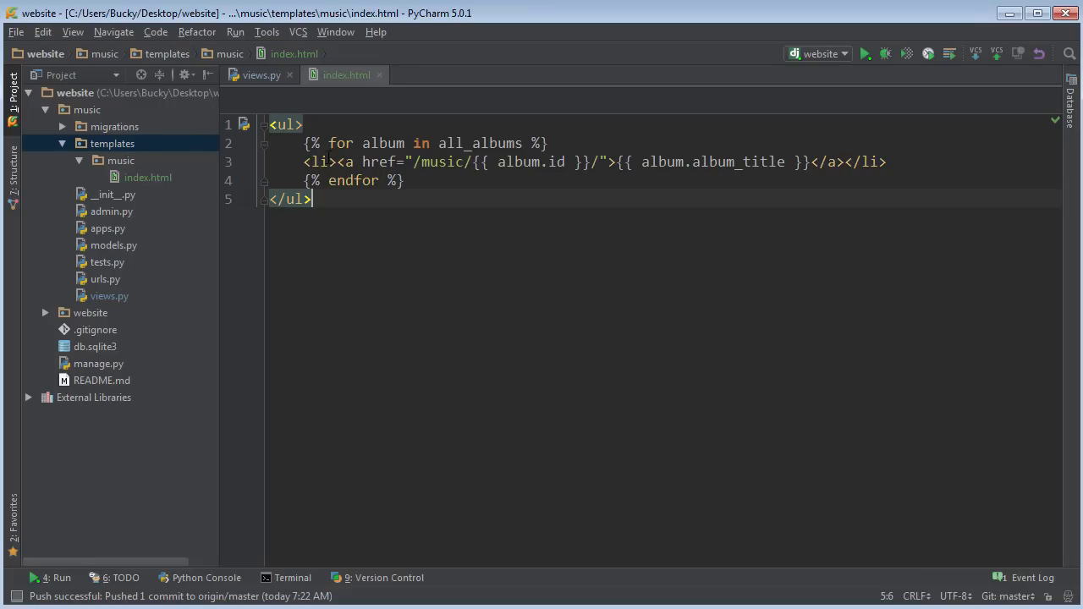
click(272, 142)
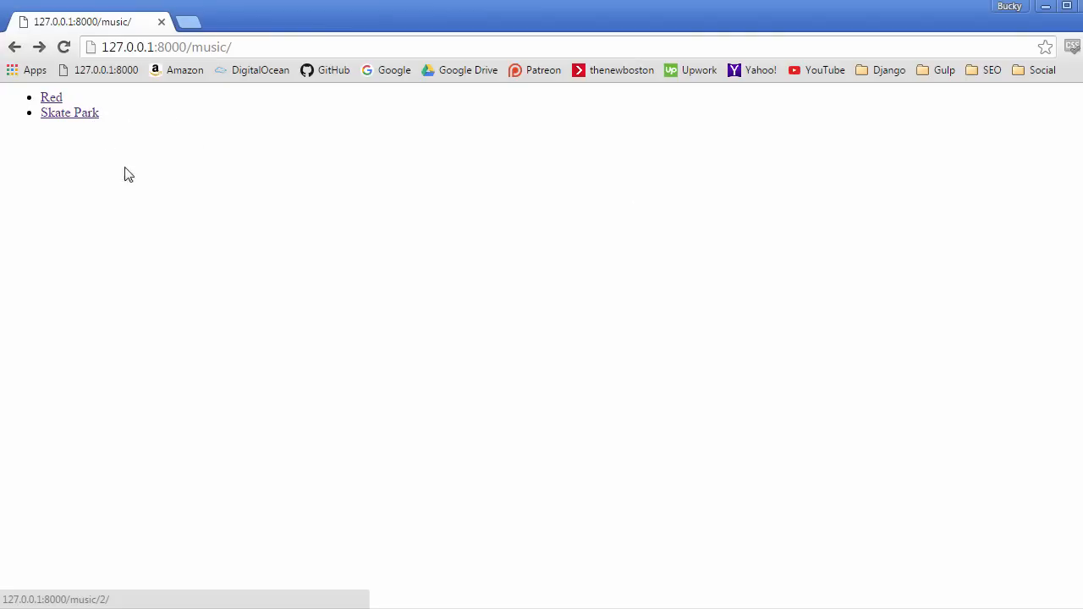
mouse_move(175, 202)
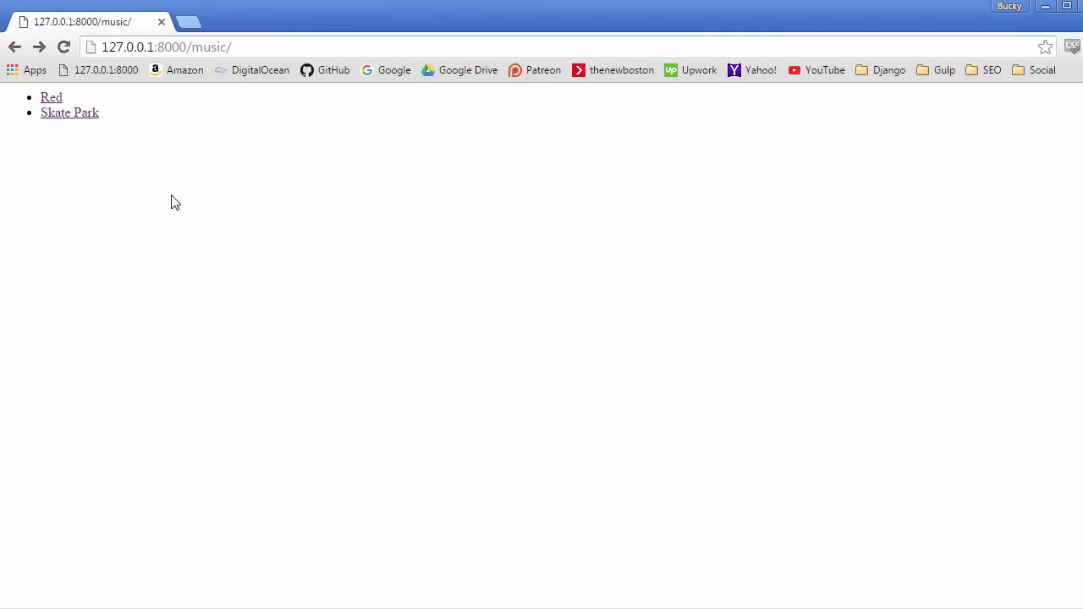
mouse_move(125, 172)
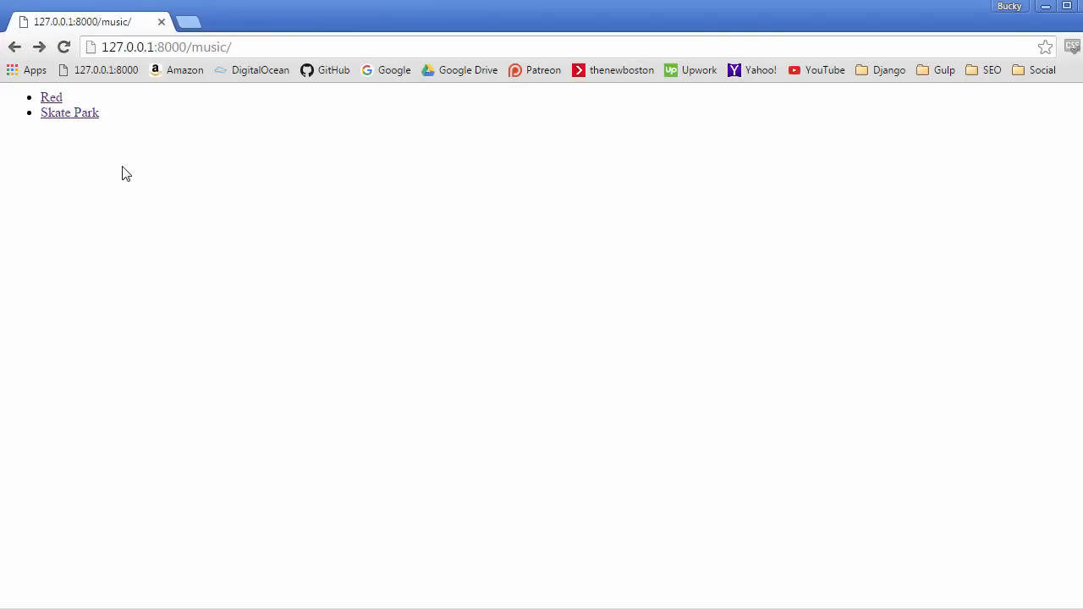
mouse_move(332, 304)
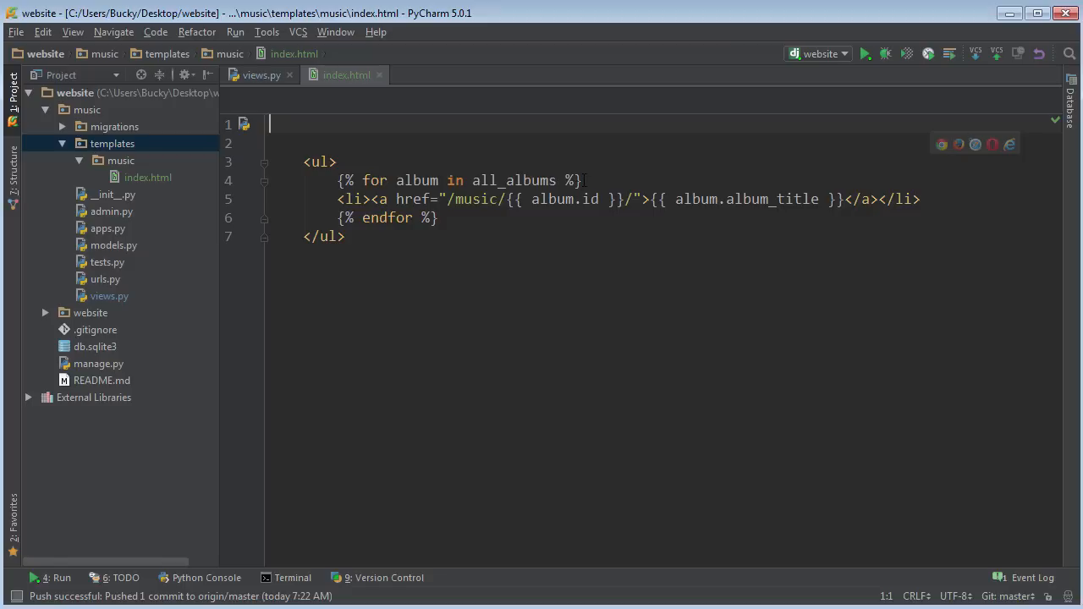
- Add {% if all_albums %} as the new first line above the album list
text({)
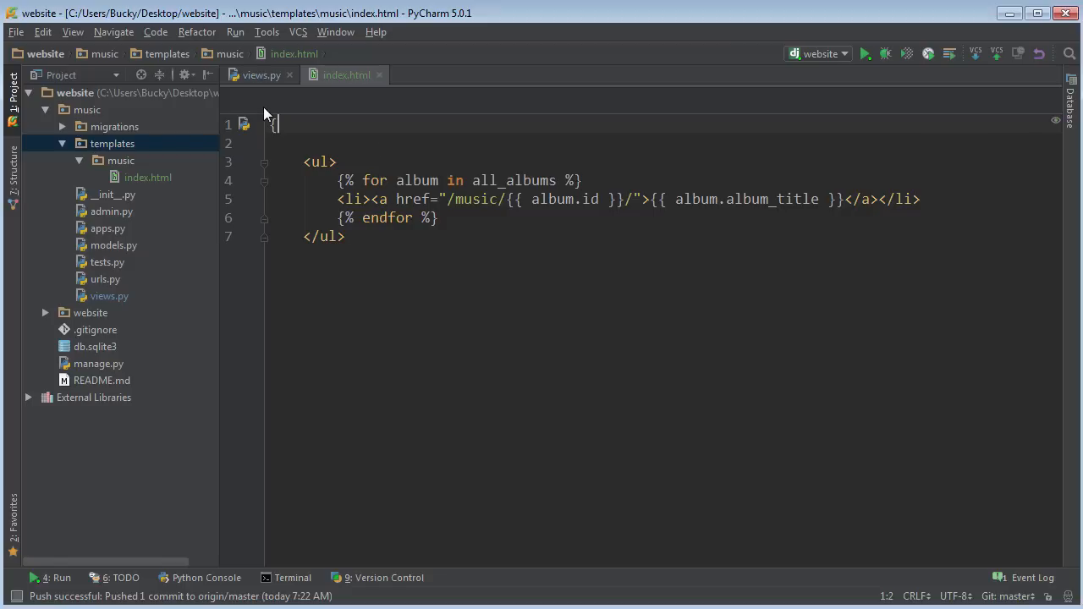
text(% %})
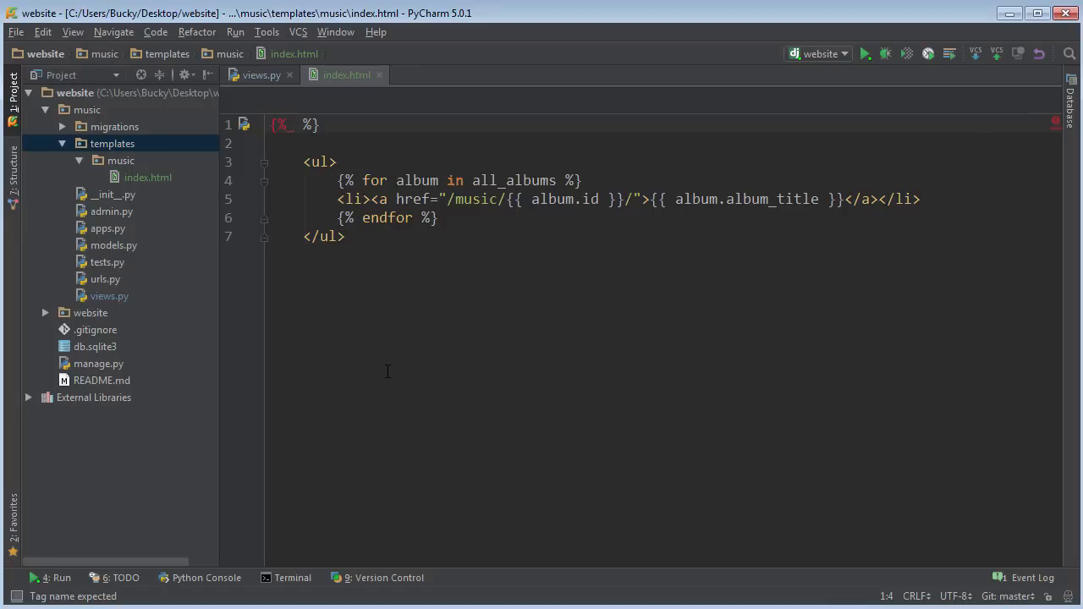
text(i)
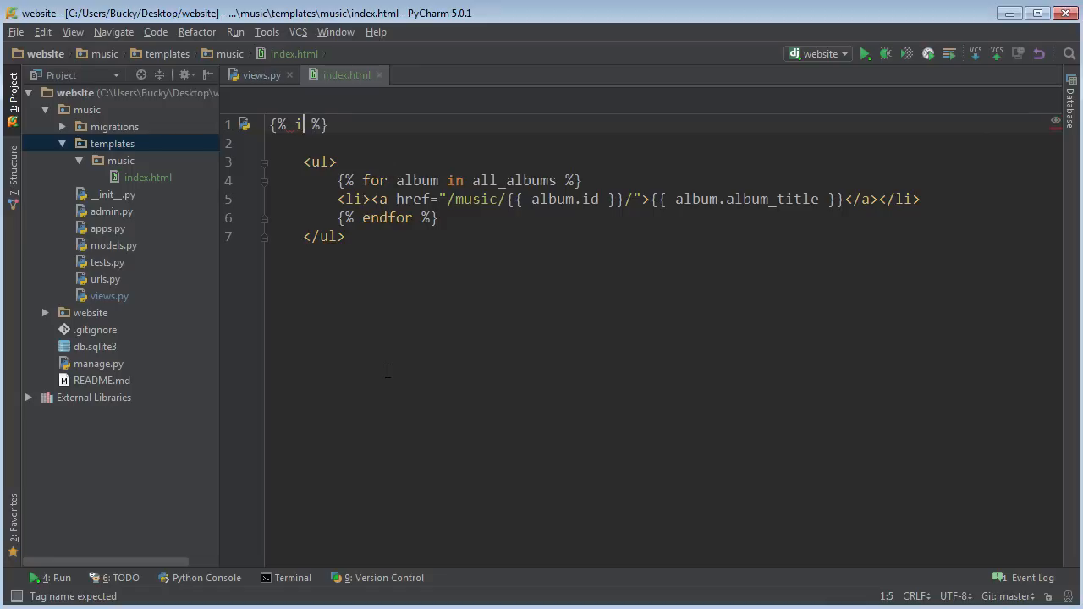
text(f all)
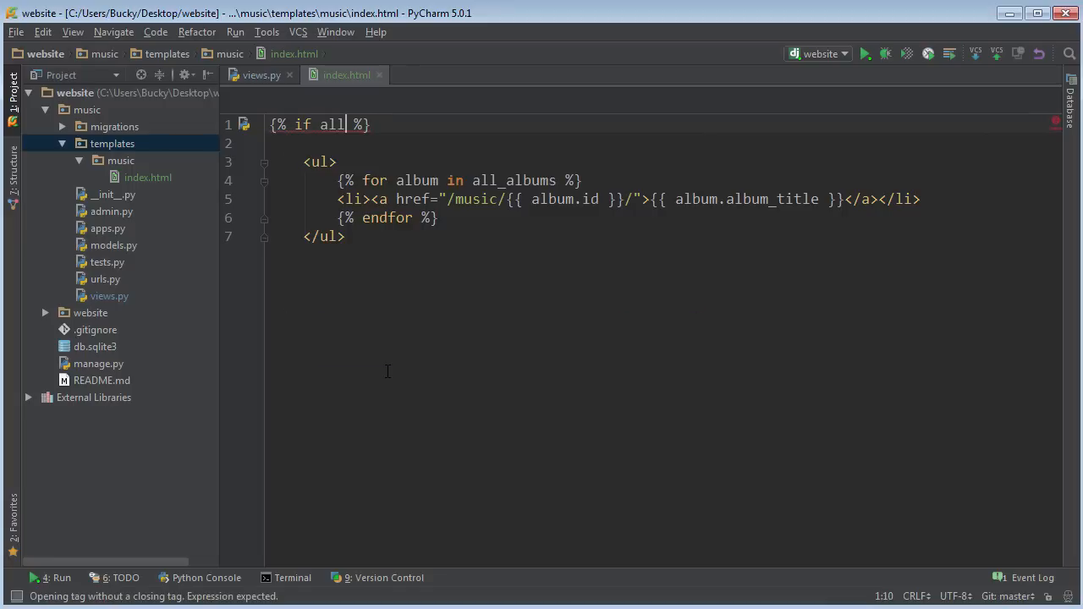
double_click(514, 179)
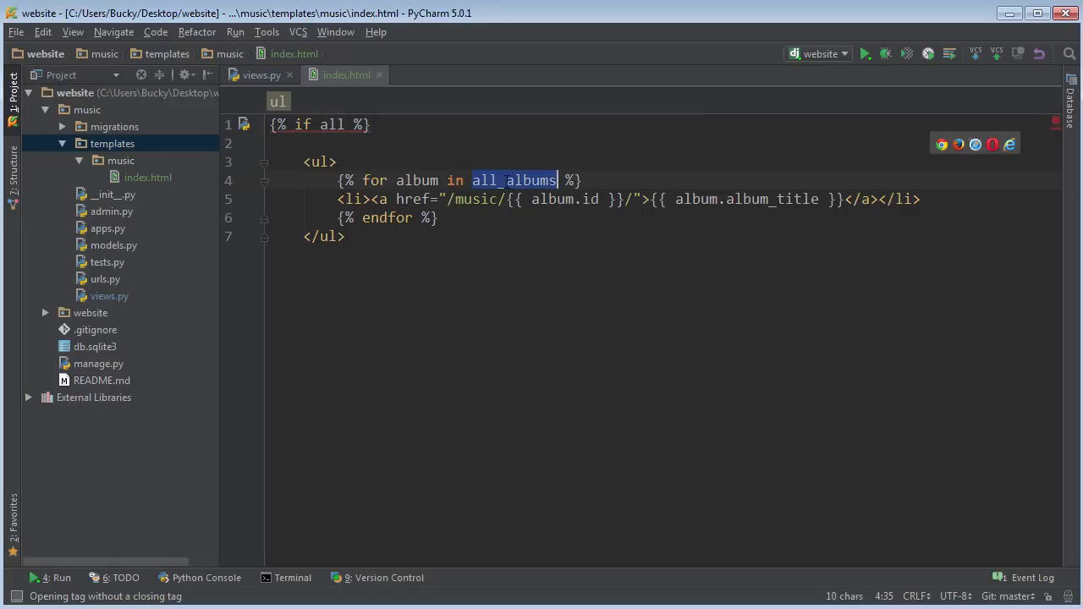
text(_albums)
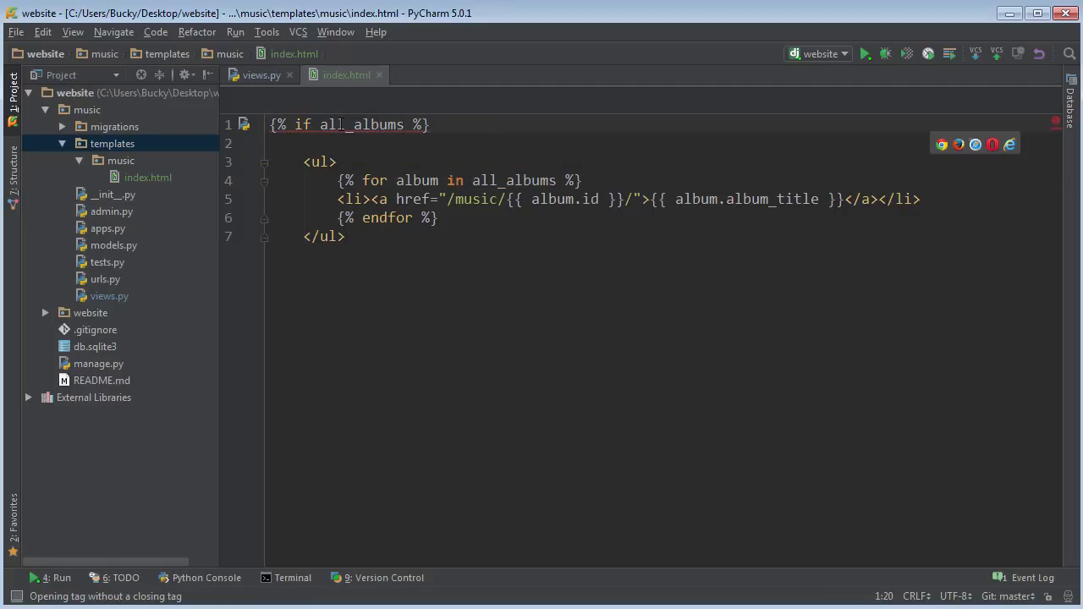
mouse_move(367, 146)
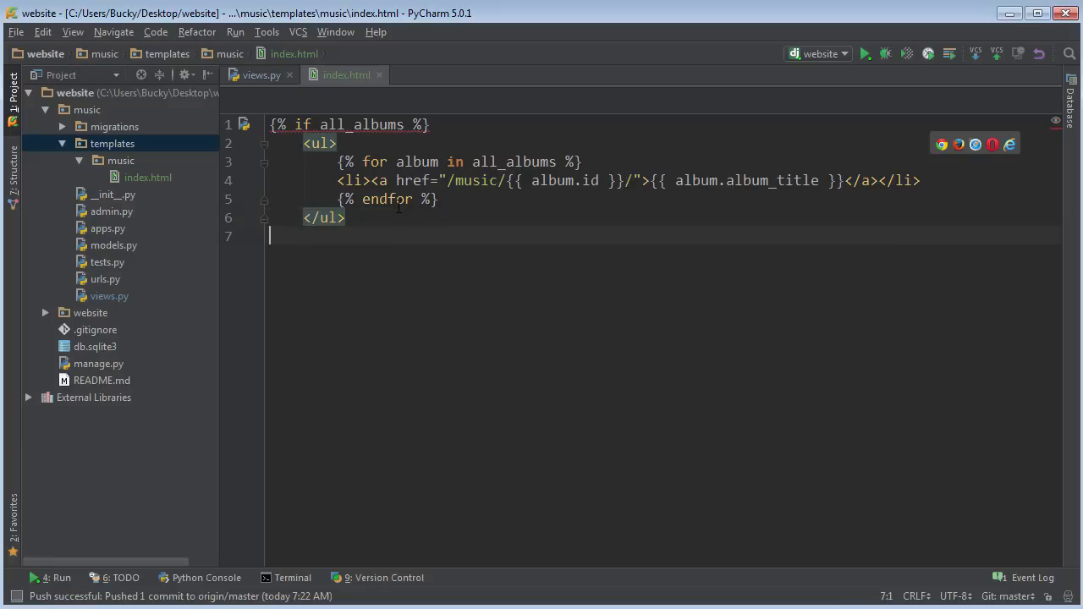
- Add {% else %} followed by an <h3>You don't have any albums</h3> fallback heading
text({)
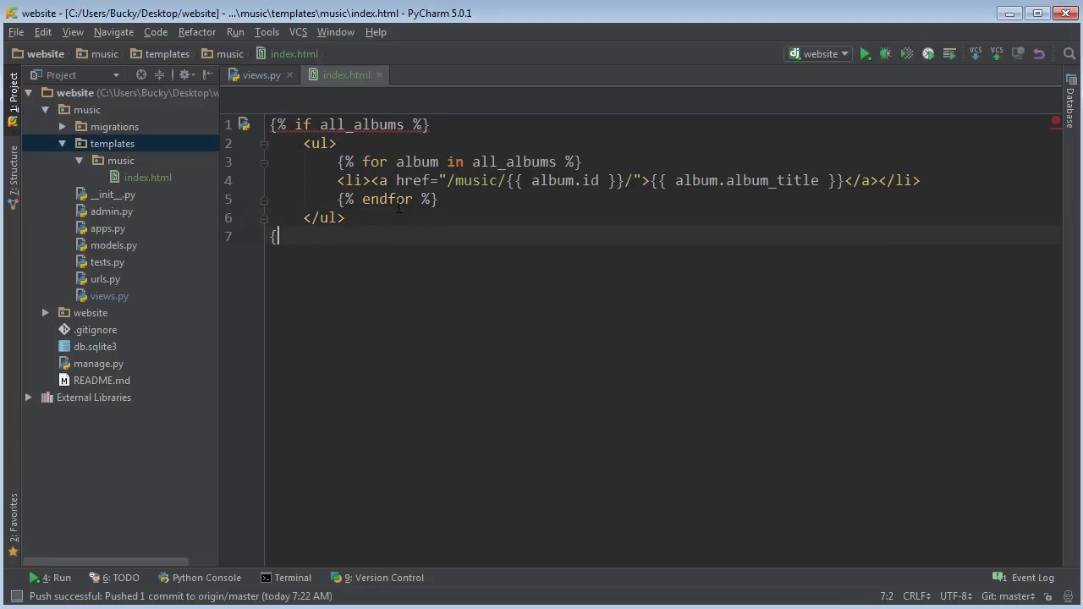
text(% else %})
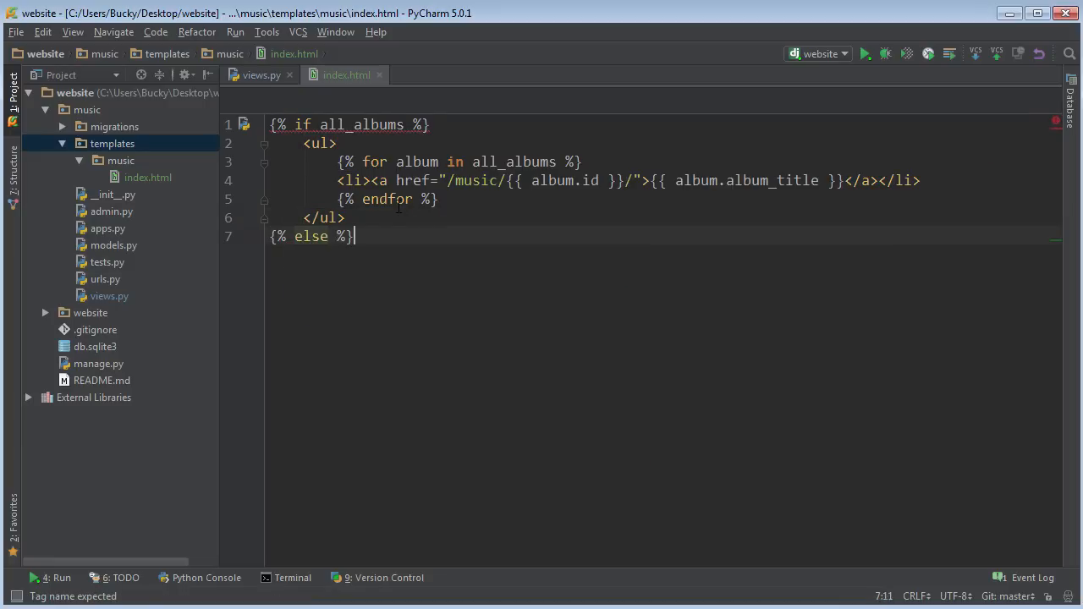
text(<h2></h2>)
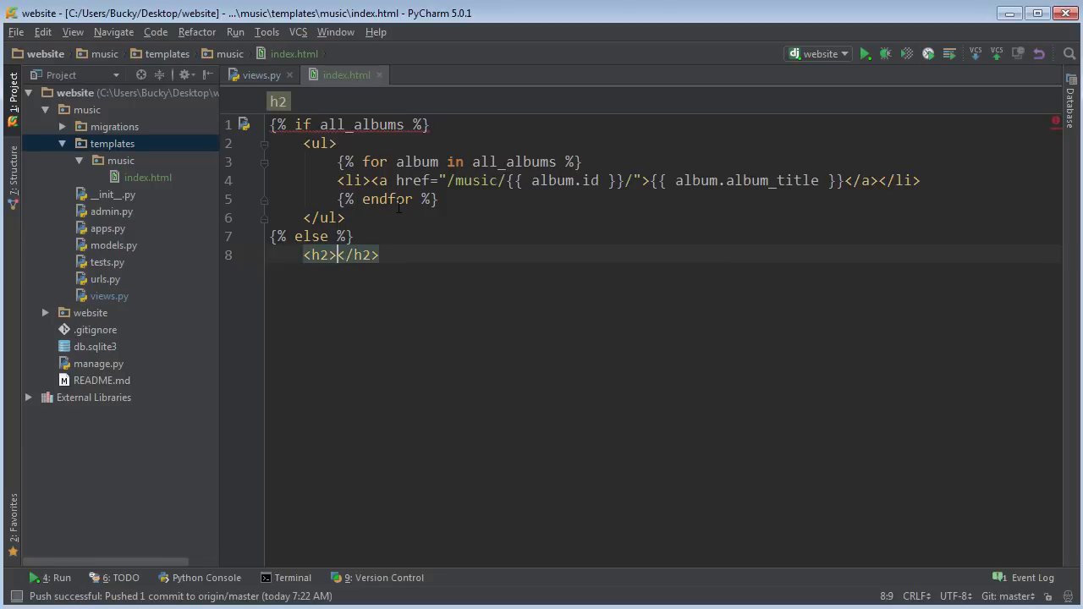
key(Left)
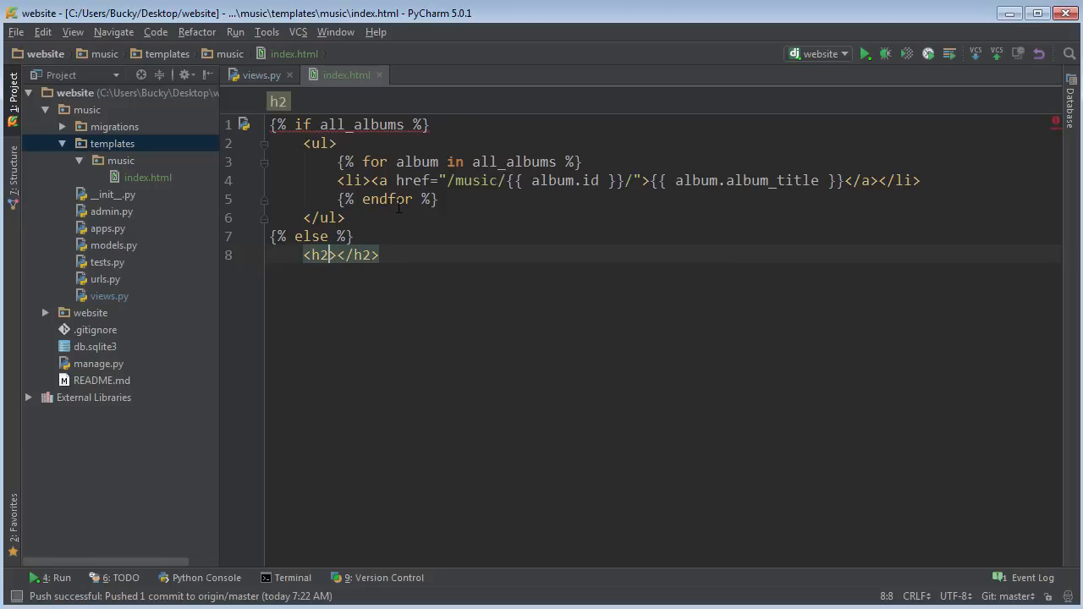
text(3)
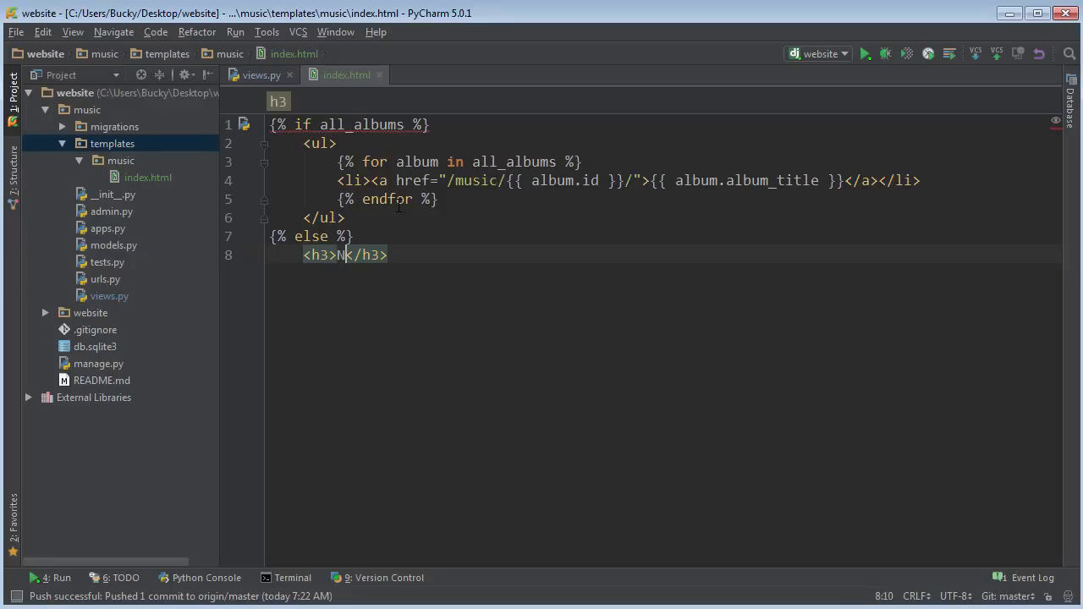
key(BackSpace)
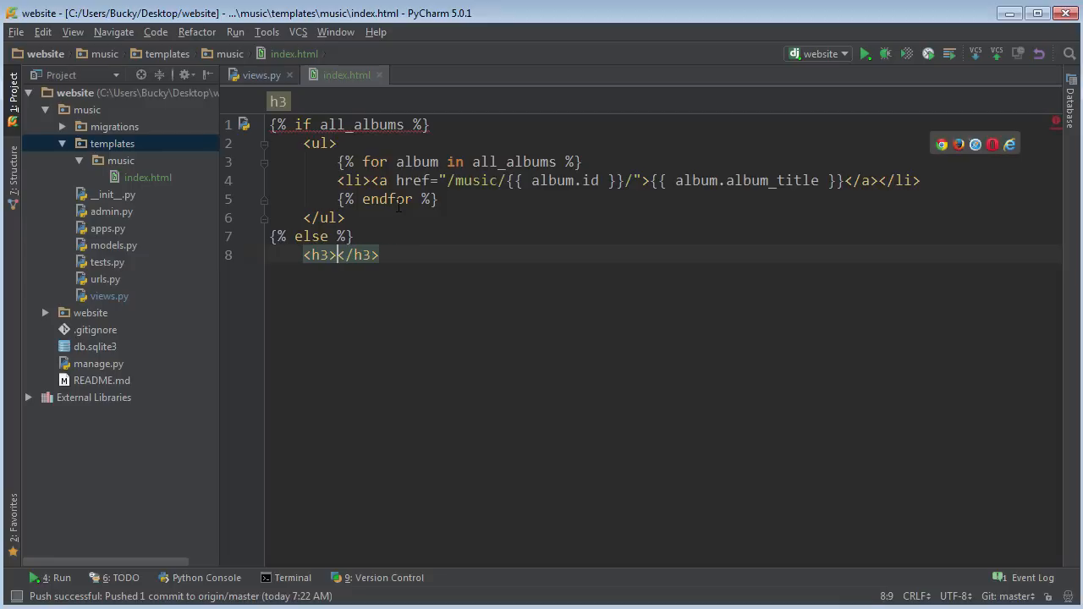
text(You don't have any)
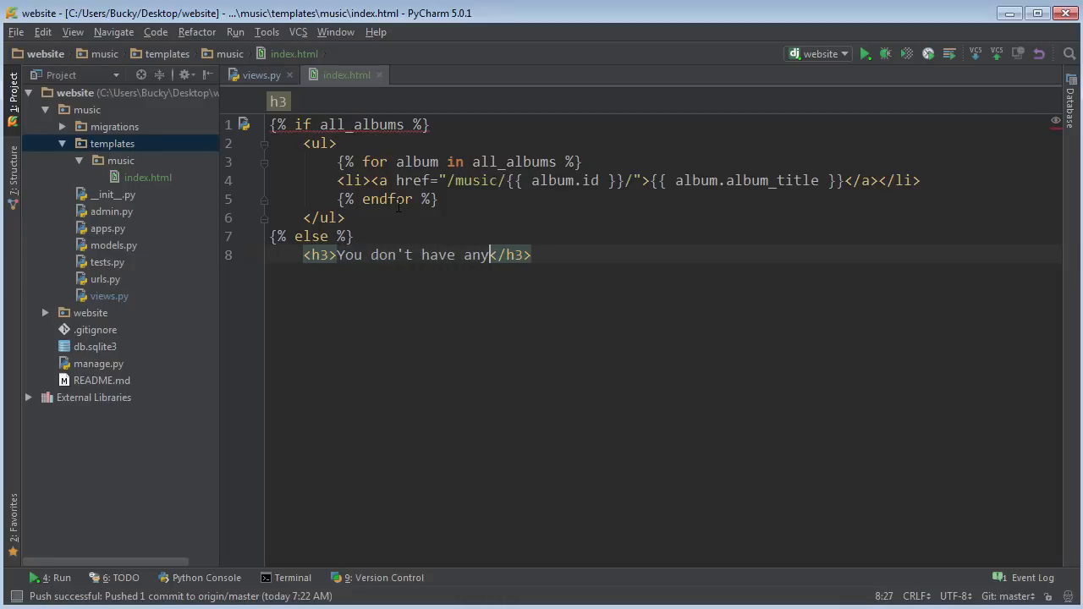
text(albums)
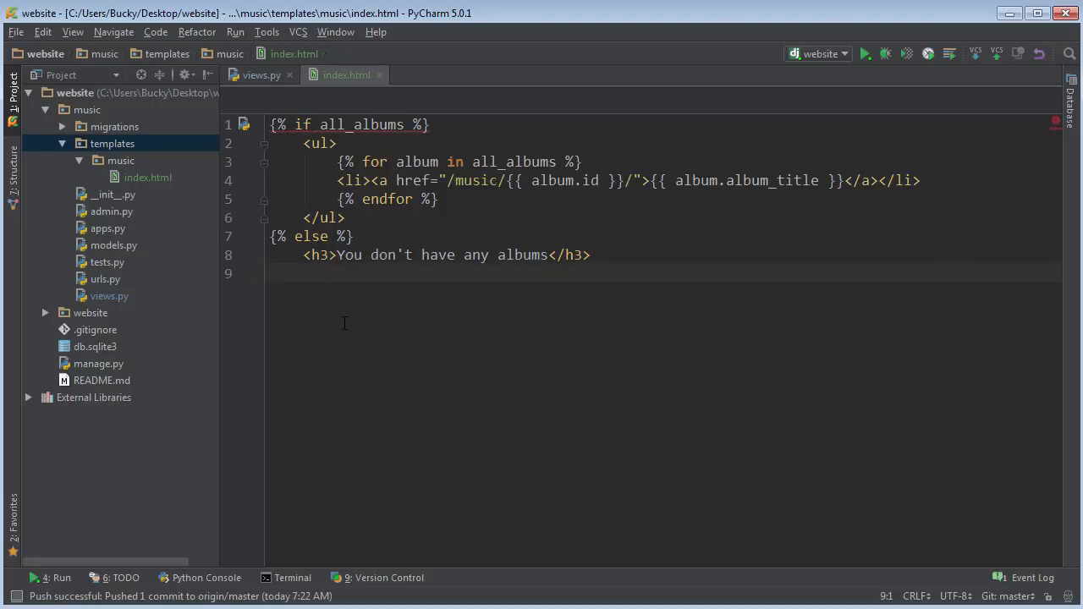
- Close the conditional with {% endif %} and re-indent the else block and ul tags
text({% %})
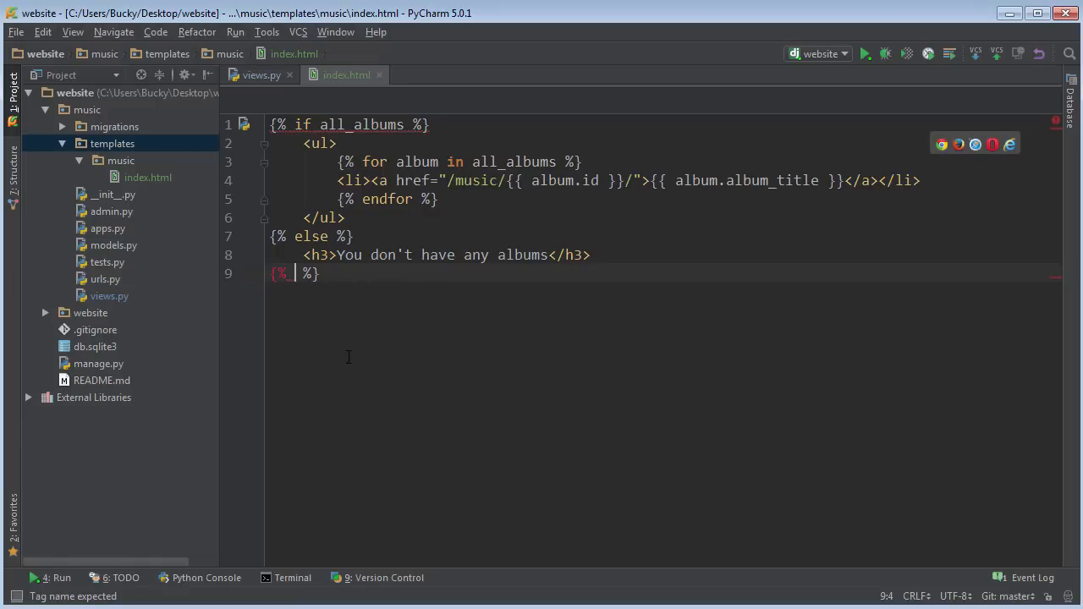
text(endif)
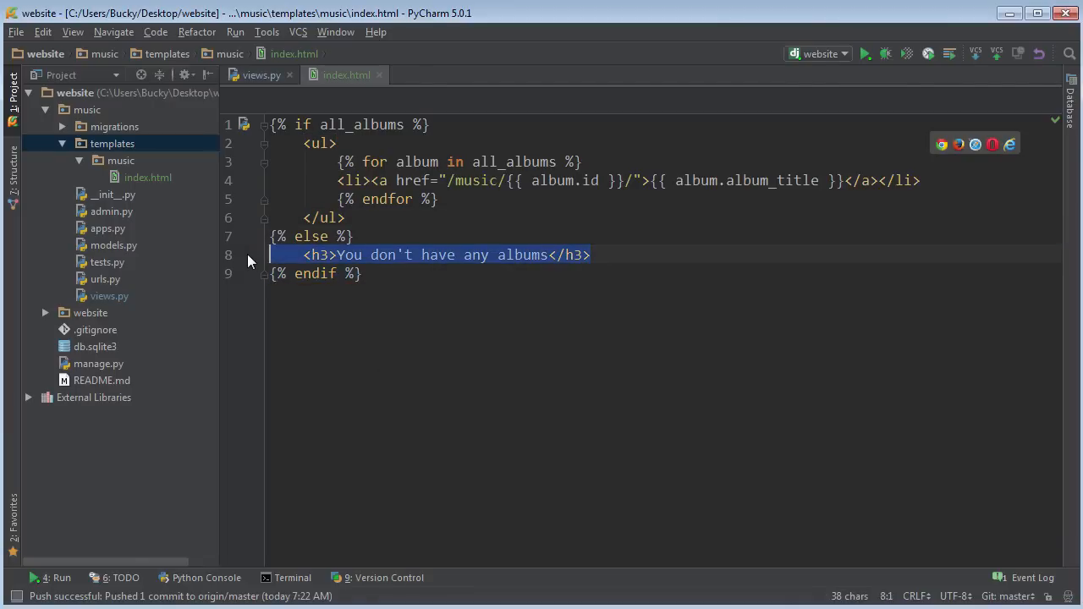
click(357, 237)
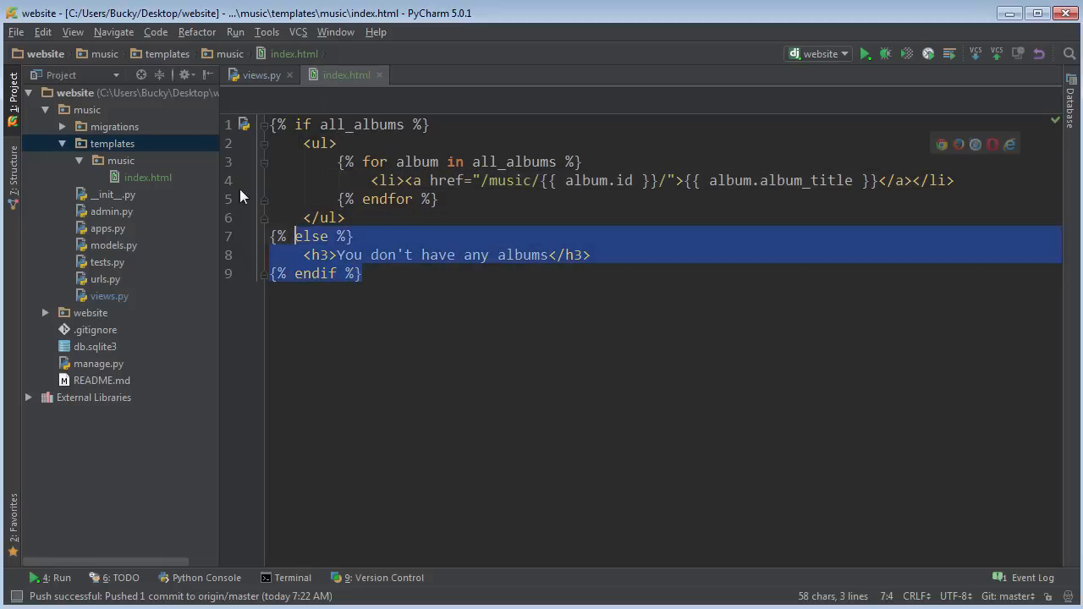
click(345, 216)
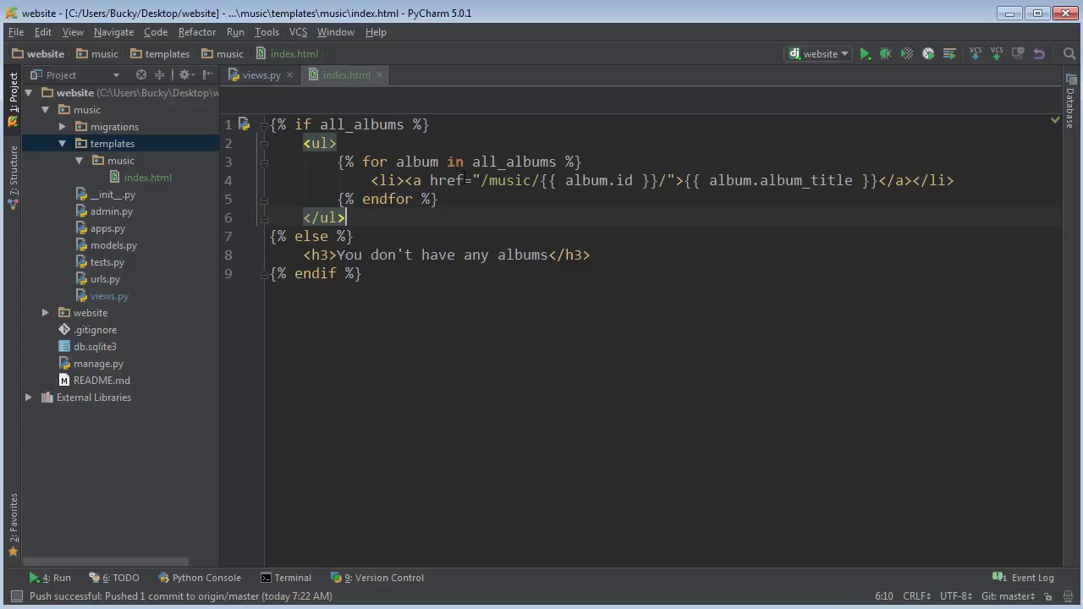
click(364, 274)
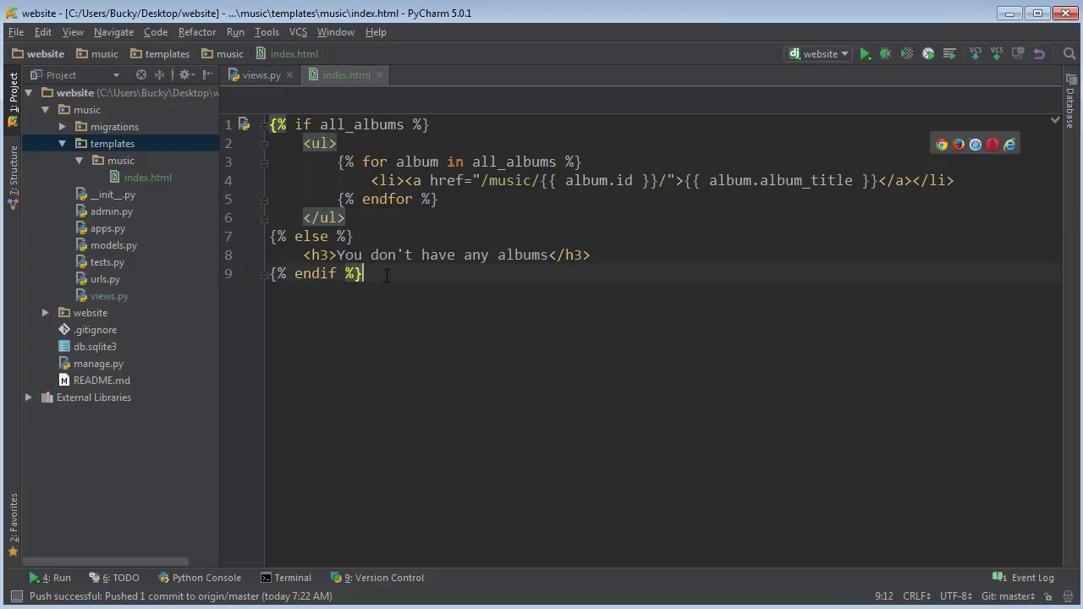
click(260, 75)
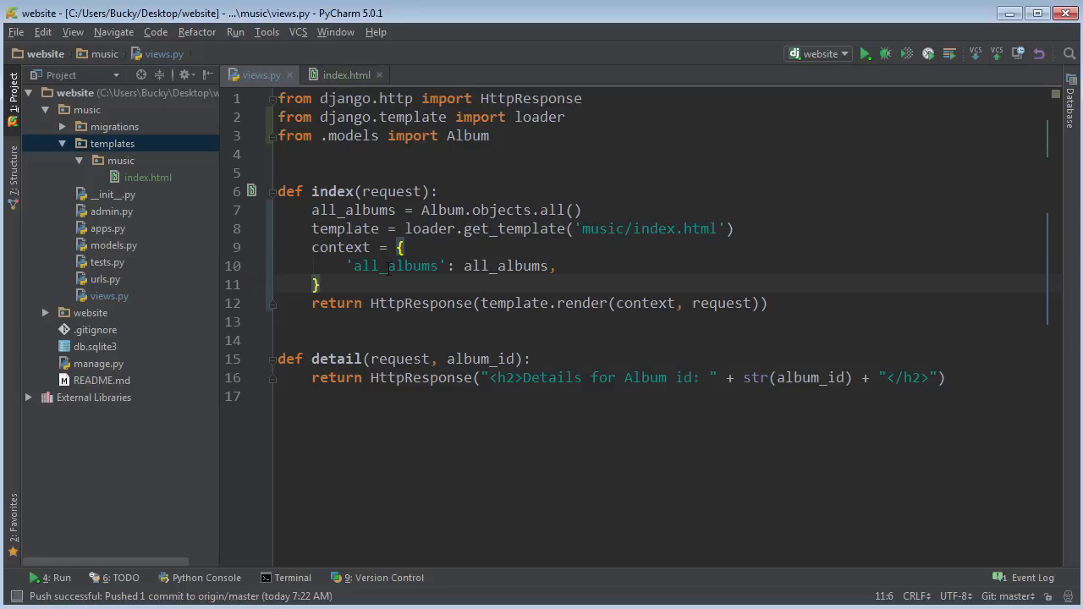
mouse_move(506, 533)
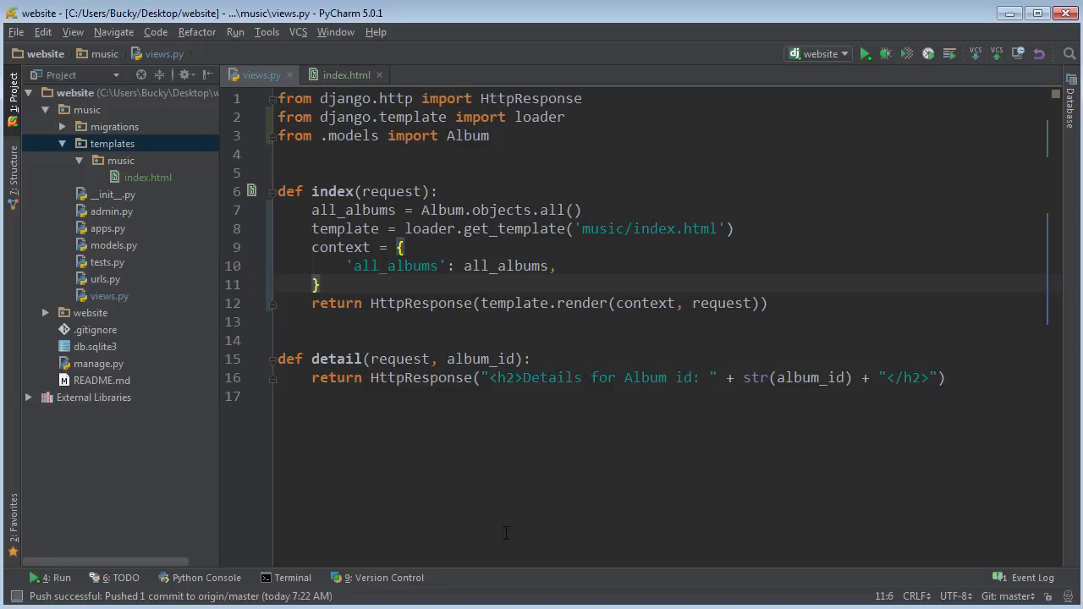
mouse_move(474, 437)
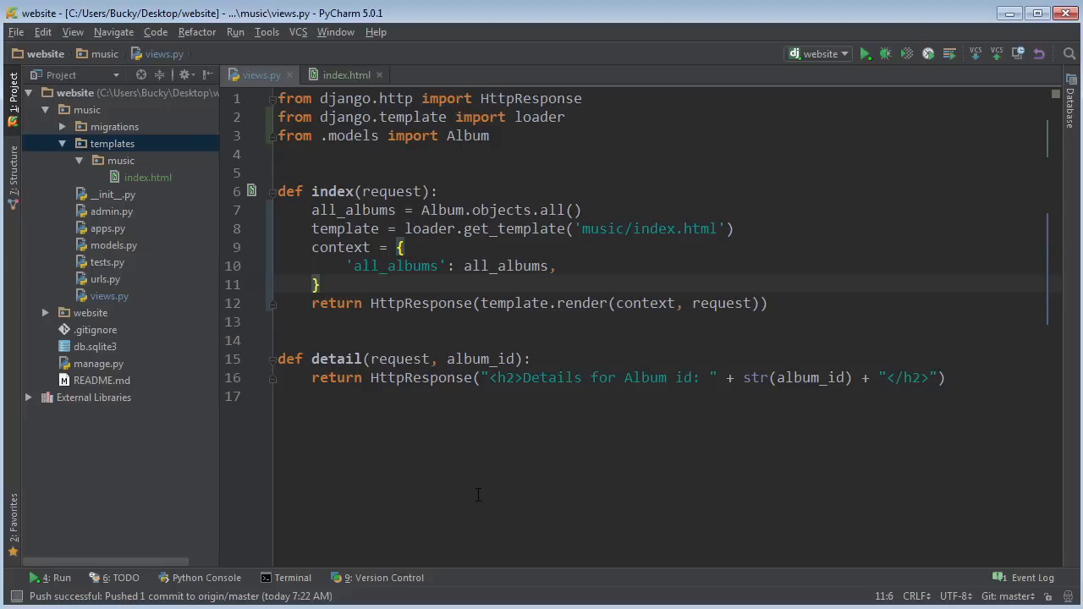
mouse_move(493, 538)
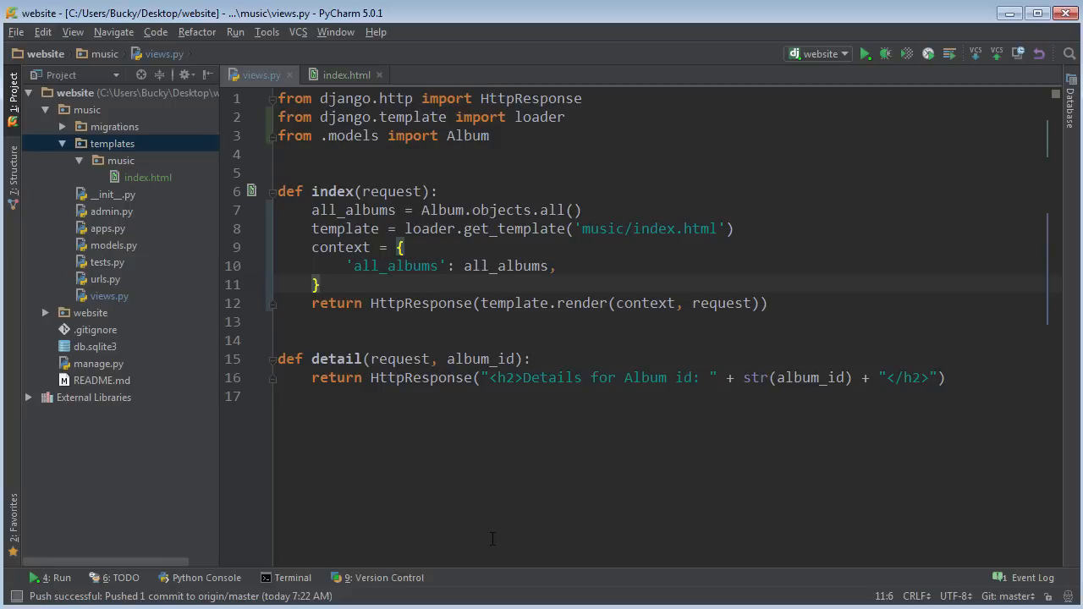